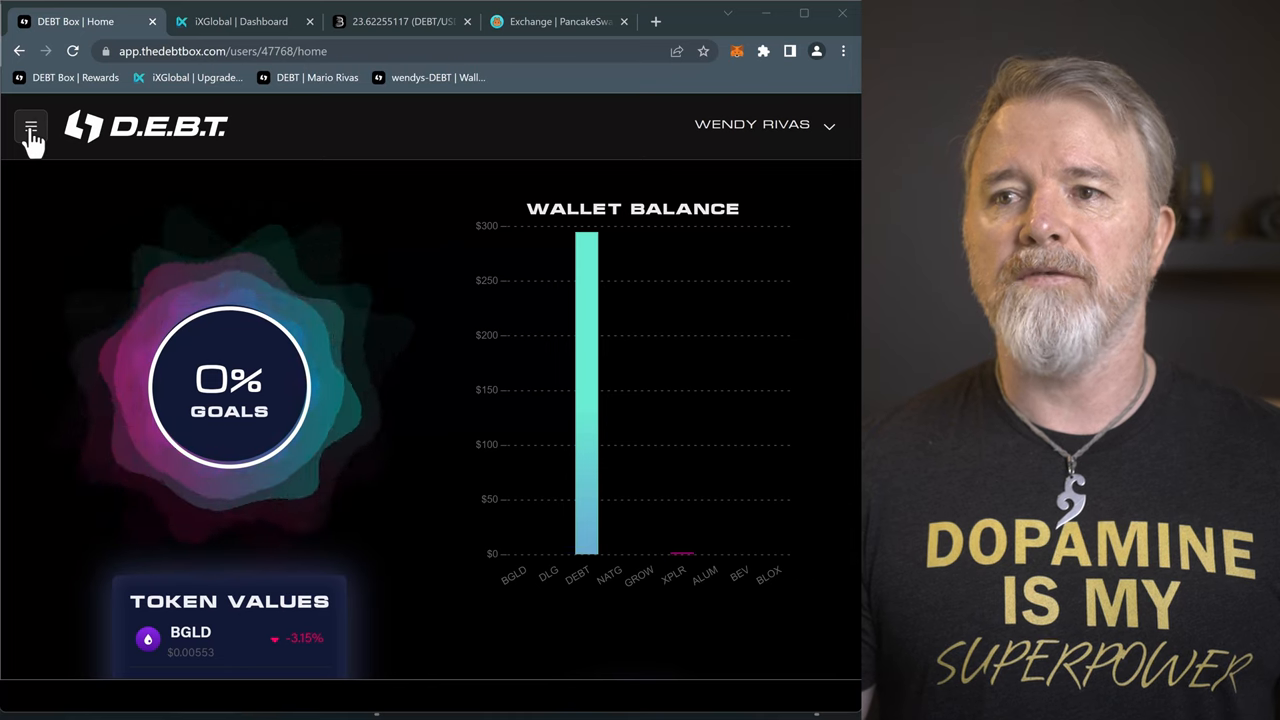
Open Hosting from the sidebar to see the one license, 14 cycles left, ending Feb 16, 2023
{"action": "left_click", "coordinate": [31, 126]}
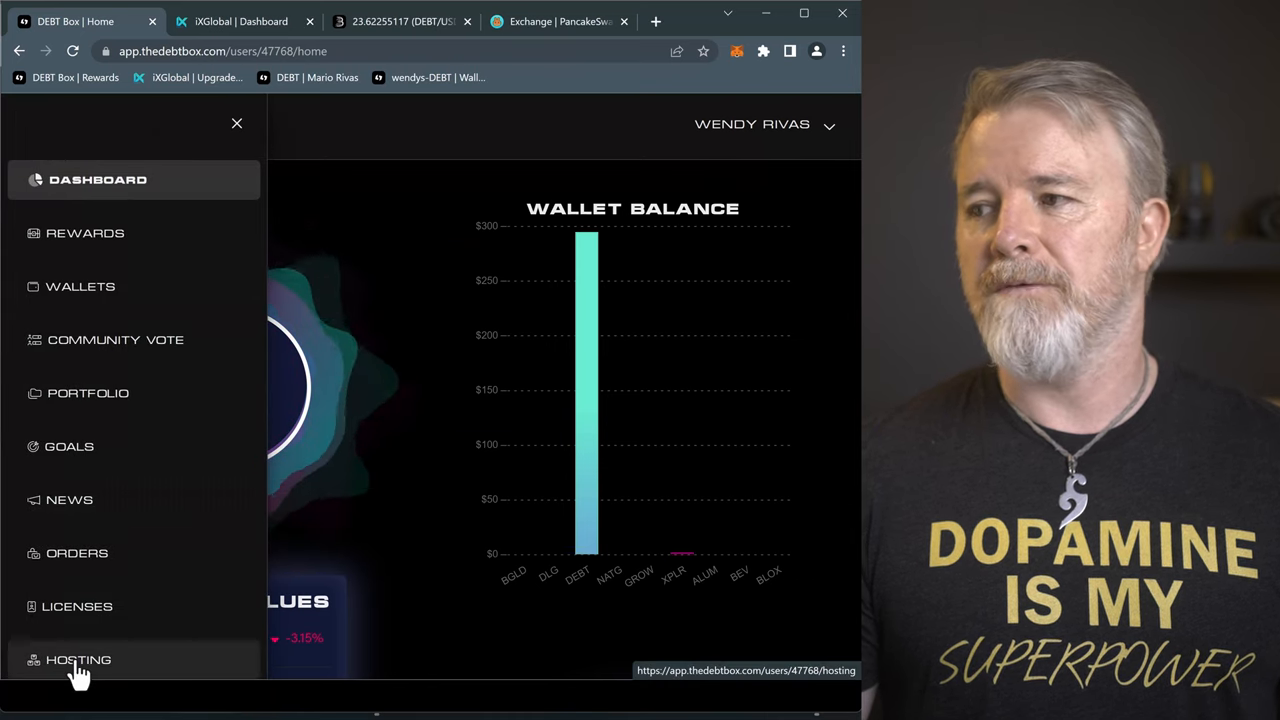
{"action": "left_click", "coordinate": [79, 659]}
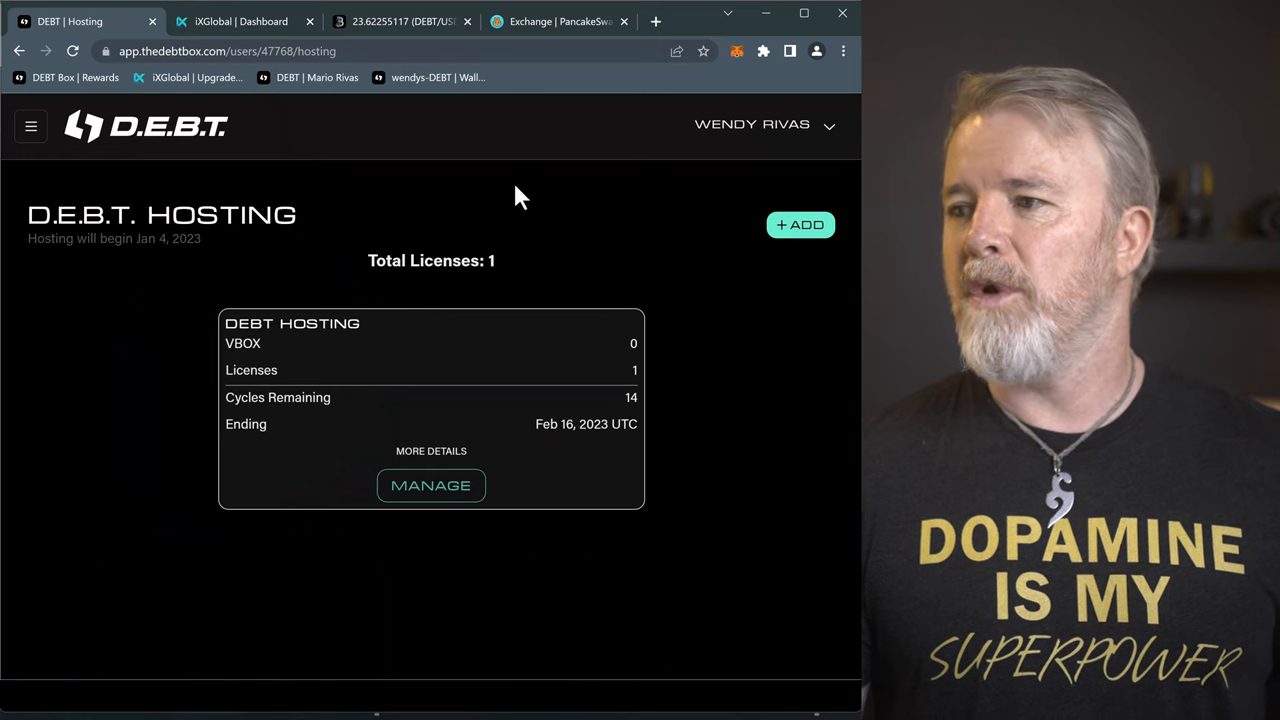
{"action": "mouse_move", "coordinate": [344, 494]}
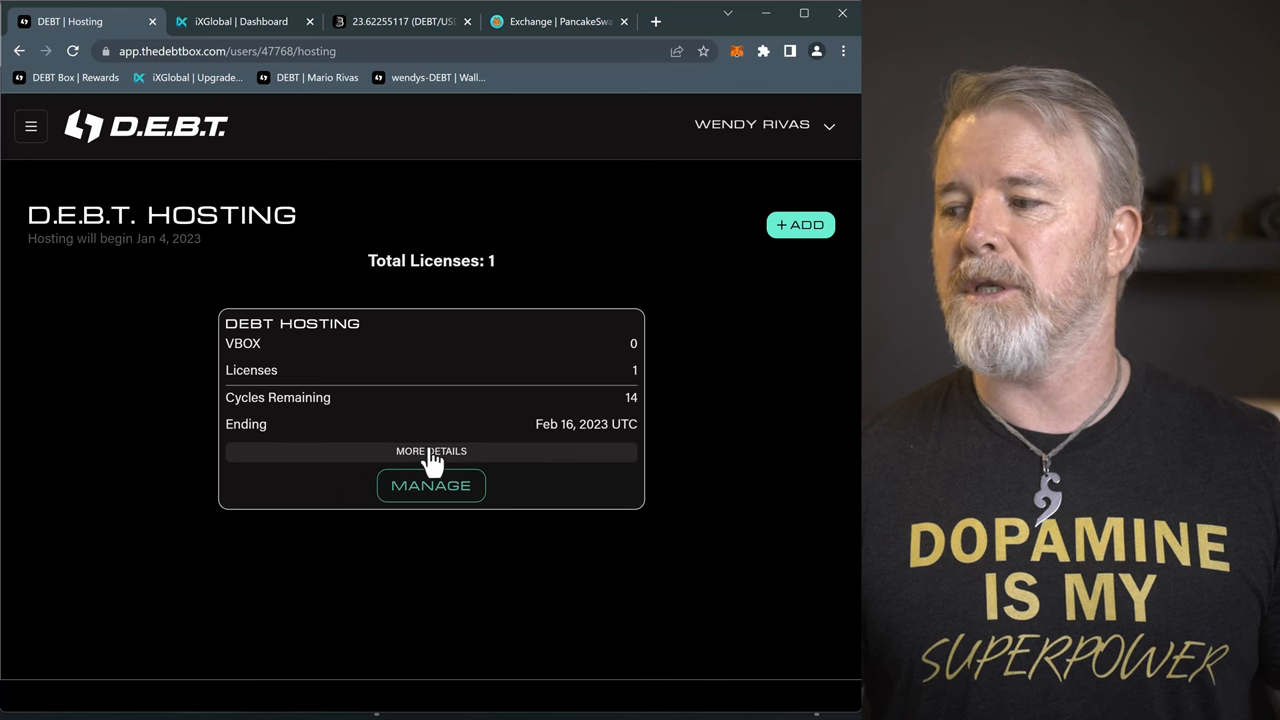
Expand the DEBT Hosting card's details to show 14 credits and the March 1, 2023 VBOX drop
{"action": "left_click", "coordinate": [431, 451]}
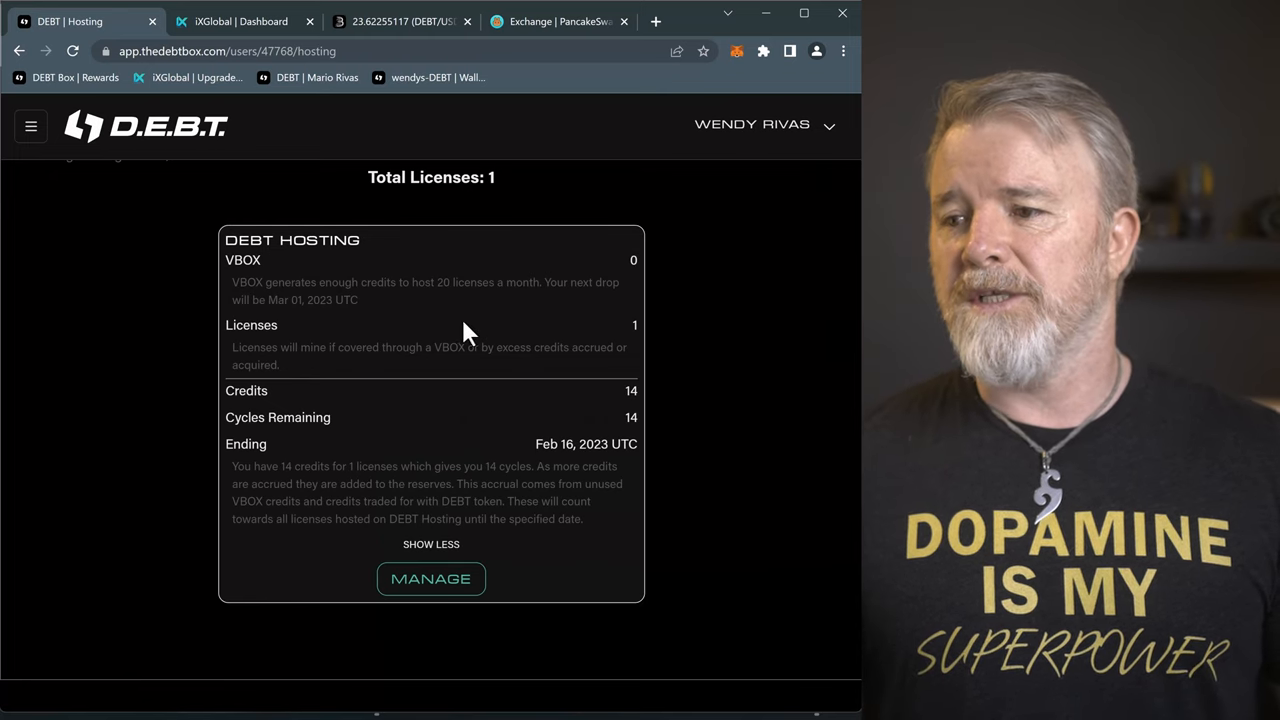
{"action": "mouse_move", "coordinate": [635, 328]}
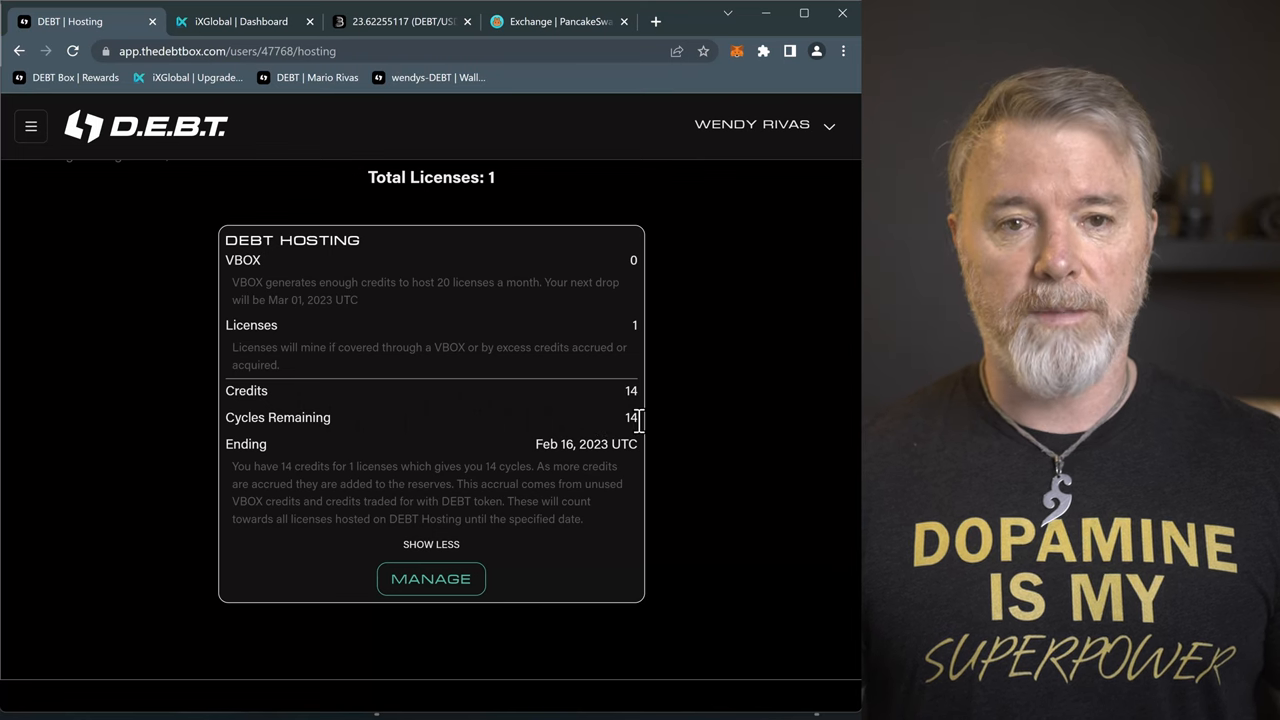
{"action": "mouse_move", "coordinate": [520, 430]}
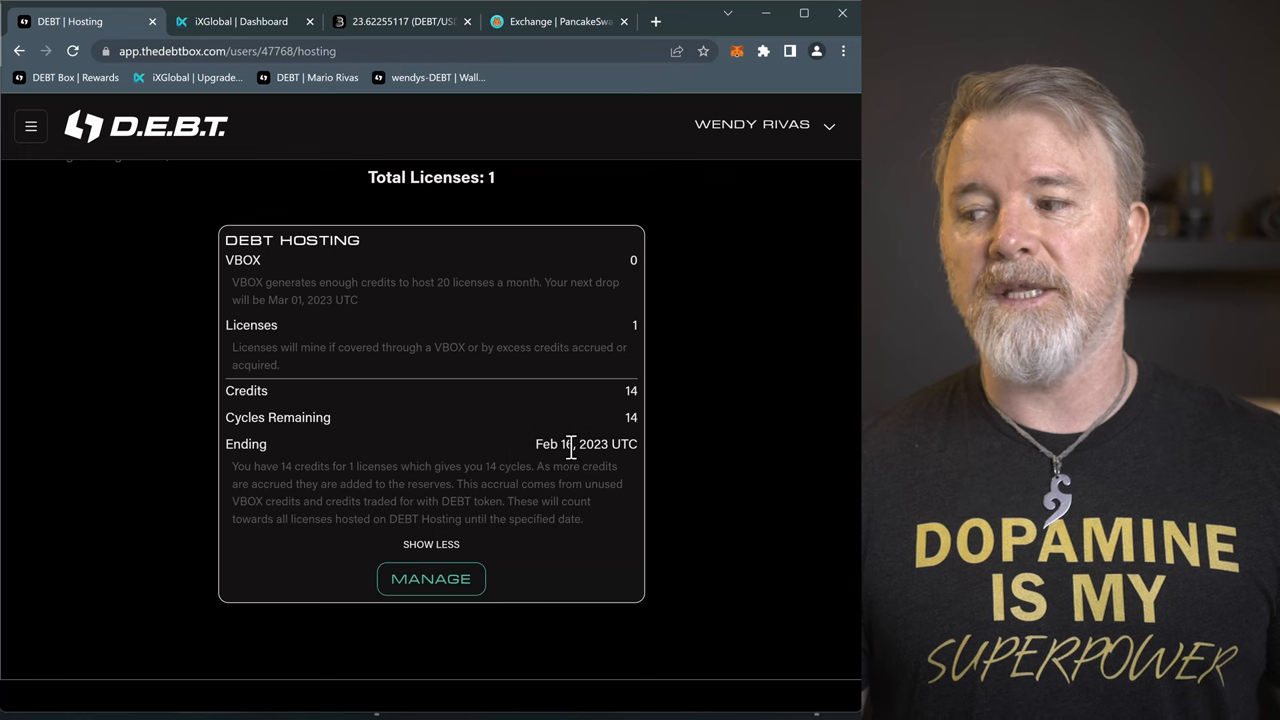
{"action": "mouse_move", "coordinate": [540, 428]}
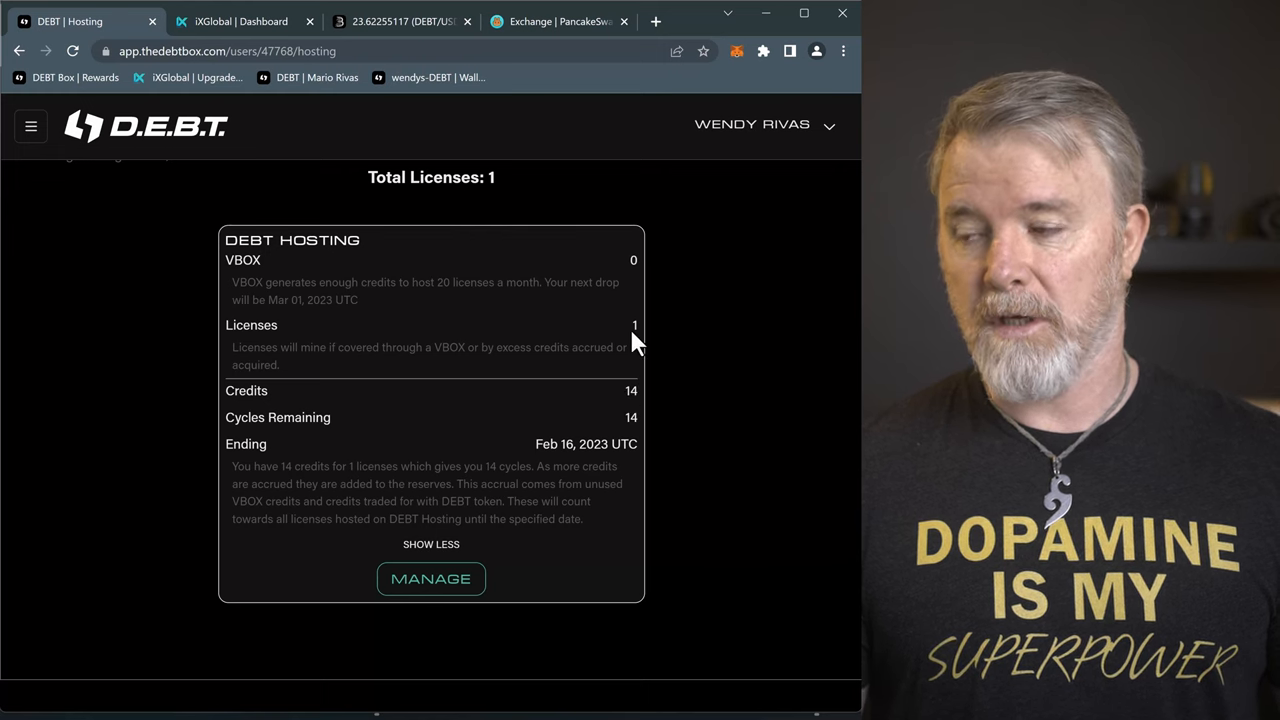
{"action": "mouse_move", "coordinate": [570, 418]}
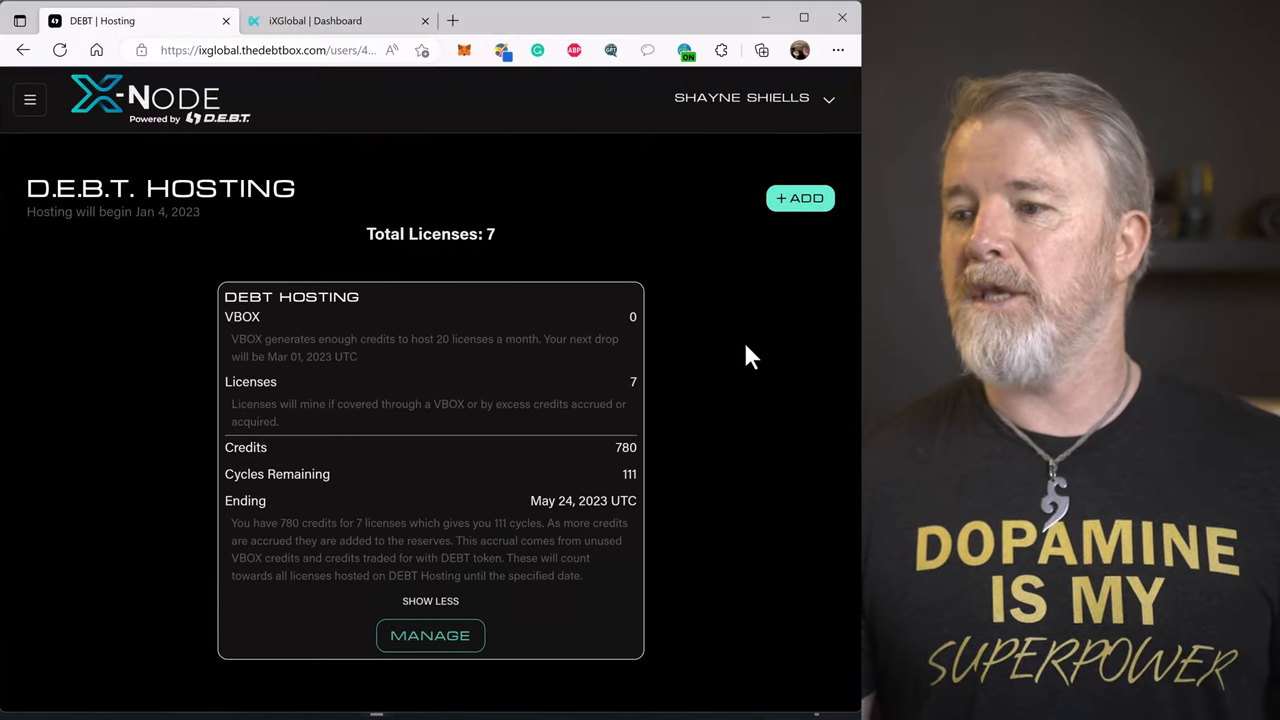
{"action": "mouse_move", "coordinate": [637, 390]}
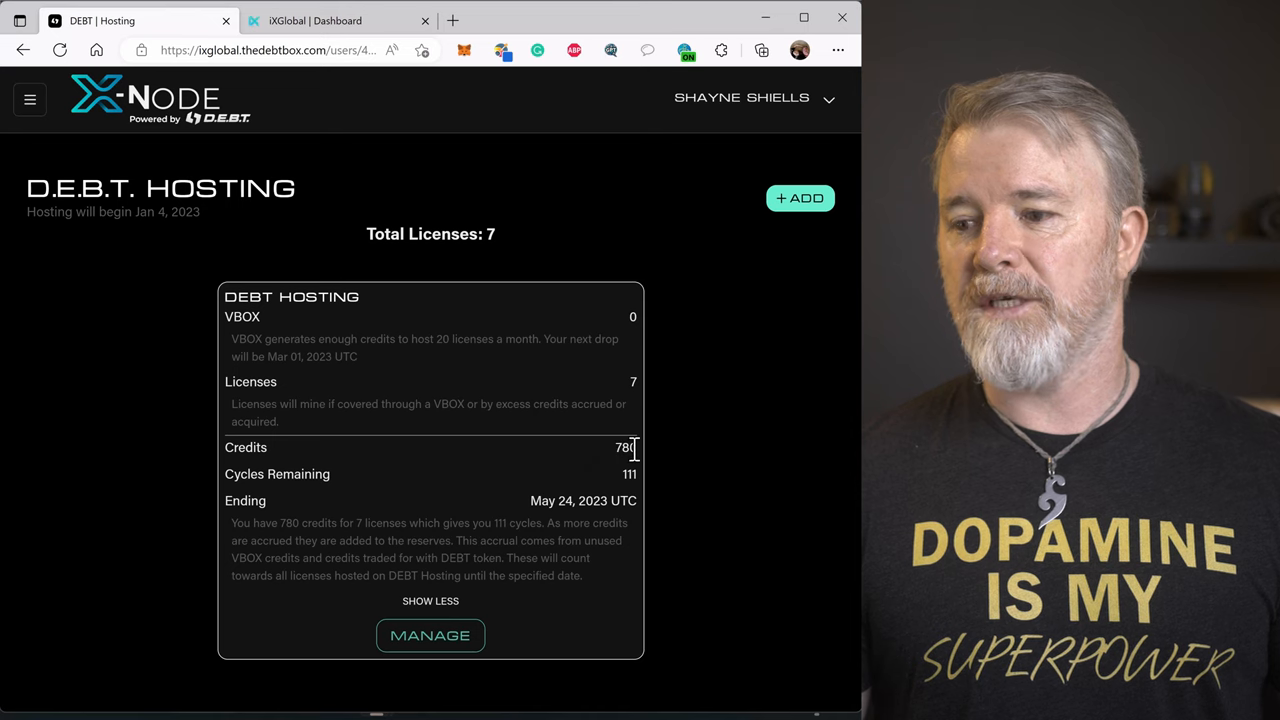
{"action": "mouse_move", "coordinate": [585, 490]}
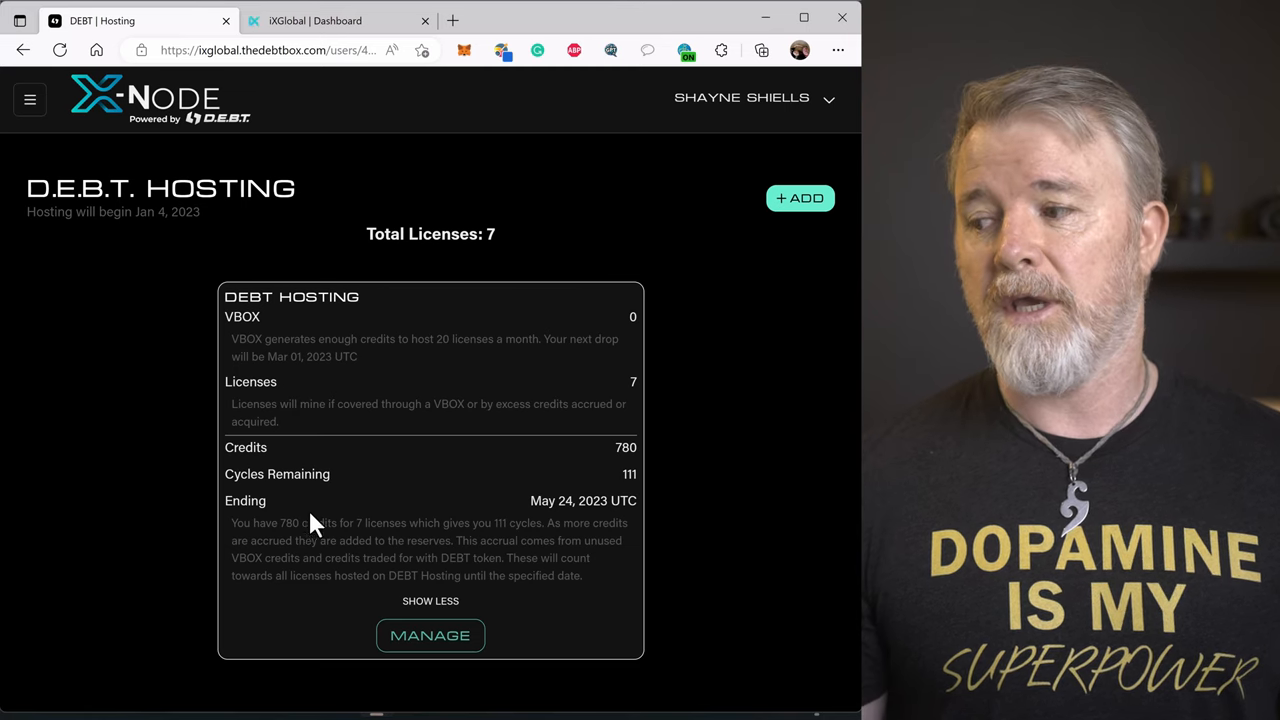
{"action": "mouse_move", "coordinate": [443, 483]}
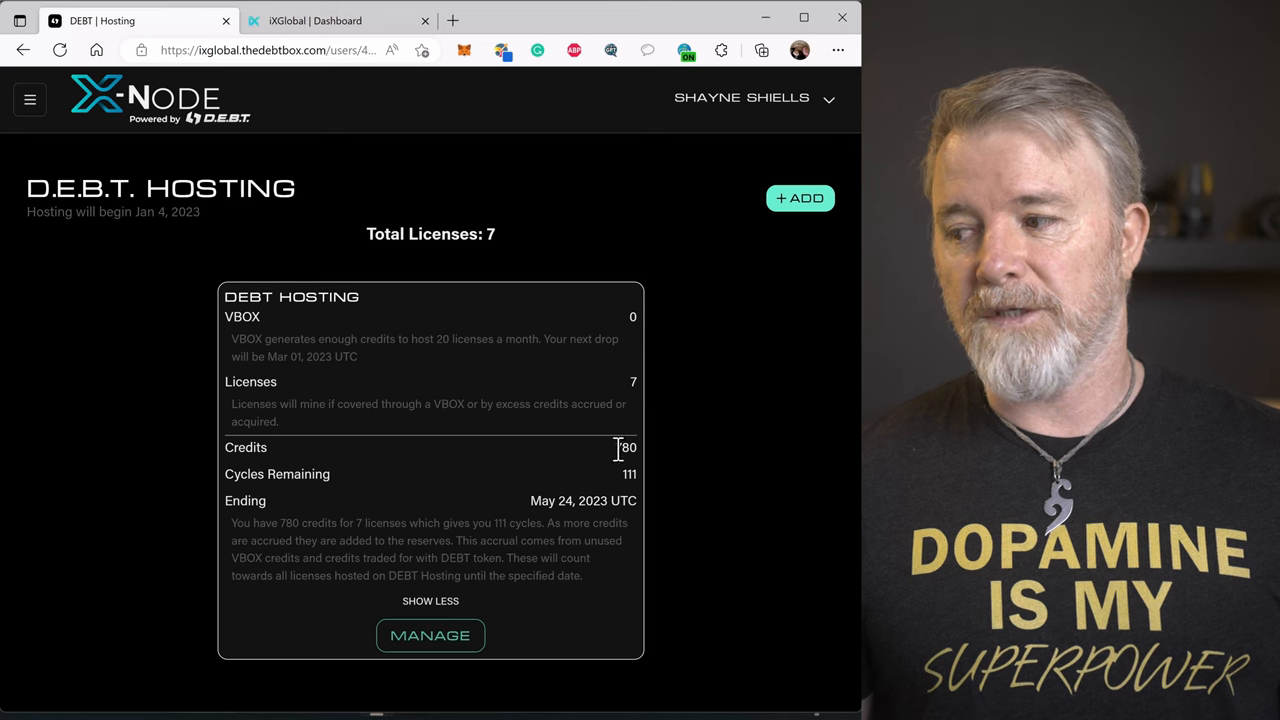
{"action": "double_click", "coordinate": [626, 447]}
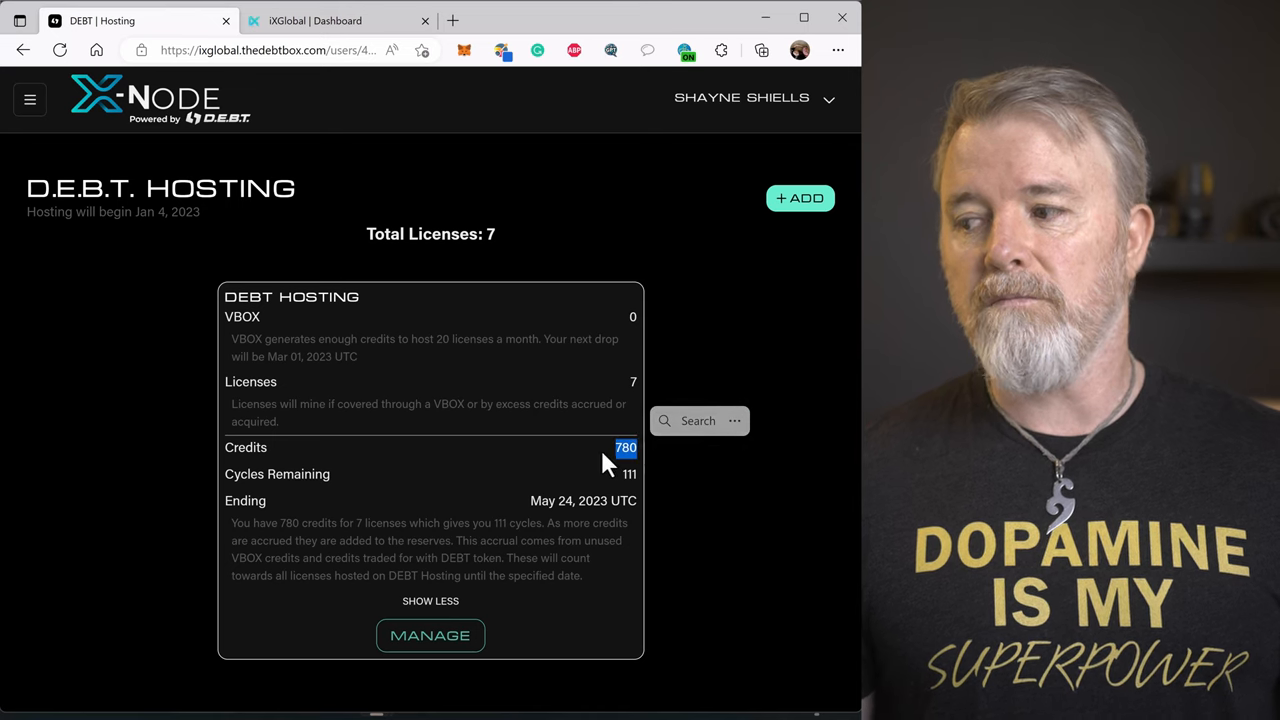
{"action": "mouse_move", "coordinate": [610, 385]}
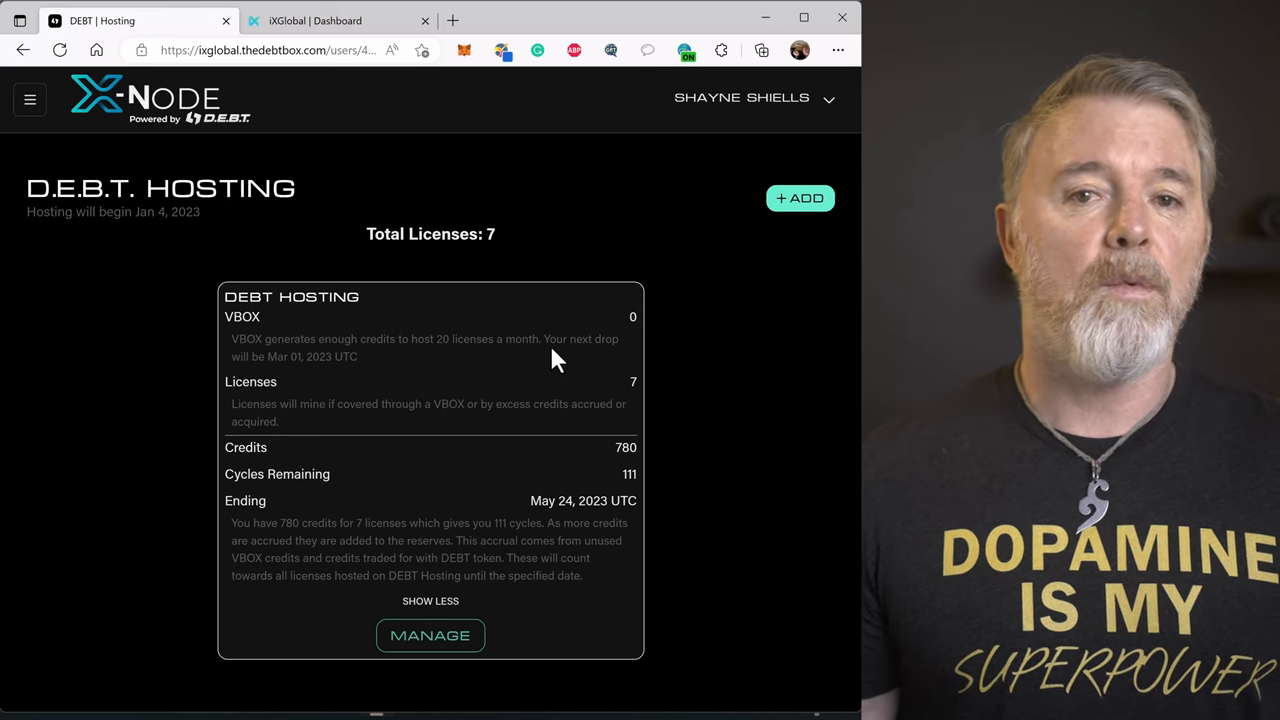
{"action": "mouse_move", "coordinate": [538, 435]}
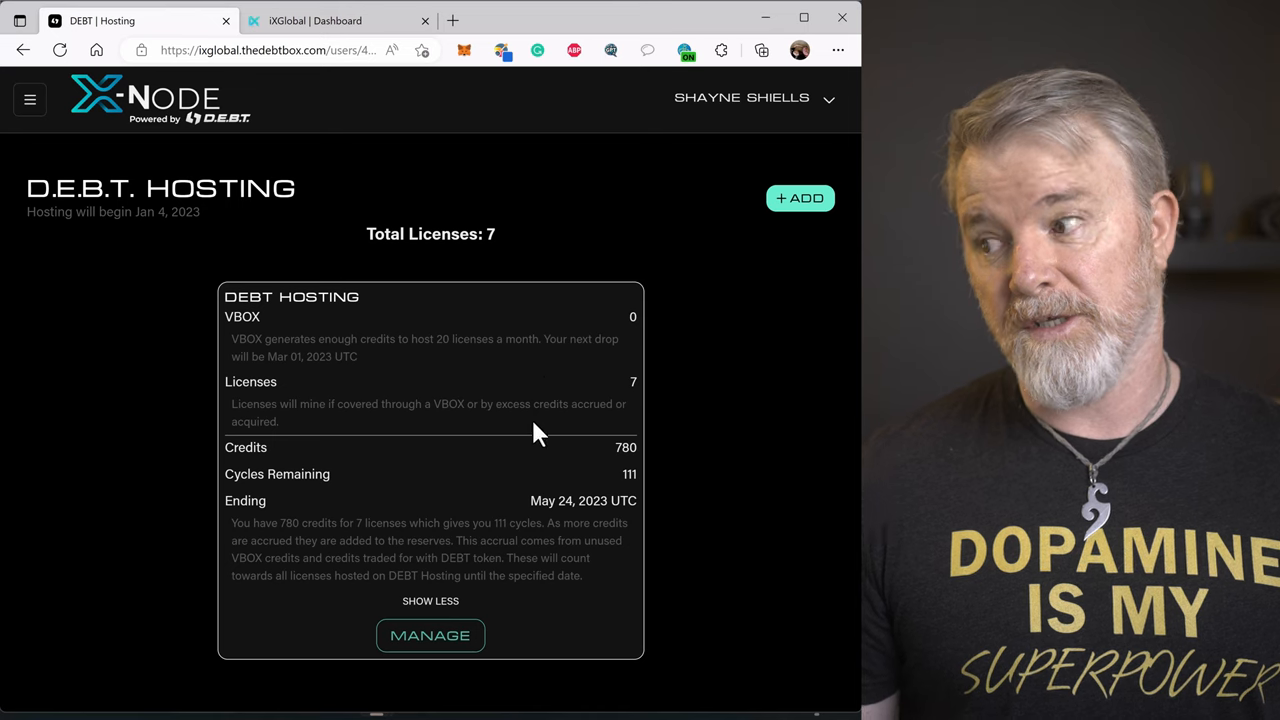
{"action": "mouse_move", "coordinate": [558, 468]}
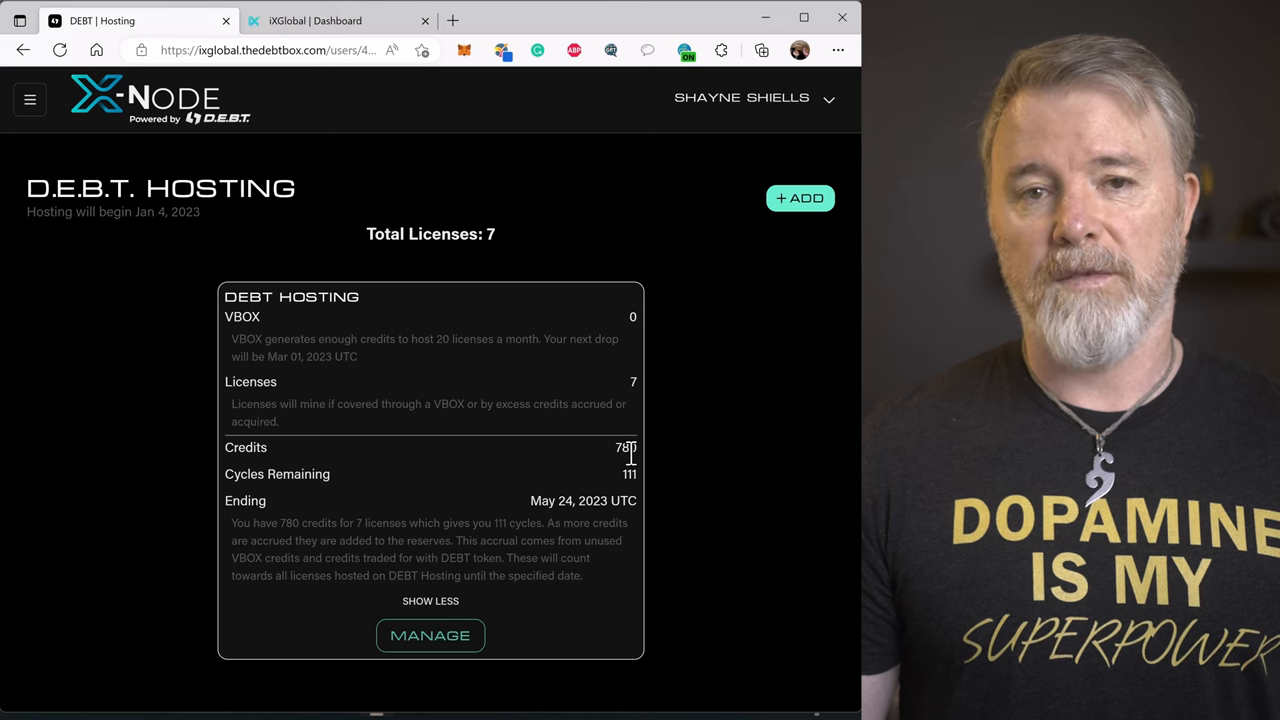
{"action": "mouse_move", "coordinate": [525, 270]}
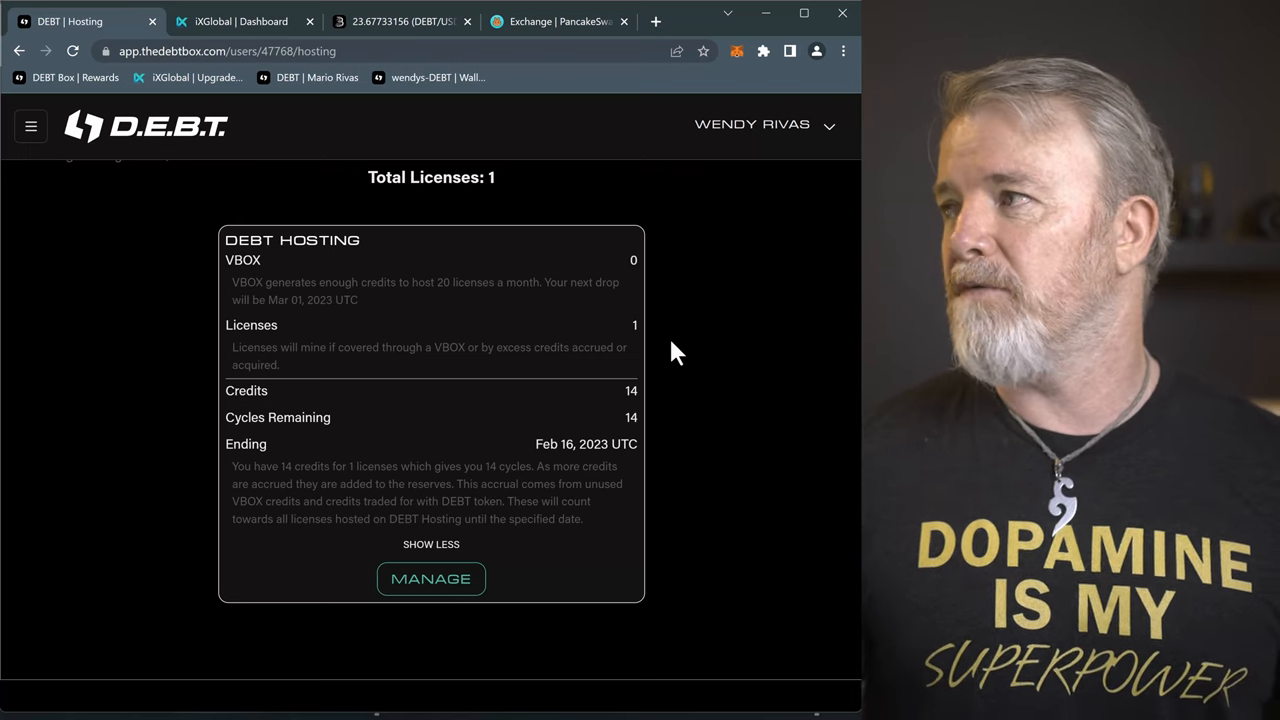
{"action": "mouse_move", "coordinate": [780, 265]}
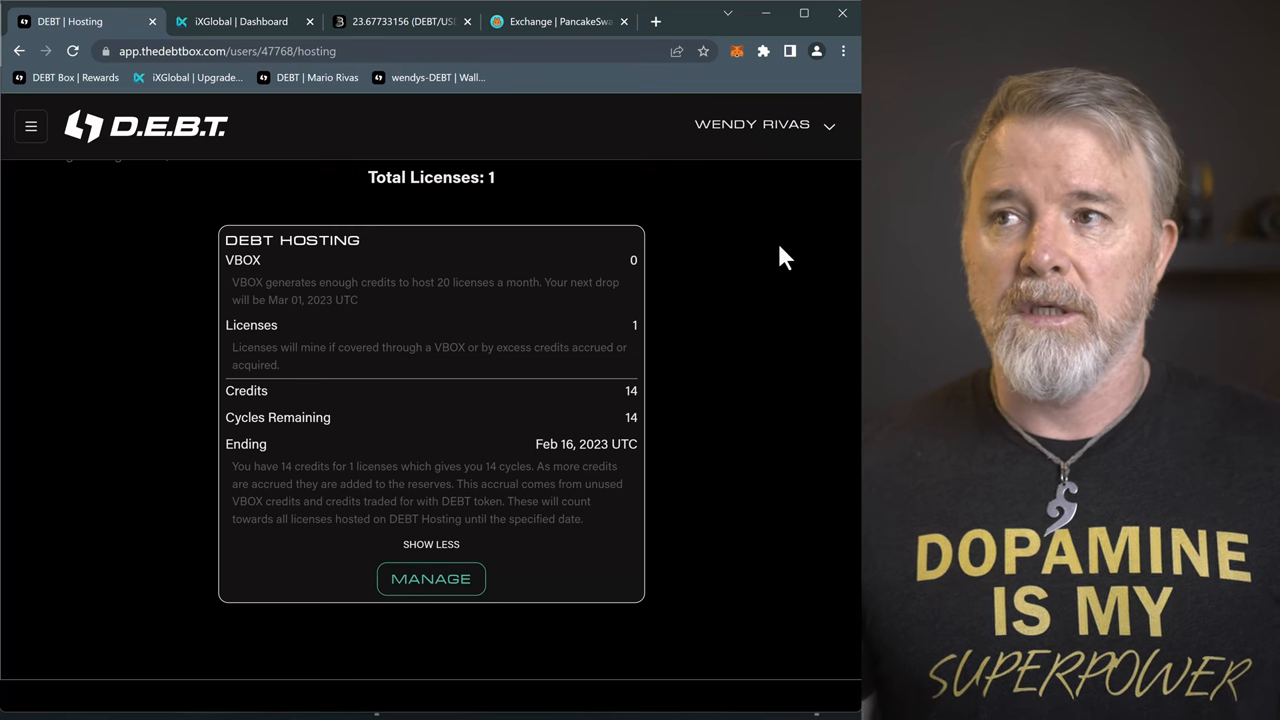
{"action": "mouse_move", "coordinate": [655, 248]}
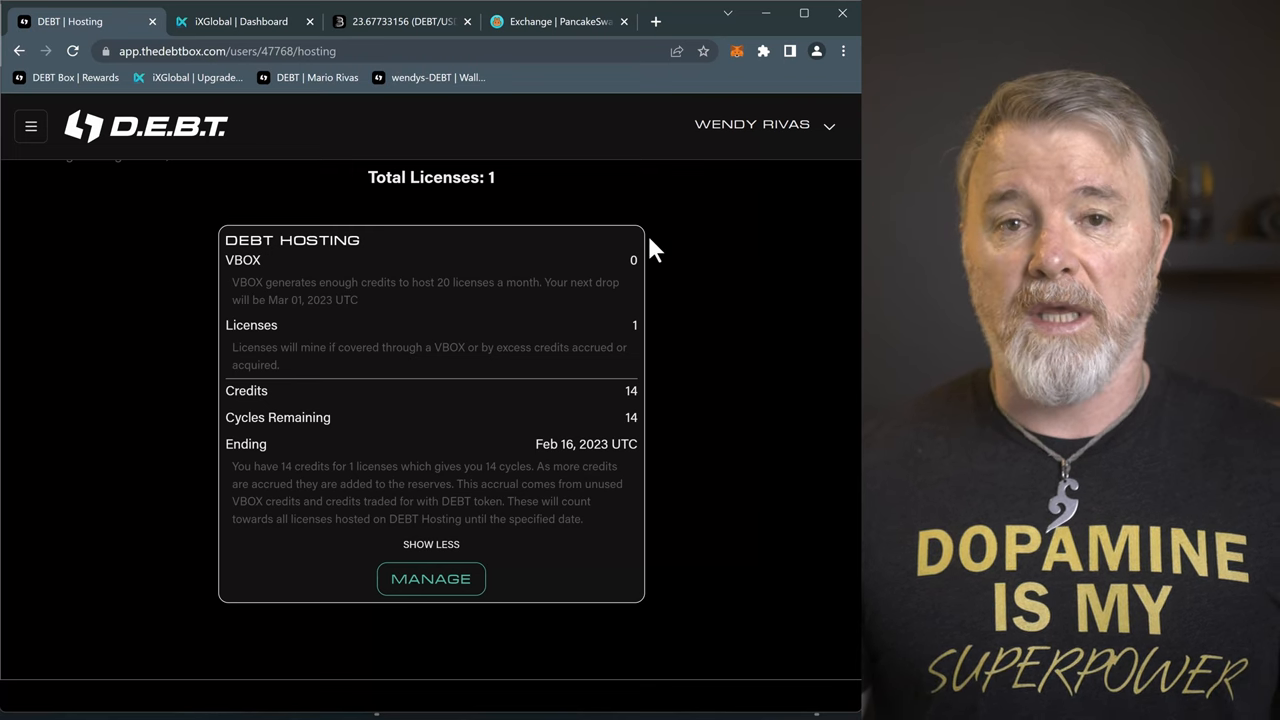
{"action": "mouse_move", "coordinate": [210, 172]}
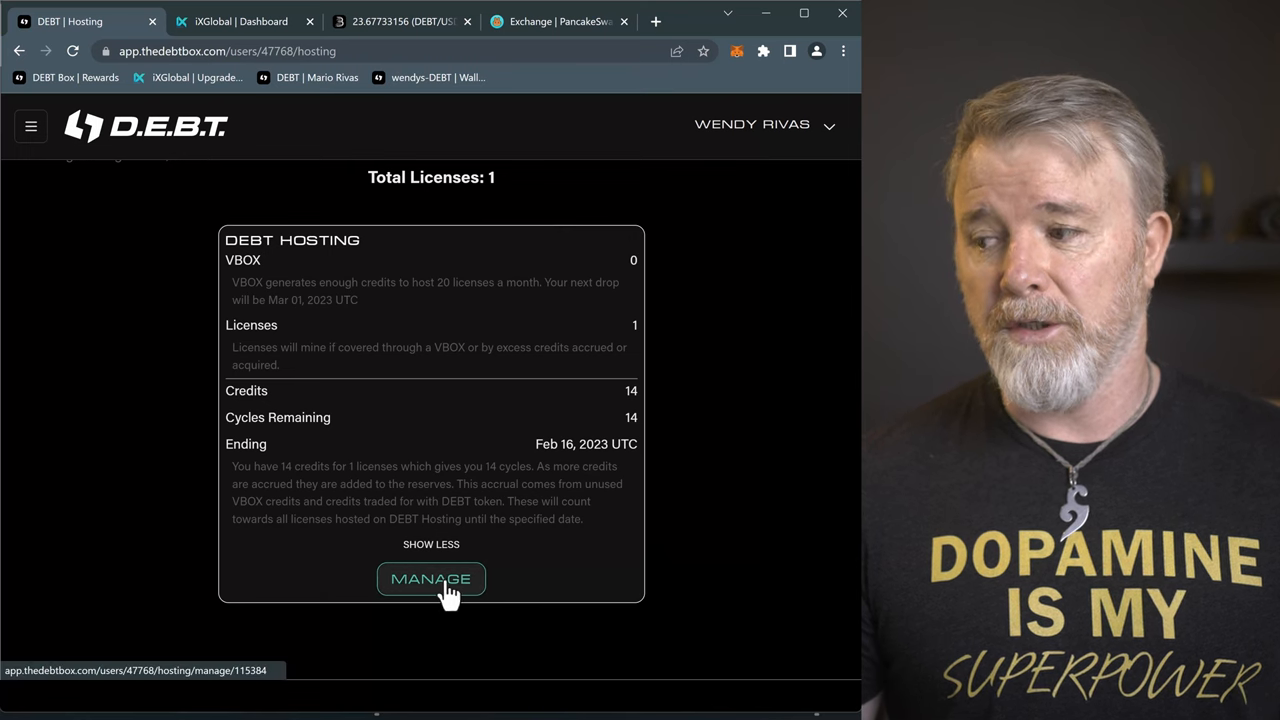
View the licenses under the plan, return to the hosting overview, then open Add Hosting
{"action": "left_click", "coordinate": [431, 579]}
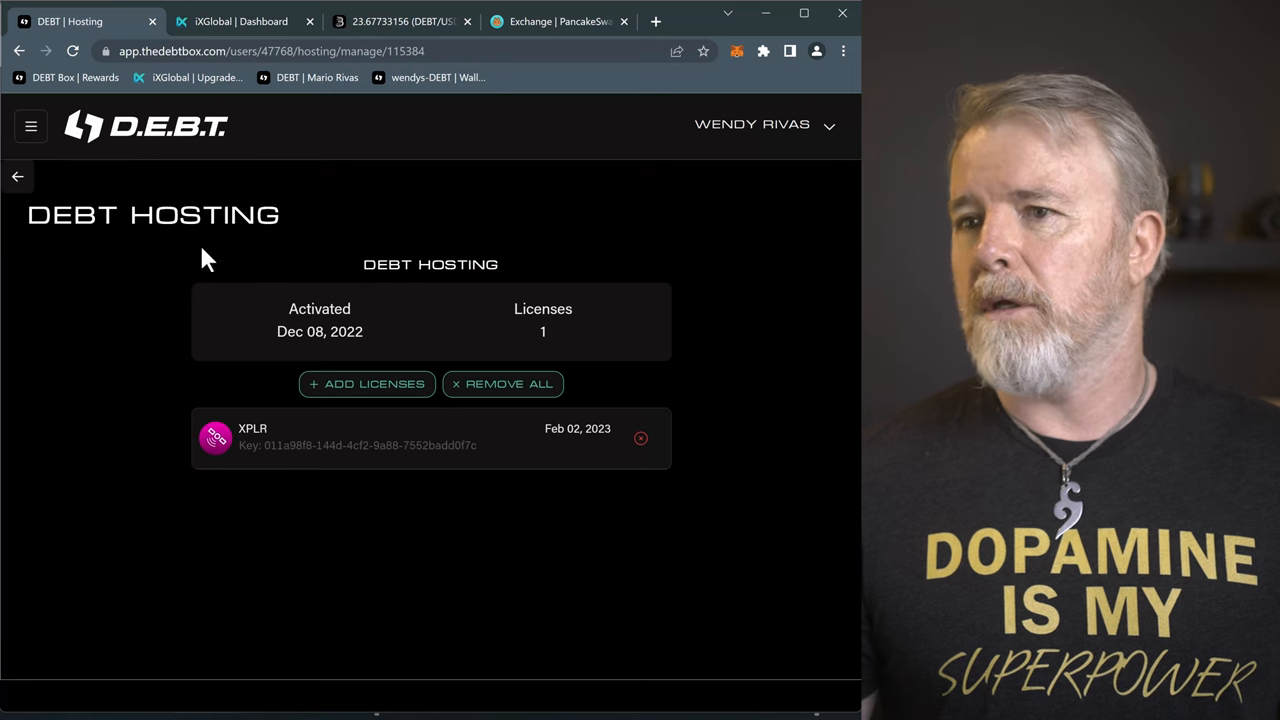
{"action": "left_click", "coordinate": [17, 176]}
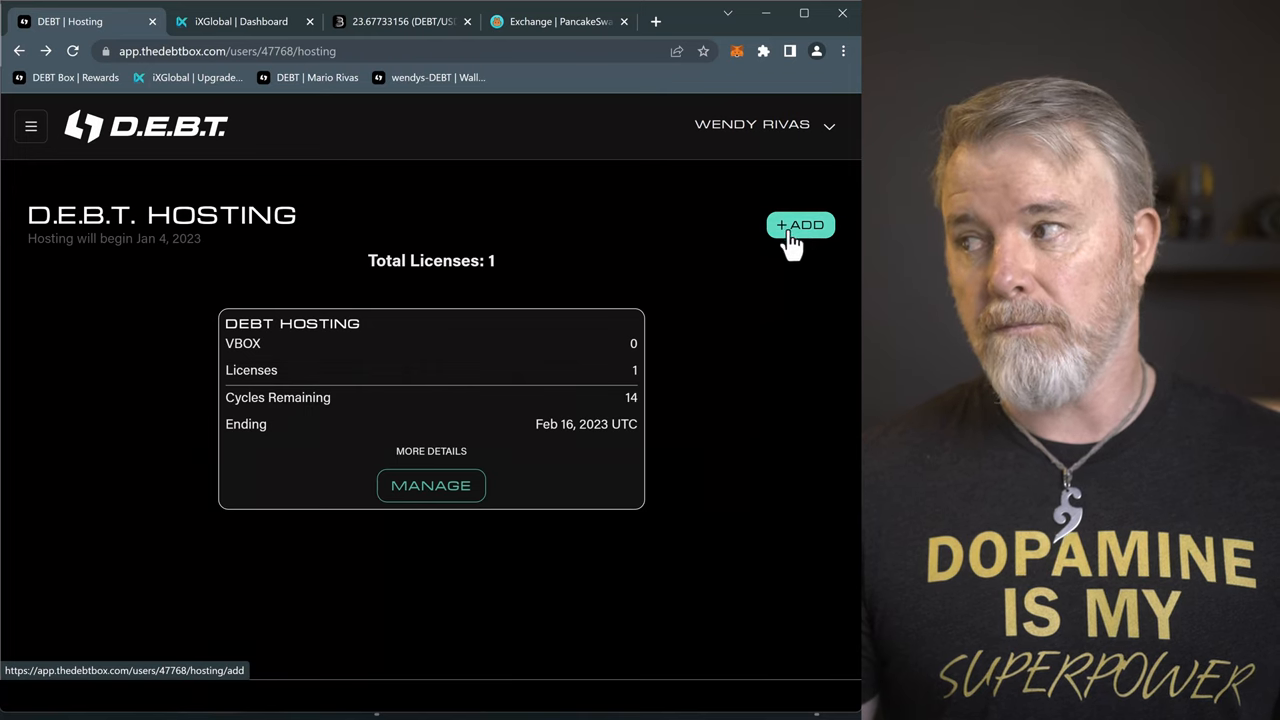
{"action": "left_click", "coordinate": [799, 224]}
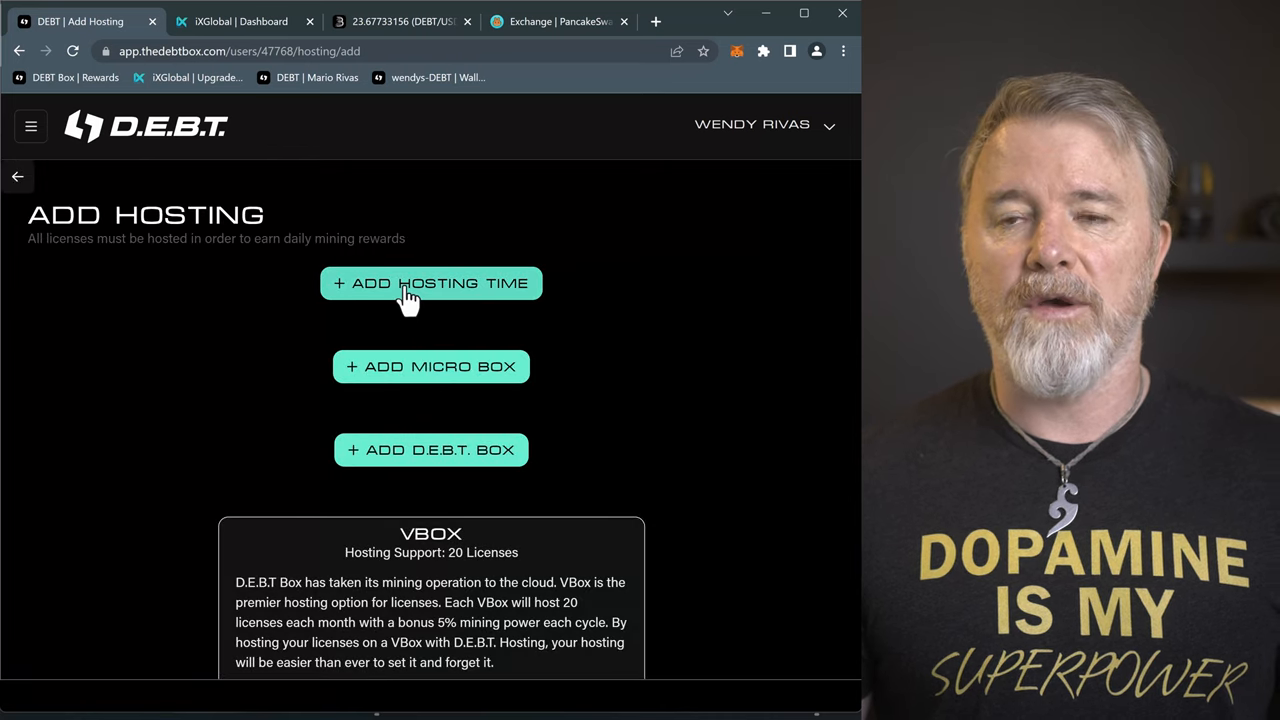
Review hosting time costs of 12, 104 and 378 cycles, then switch to the iXGlobal dashboard
{"action": "left_click", "coordinate": [431, 283]}
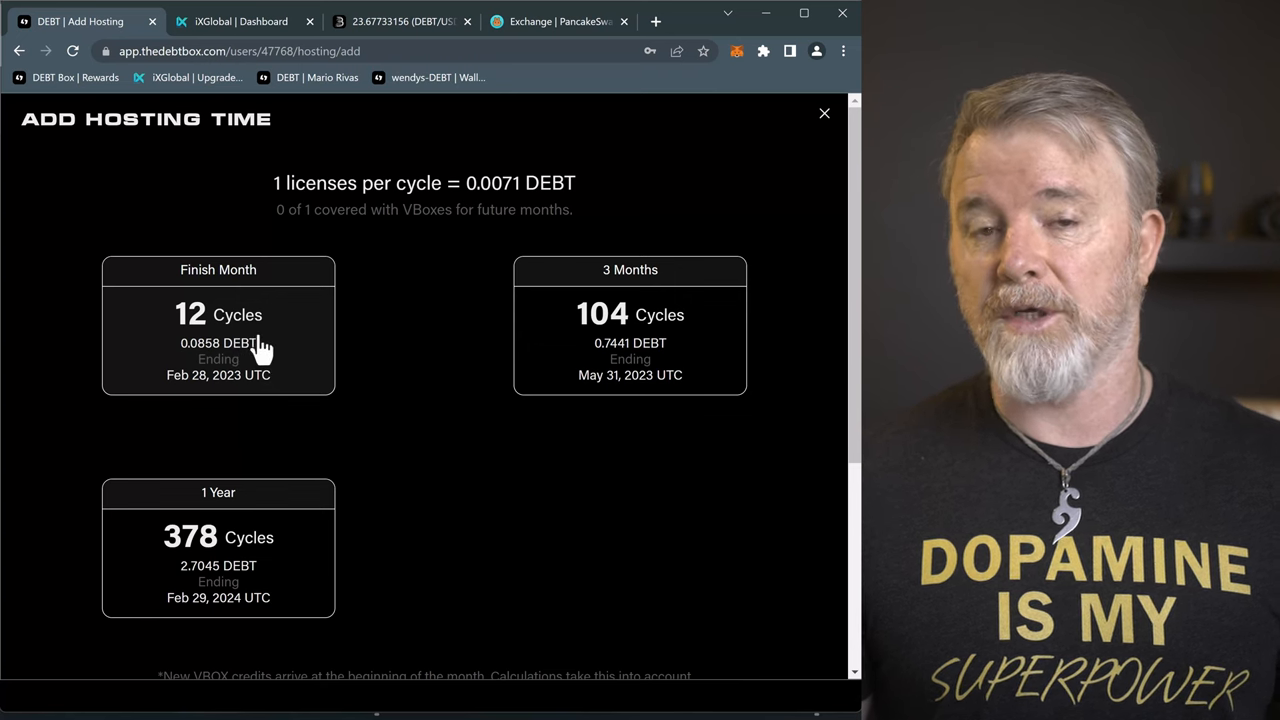
{"action": "mouse_move", "coordinate": [398, 348]}
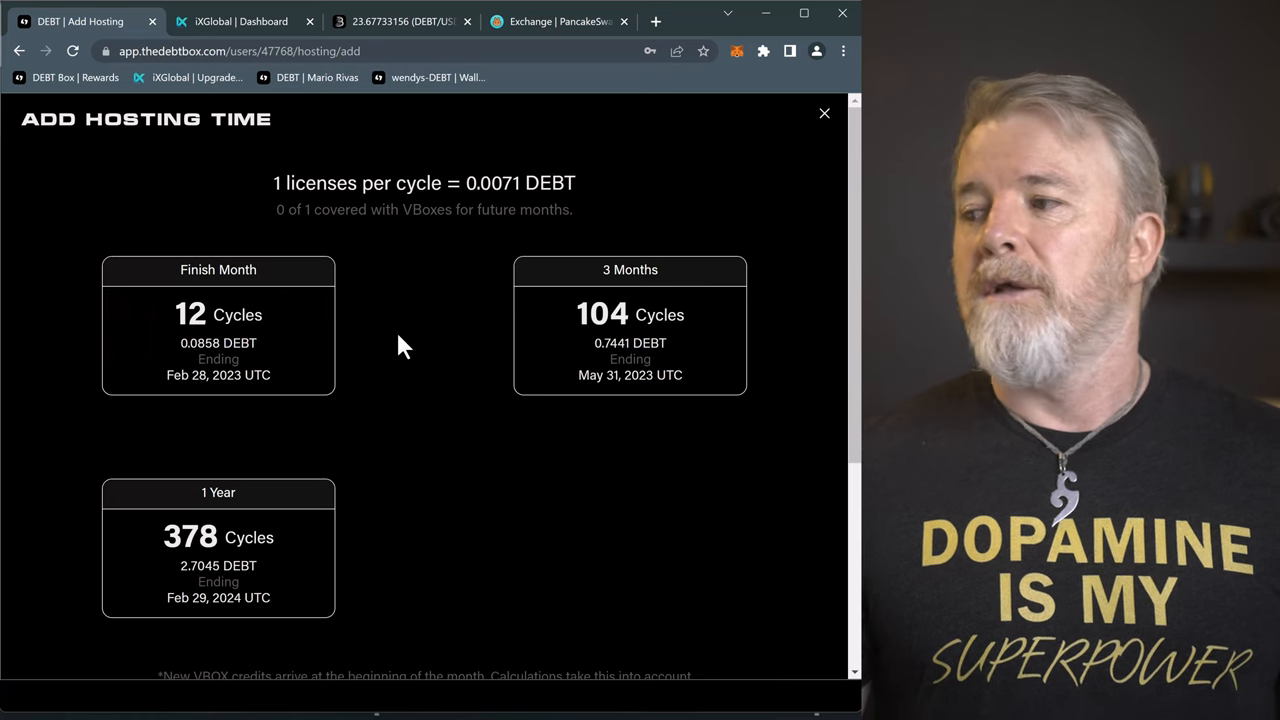
{"action": "mouse_move", "coordinate": [235, 537]}
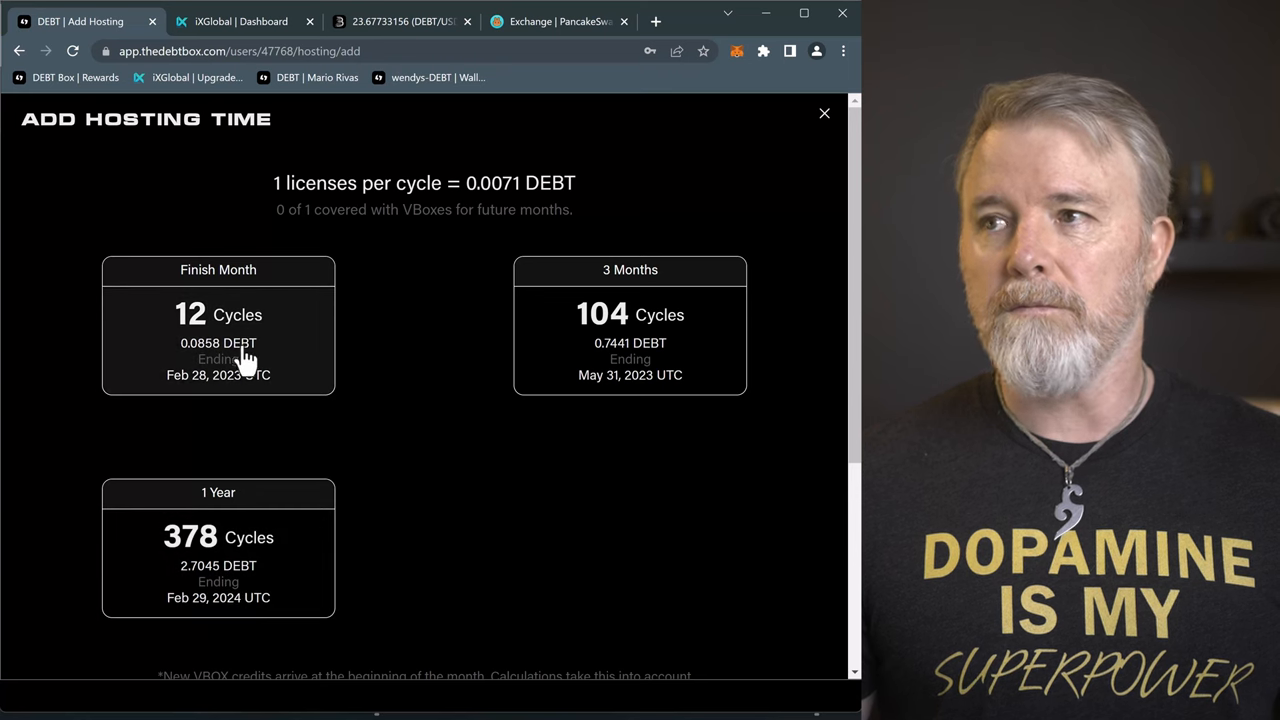
{"action": "mouse_move", "coordinate": [472, 162]}
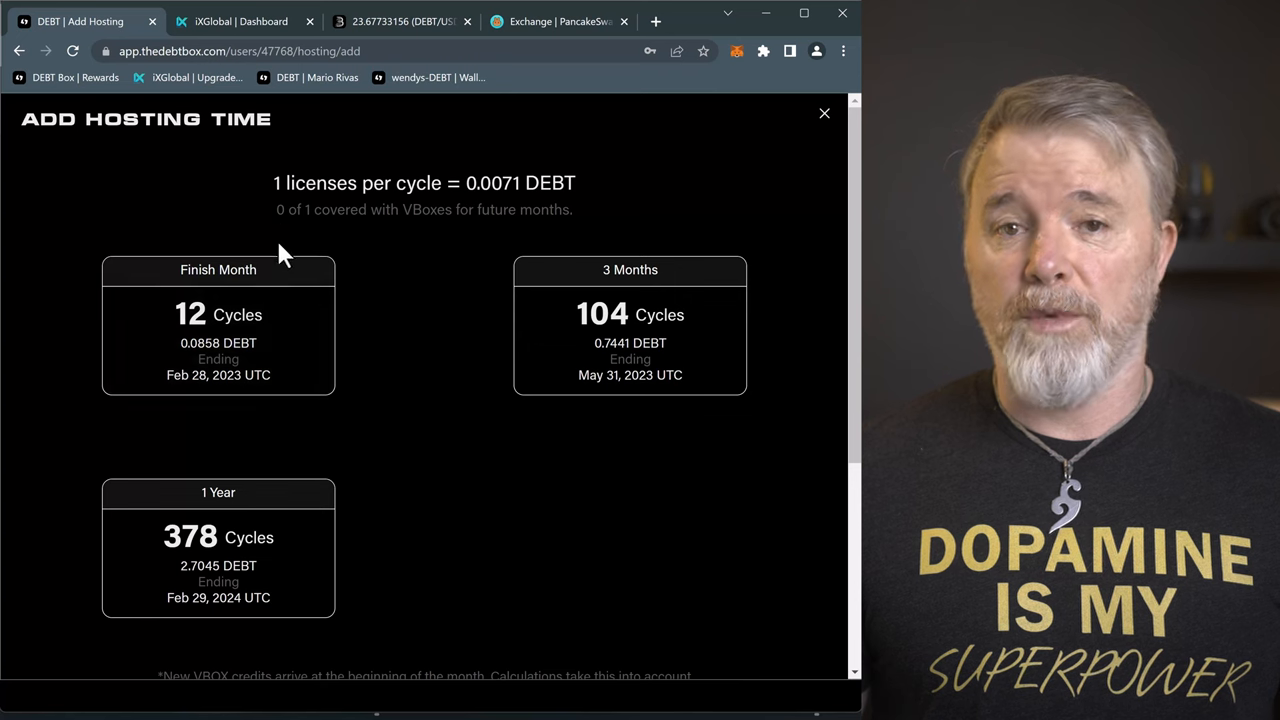
{"action": "mouse_move", "coordinate": [407, 350]}
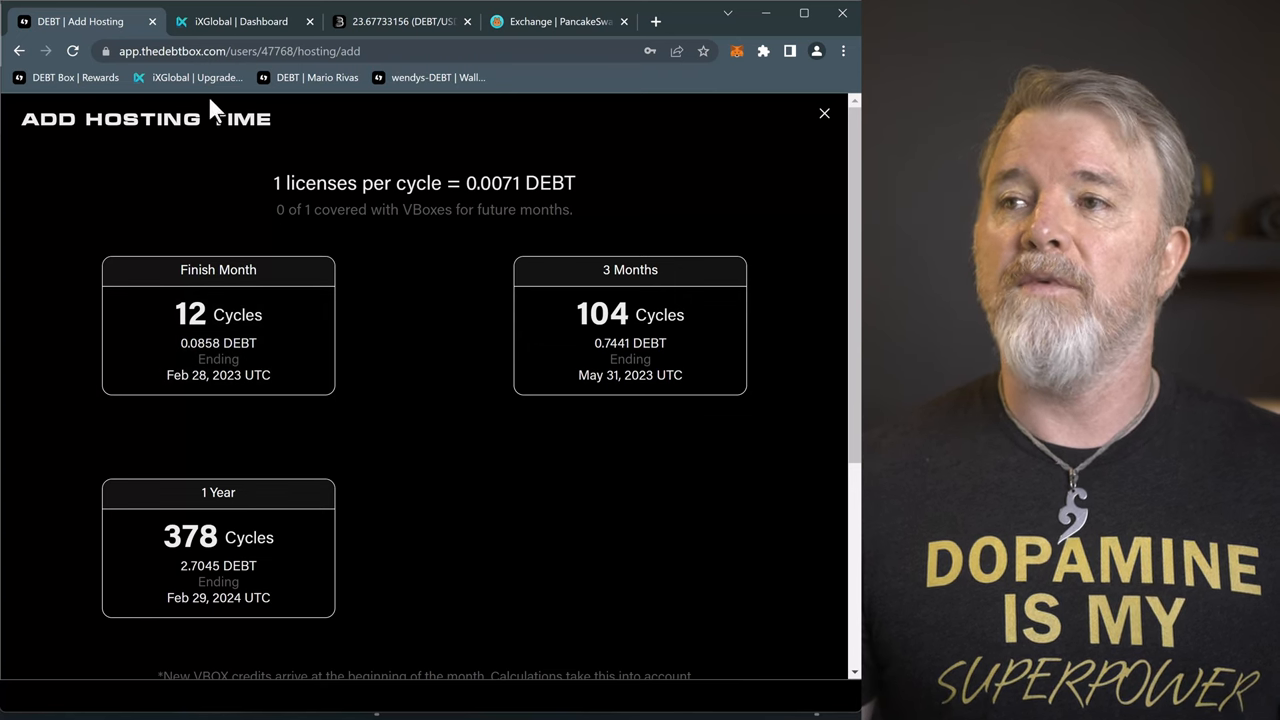
{"action": "left_click", "coordinate": [240, 21]}
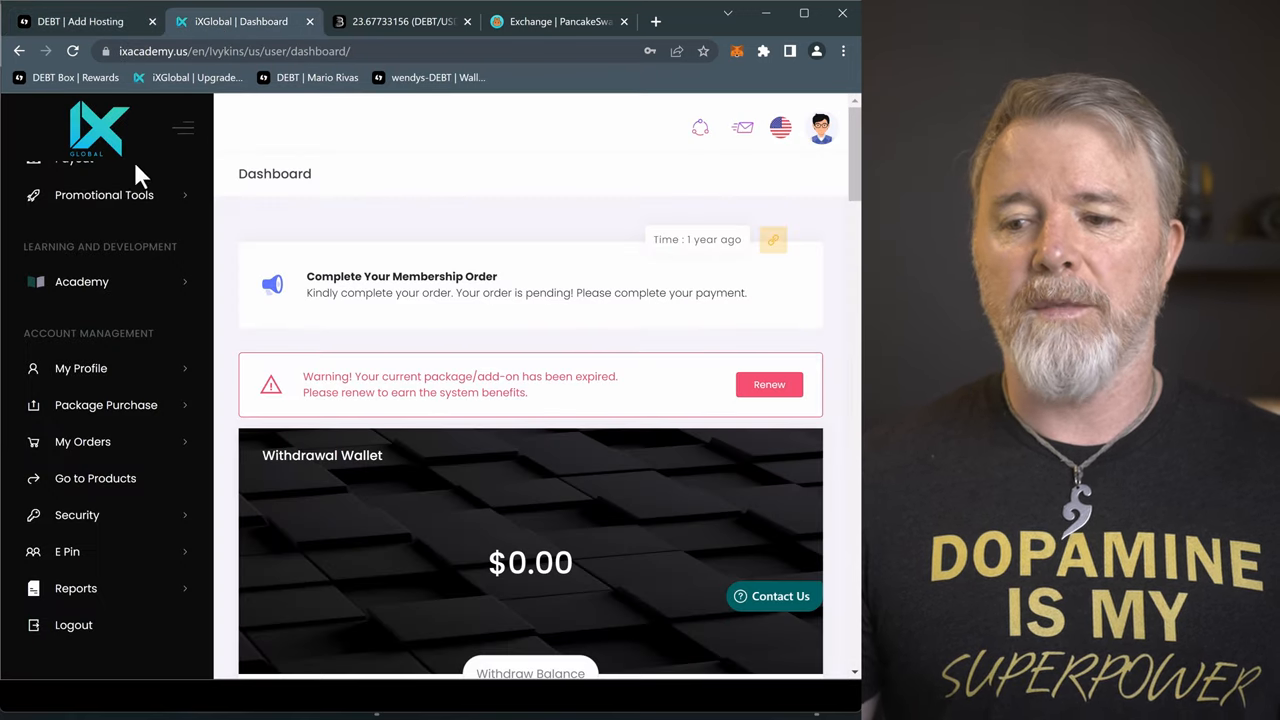
{"action": "mouse_move", "coordinate": [95, 478]}
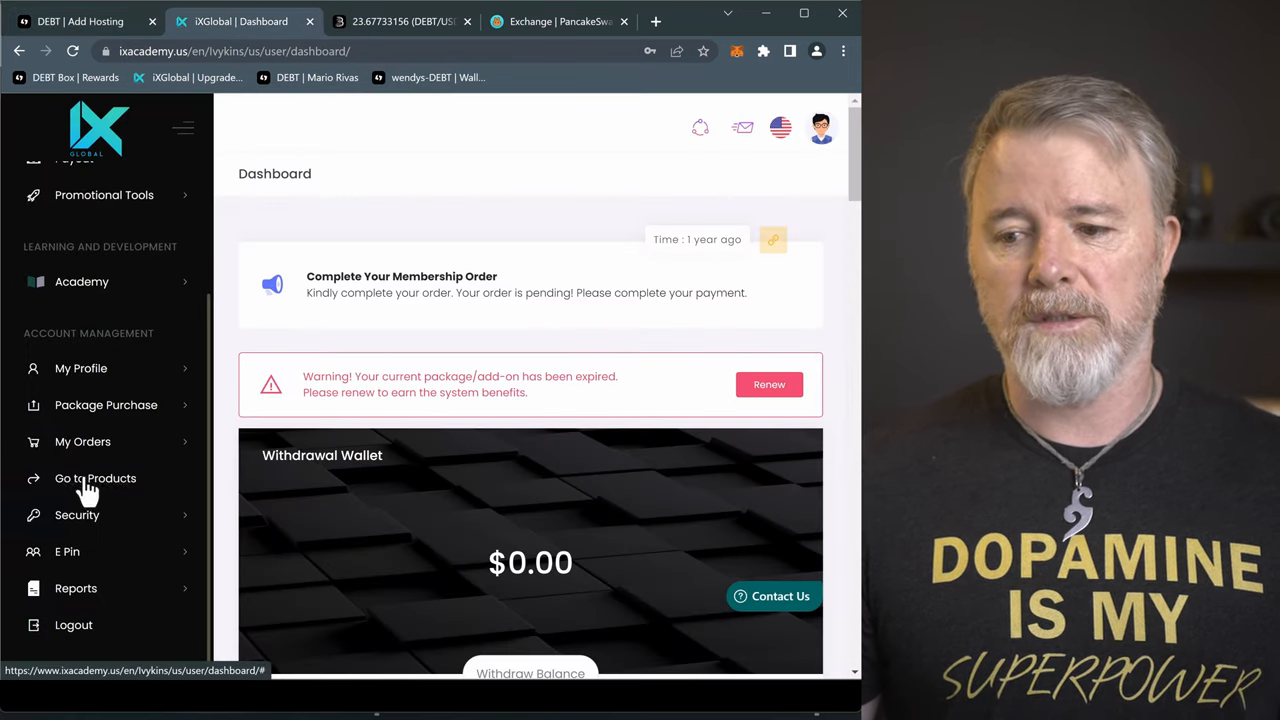
From Products, open the X-Node account and start buying additional 30-day hosting credits
{"action": "left_click", "coordinate": [95, 478]}
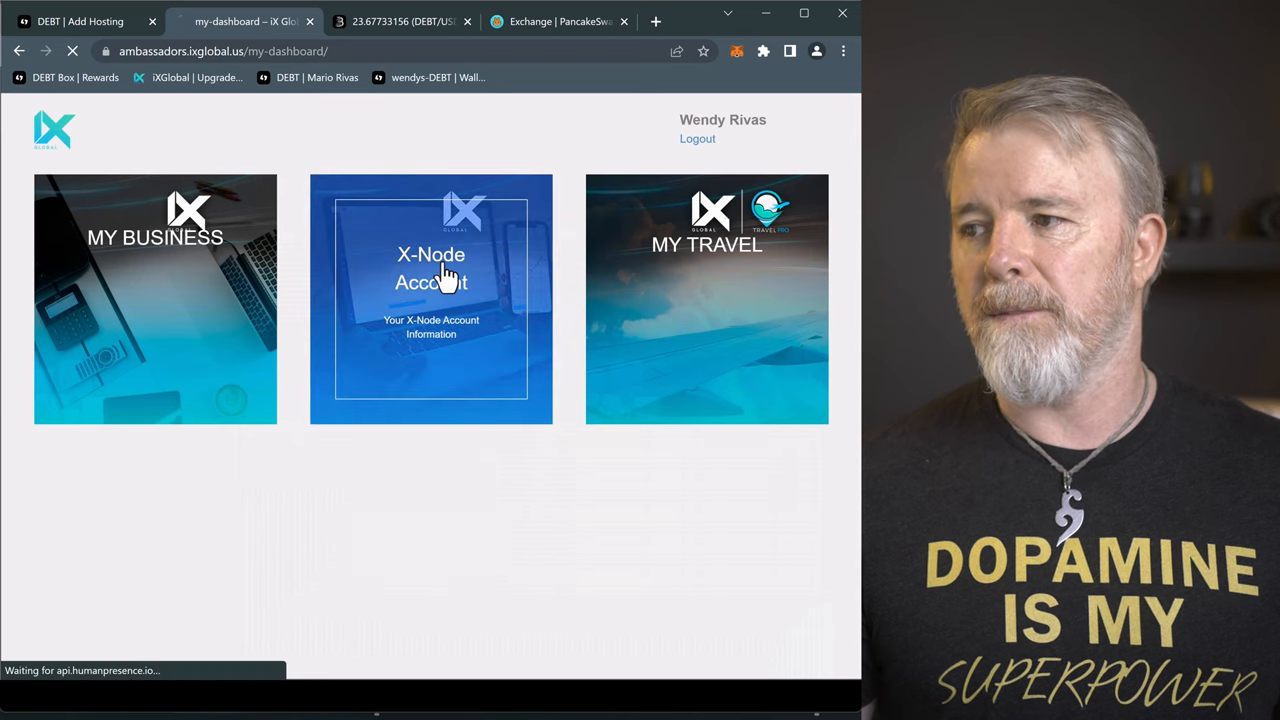
{"action": "left_click", "coordinate": [431, 268]}
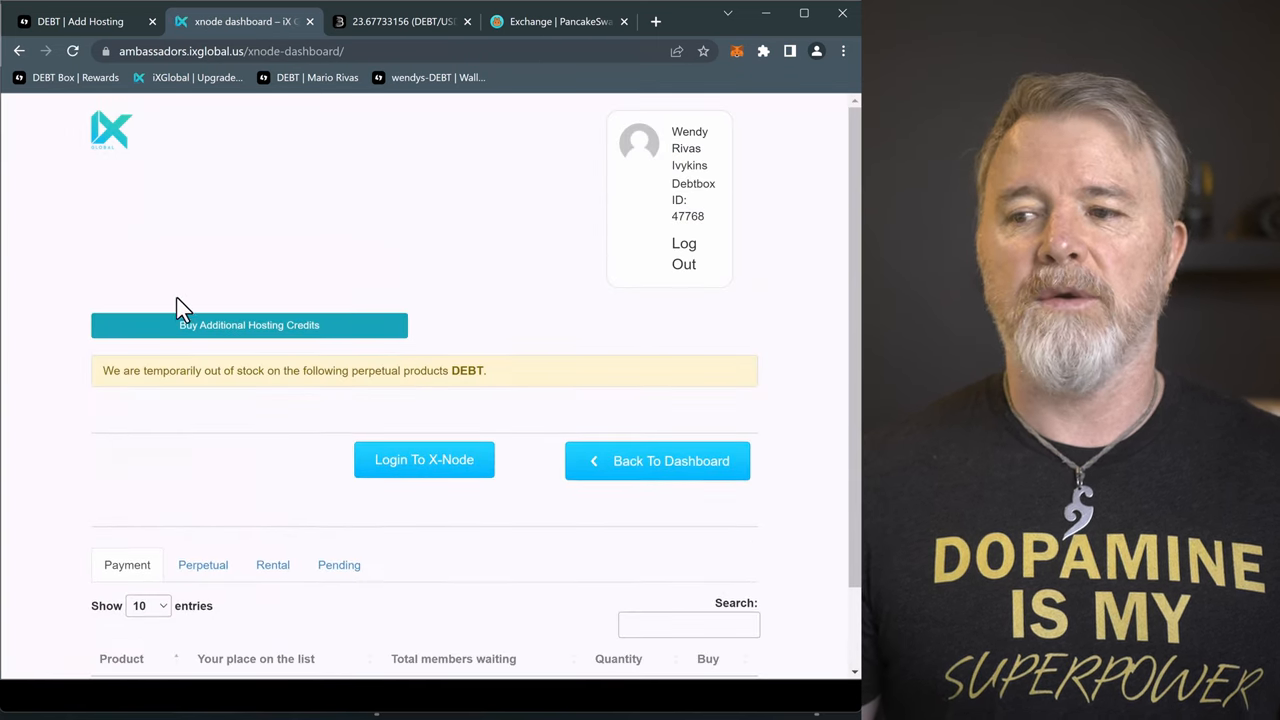
{"action": "mouse_move", "coordinate": [278, 333]}
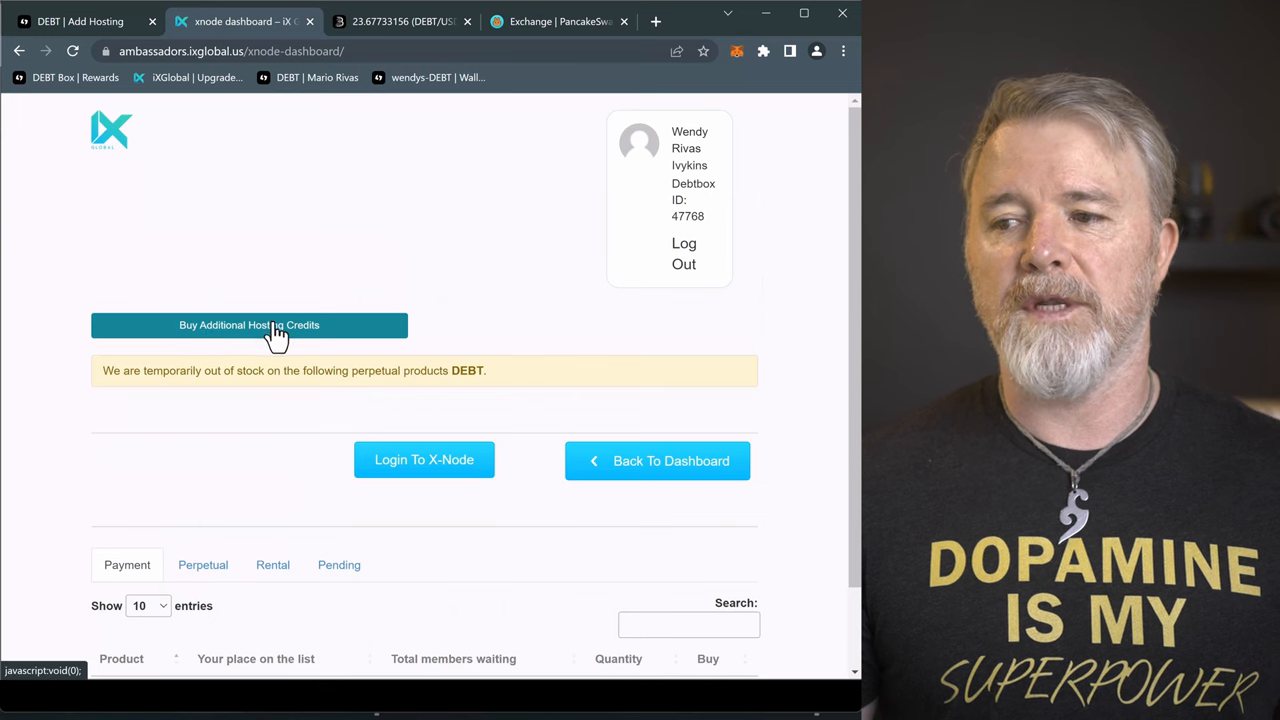
{"action": "left_click", "coordinate": [249, 325]}
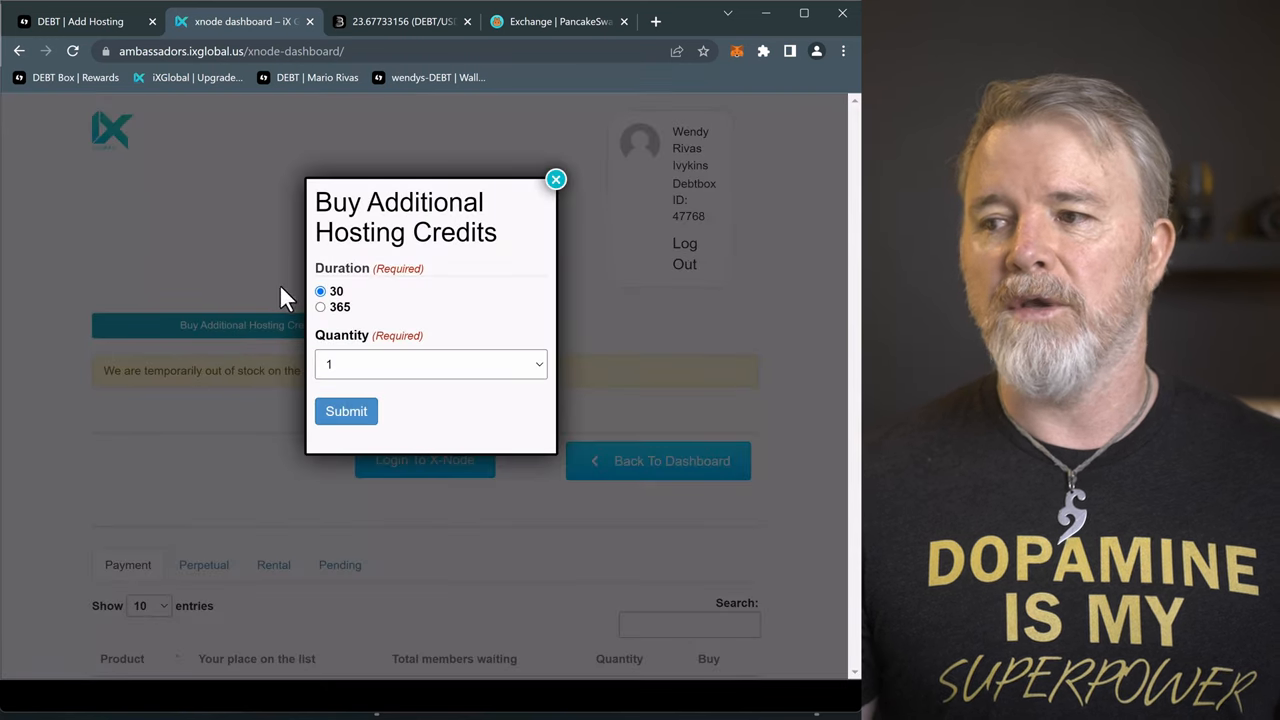
{"action": "mouse_move", "coordinate": [330, 315]}
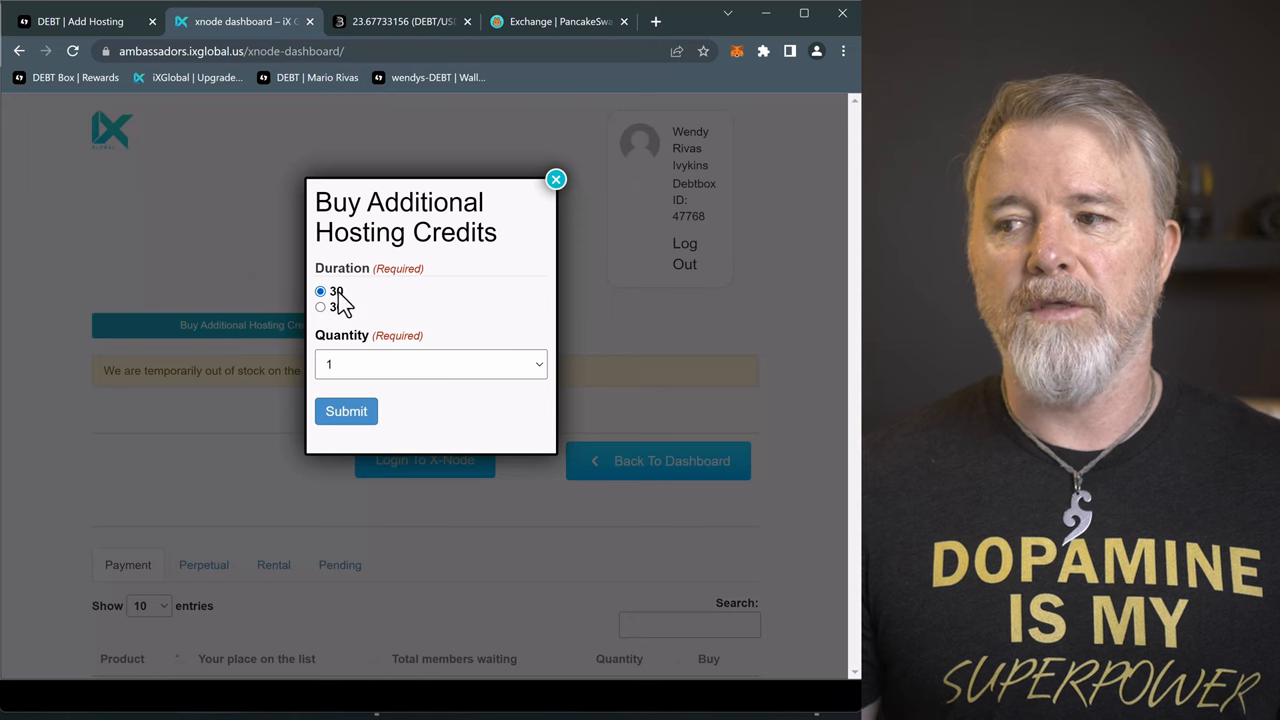
{"action": "mouse_move", "coordinate": [365, 367]}
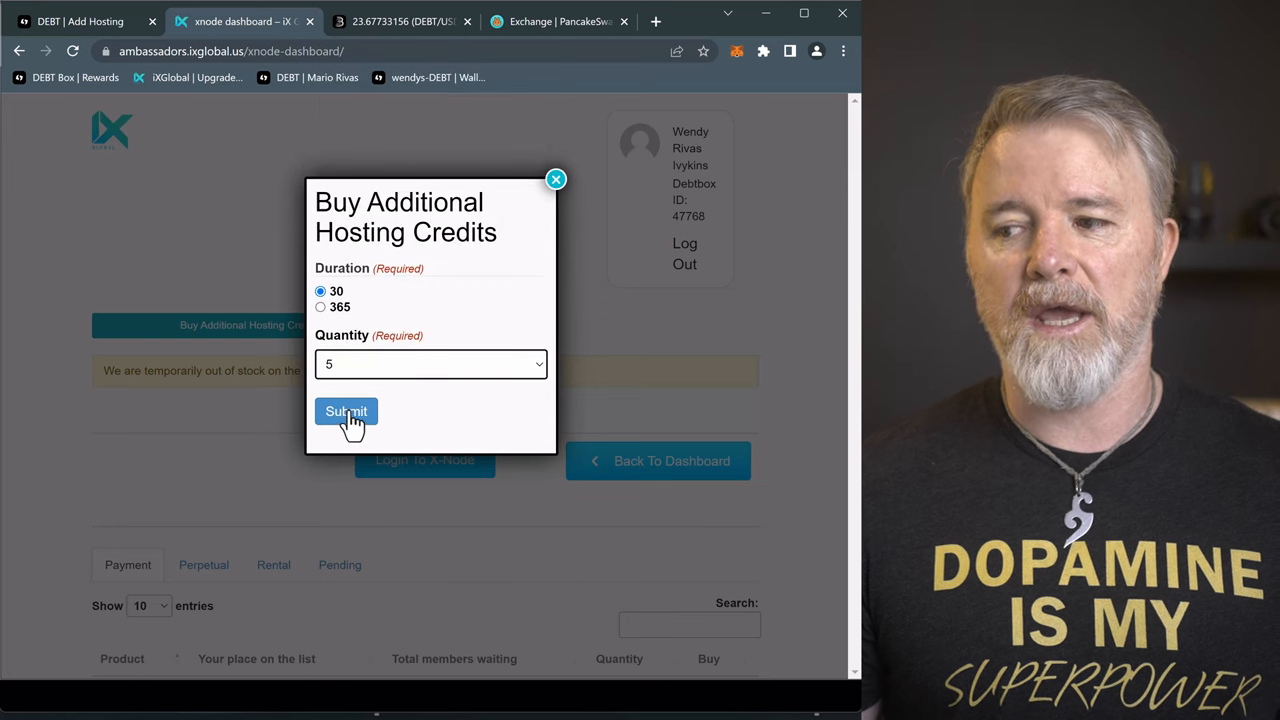
Submit the five-credit hosting order, then return to DEBT Box's Add Hosting Time options
{"action": "left_click", "coordinate": [346, 412]}
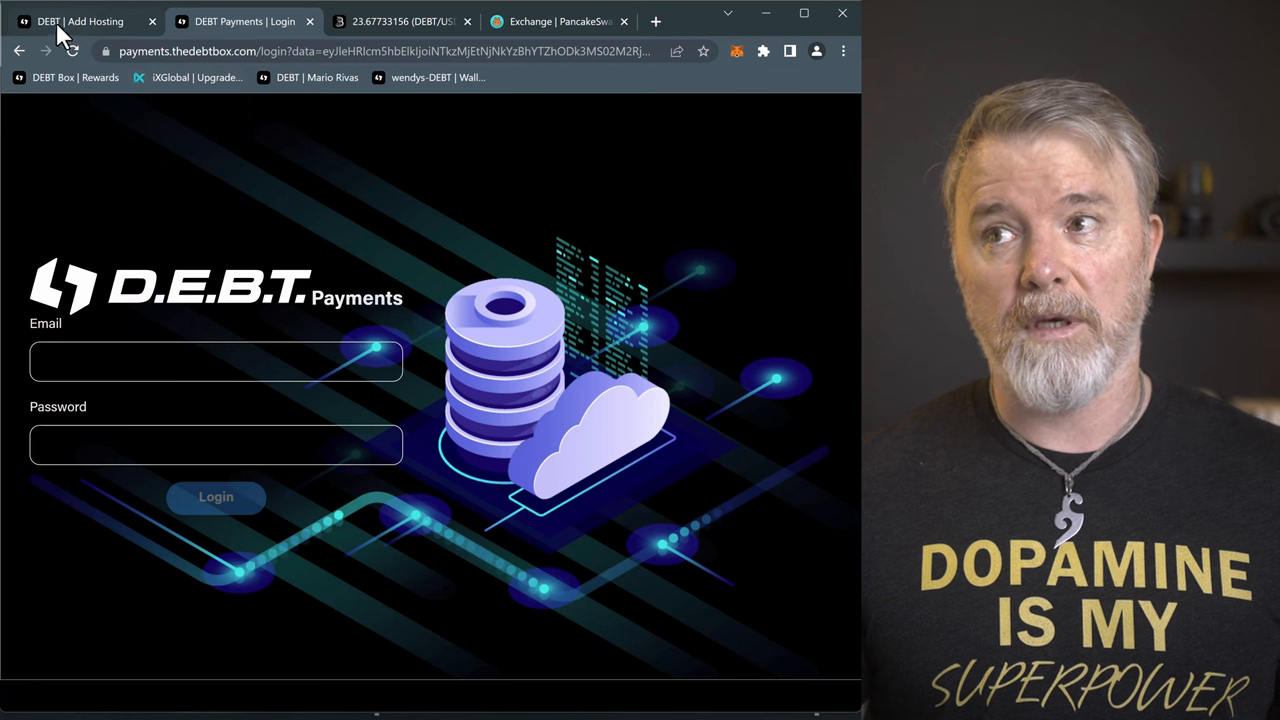
{"action": "left_click", "coordinate": [75, 21]}
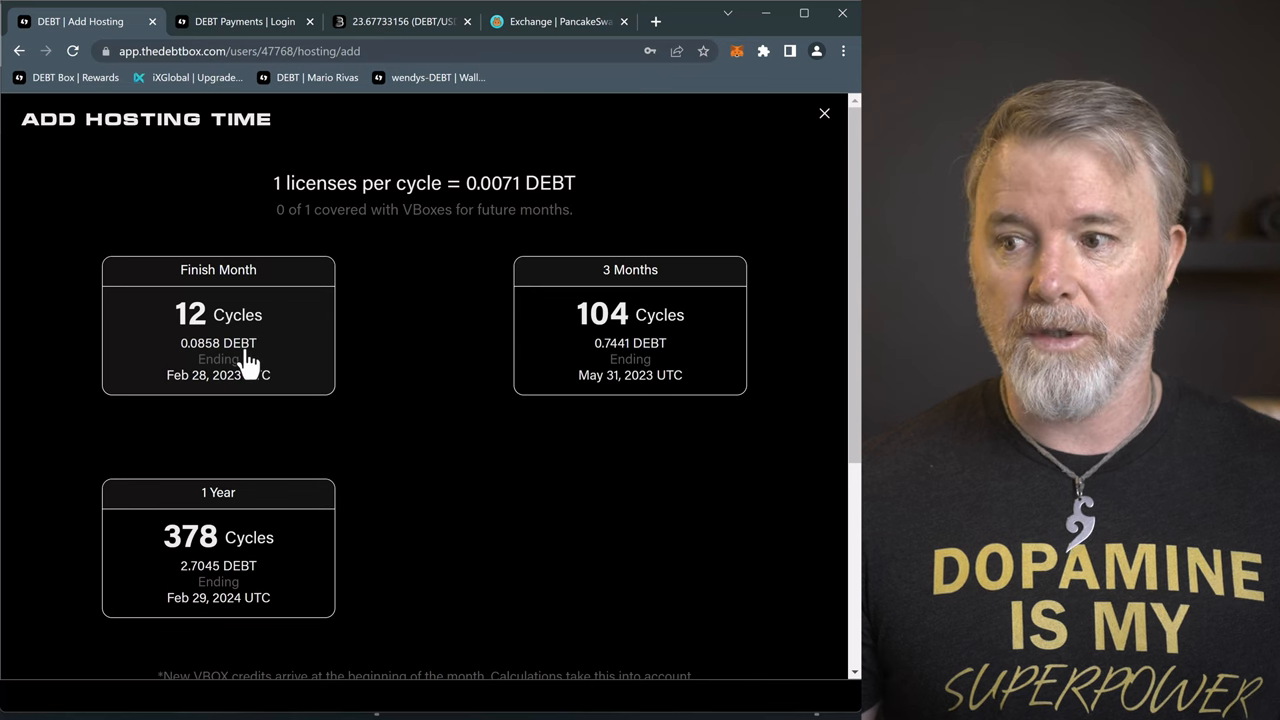
{"action": "mouse_move", "coordinate": [184, 199]}
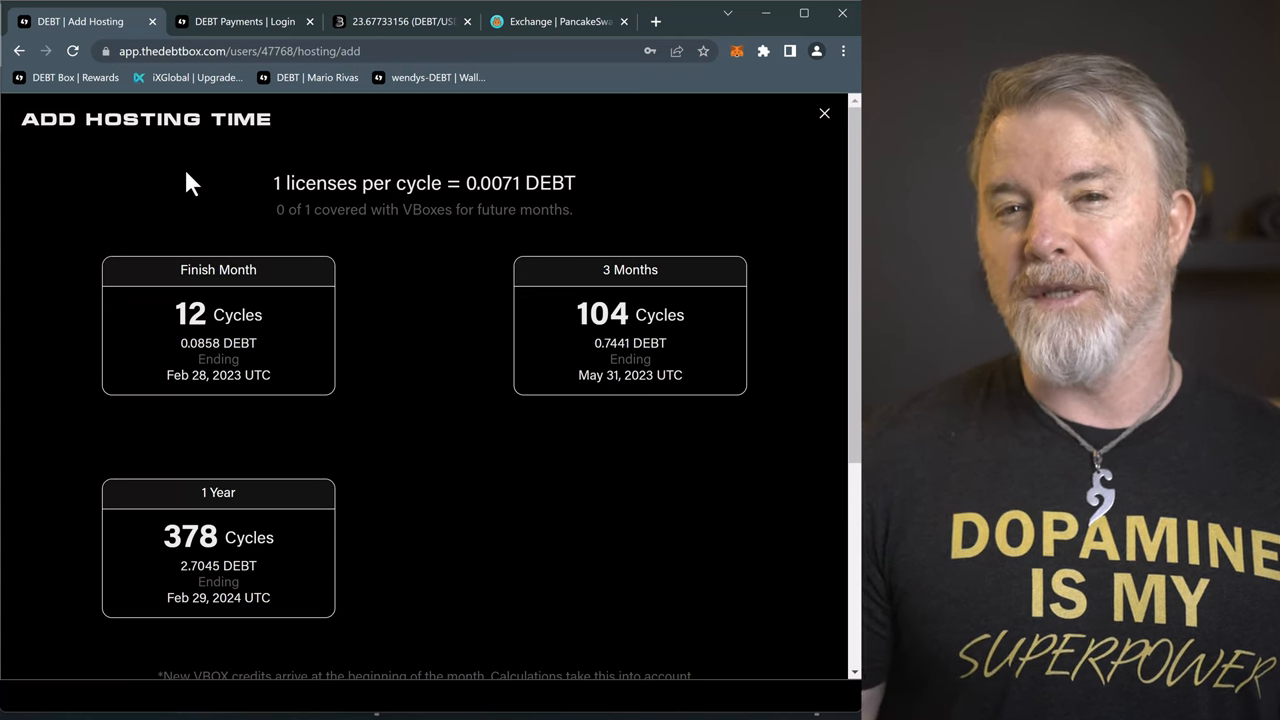
{"action": "mouse_move", "coordinate": [150, 140]}
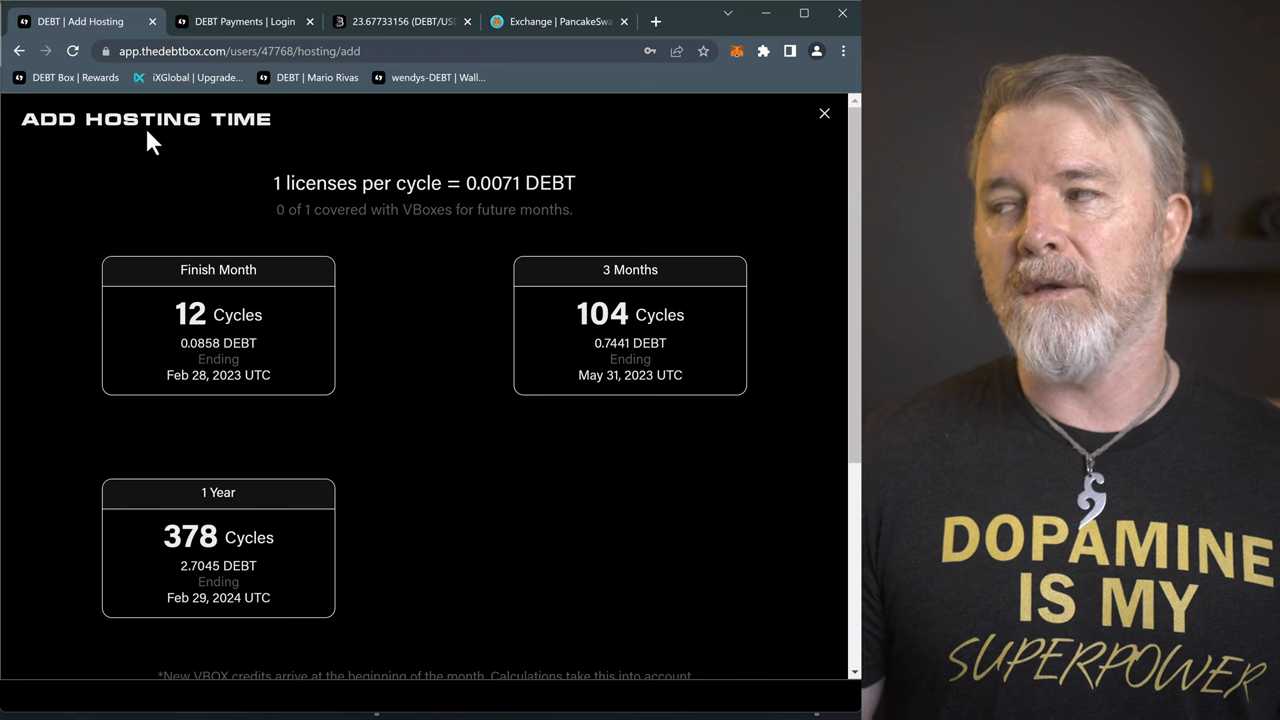
Close Add Hosting Time and open Wallets to see the $334 balance with 12.6176 DEBT
{"action": "left_click", "coordinate": [824, 112]}
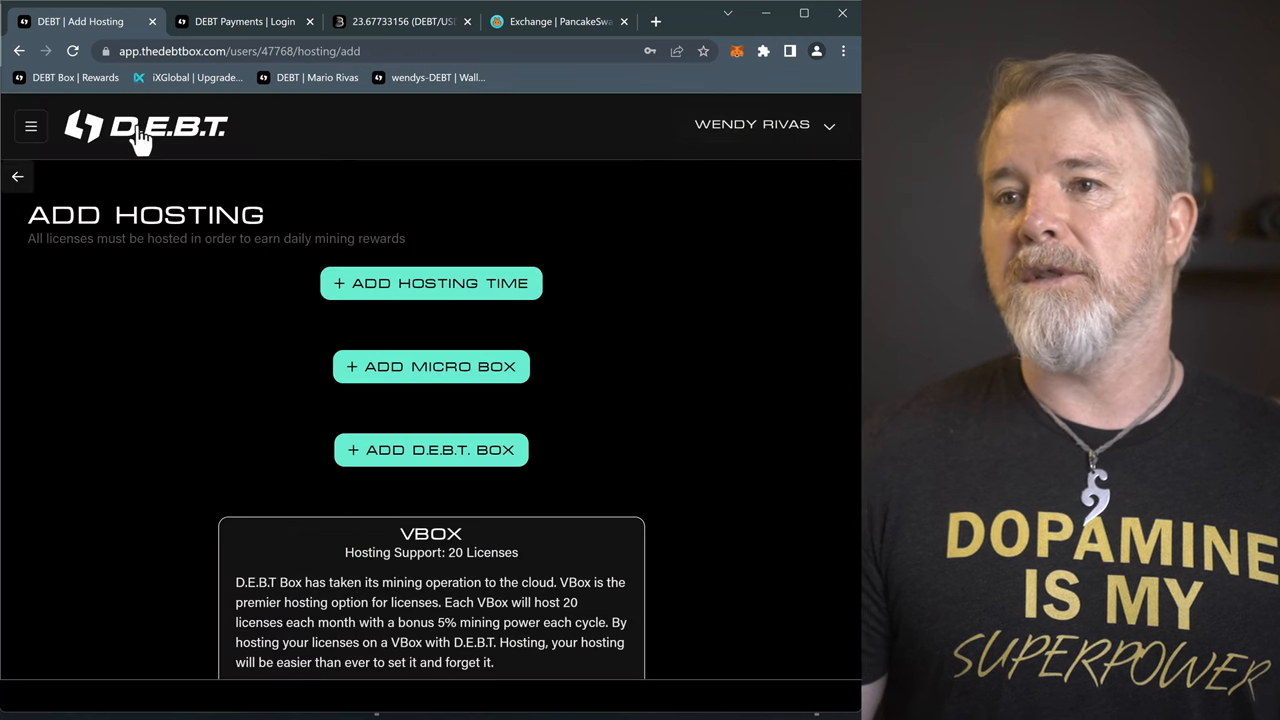
{"action": "left_click", "coordinate": [30, 126]}
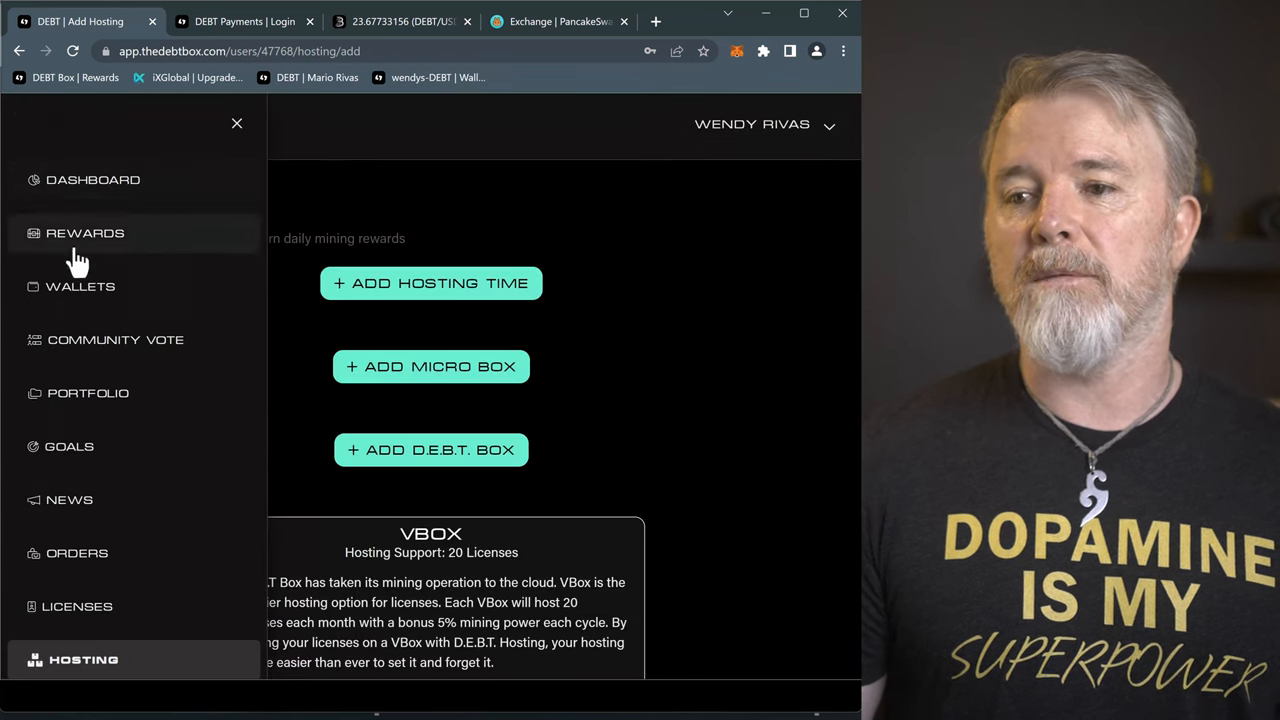
{"action": "left_click", "coordinate": [80, 286]}
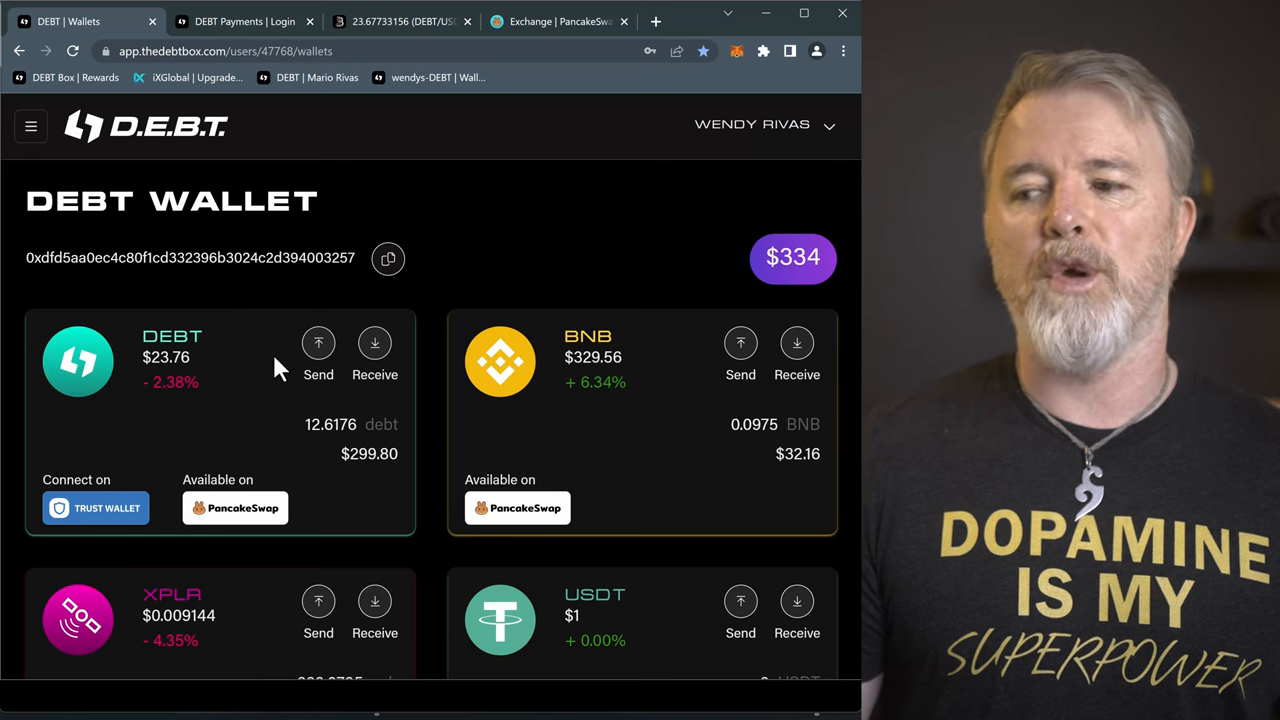
{"action": "mouse_move", "coordinate": [258, 382]}
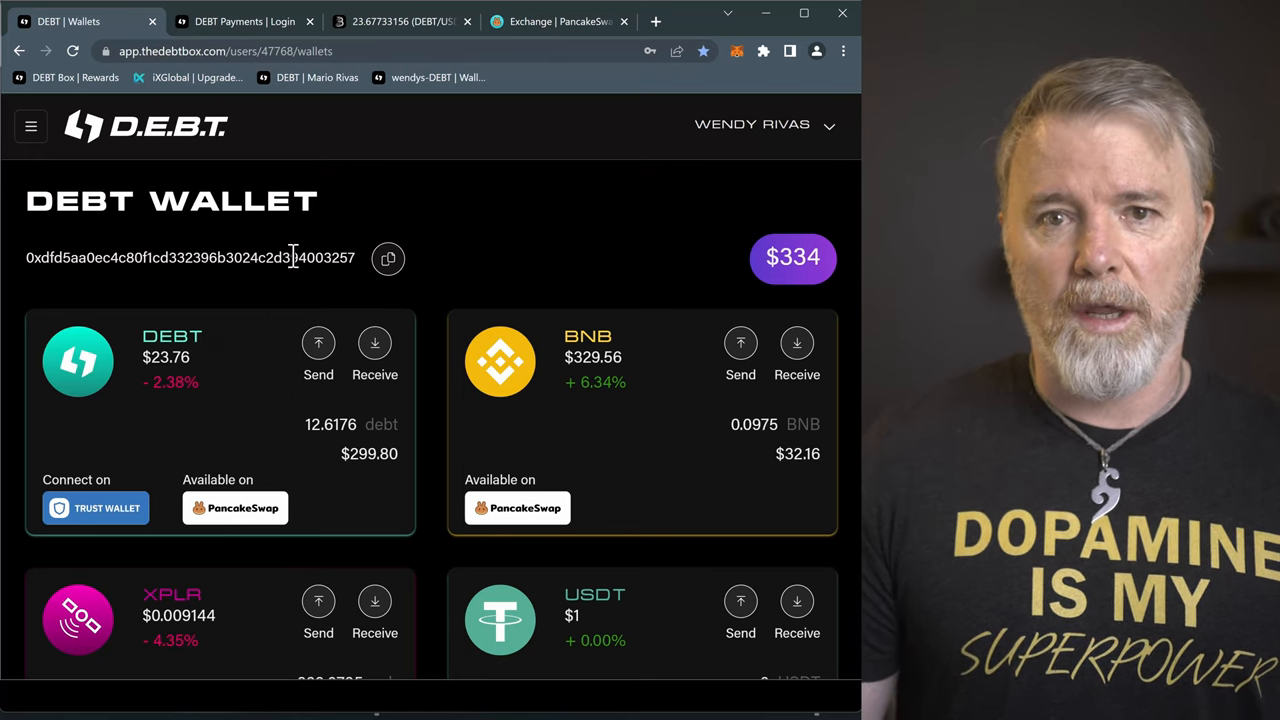
{"action": "mouse_move", "coordinate": [293, 280]}
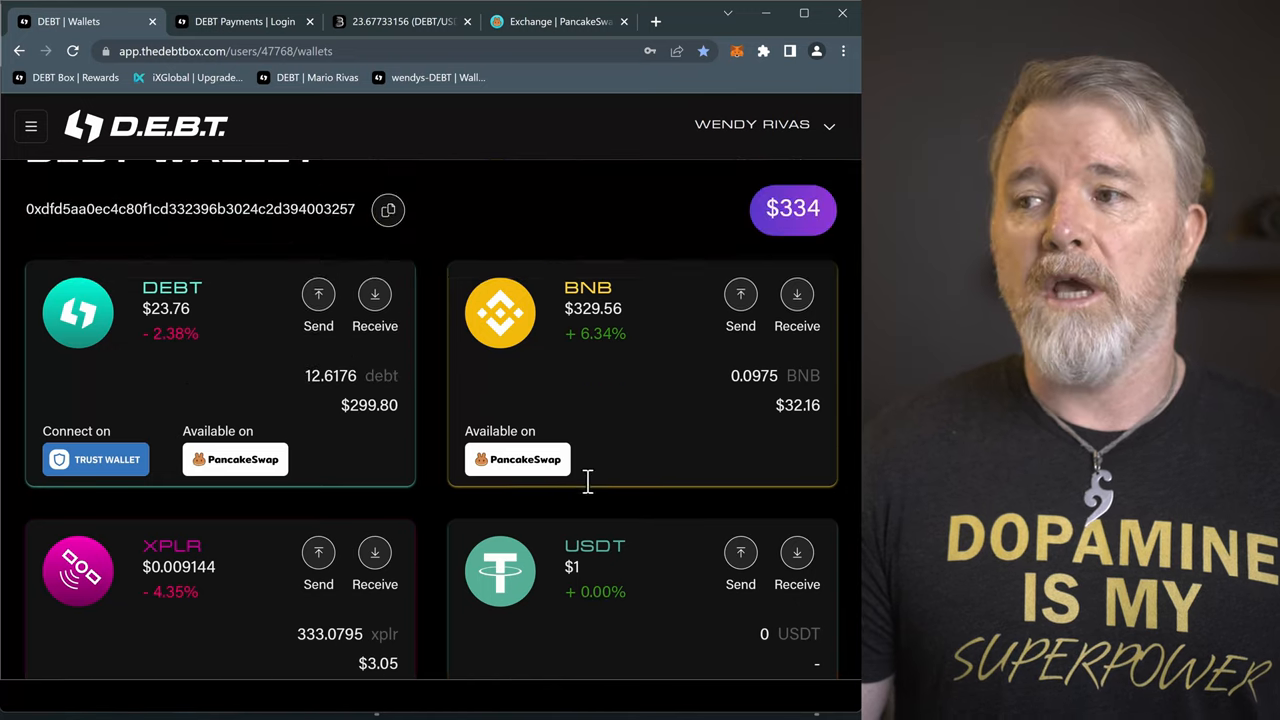
{"action": "scroll", "scroll_direction": "up", "scroll_amount": 3}
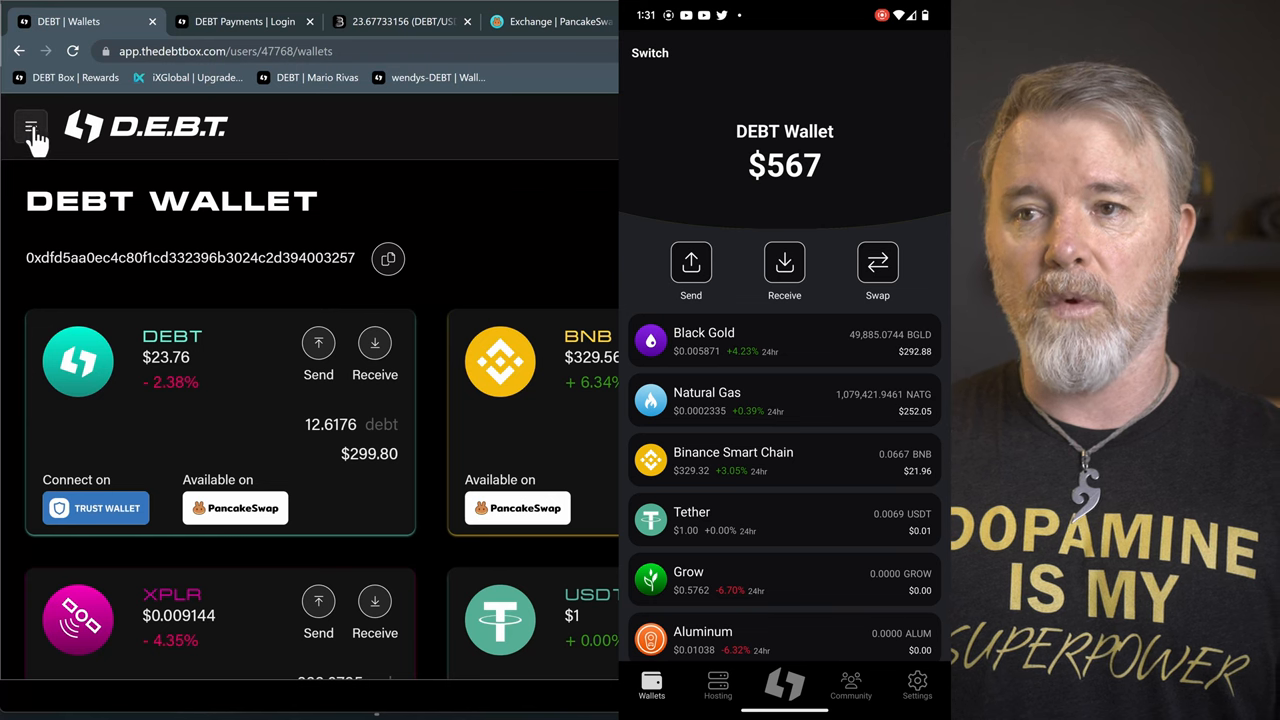
{"action": "left_click", "coordinate": [31, 127]}
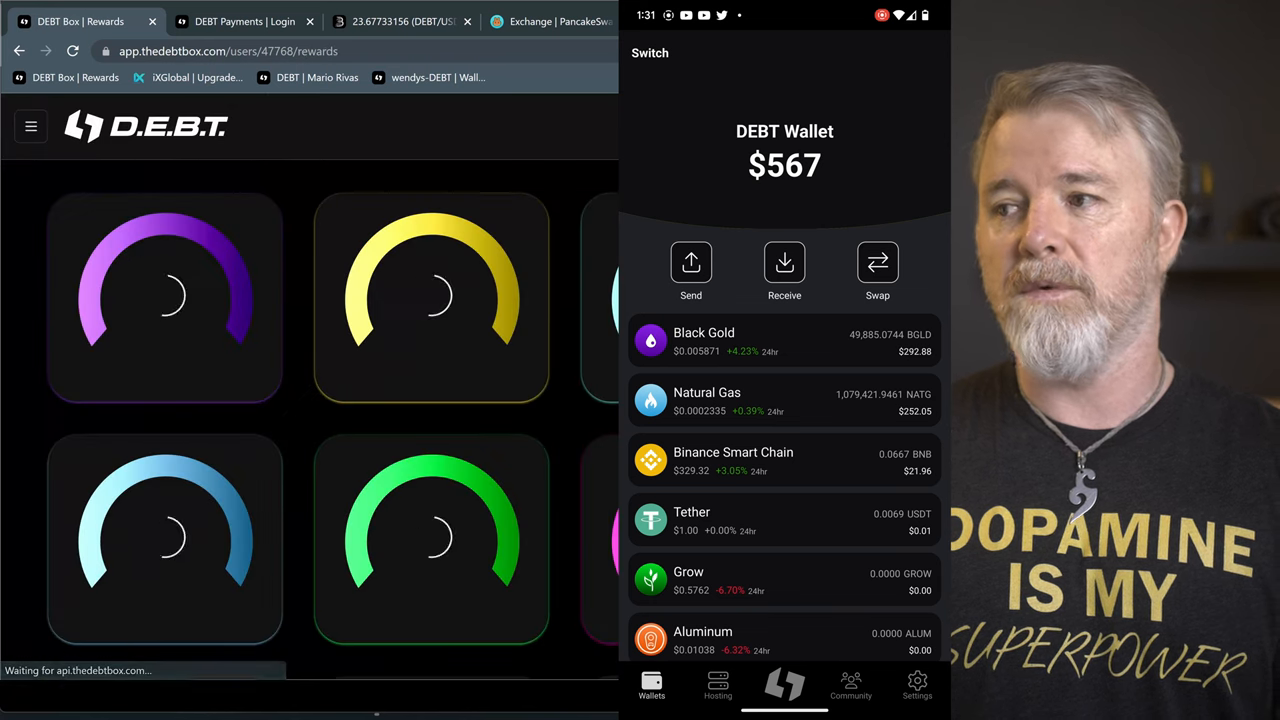
{"action": "left_click", "coordinate": [165, 300]}
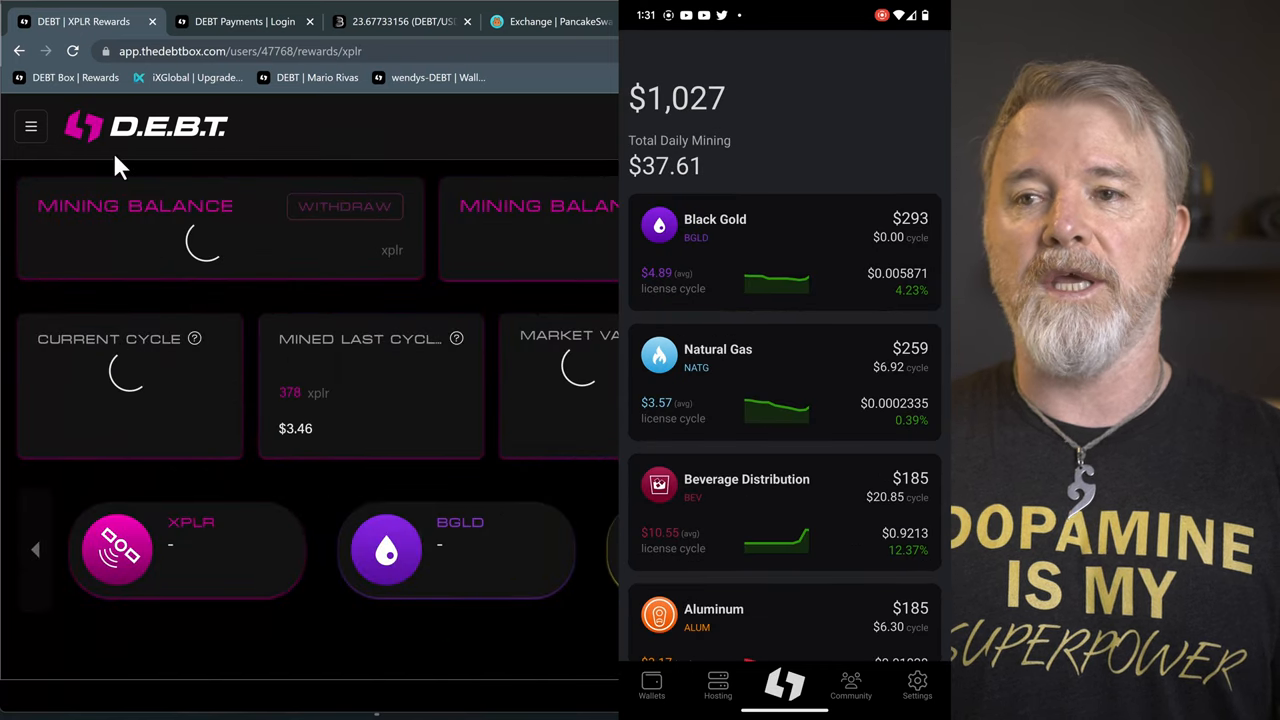
{"action": "left_click", "coordinate": [30, 126]}
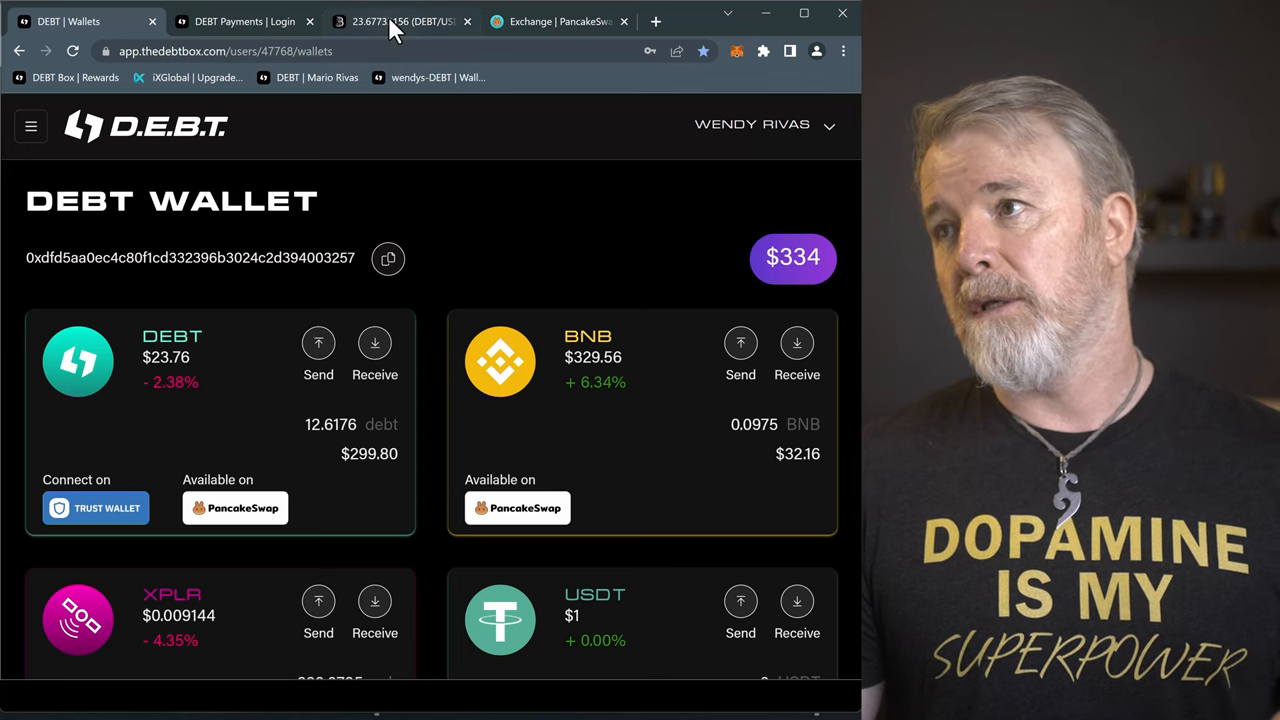
{"action": "left_click", "coordinate": [557, 21]}
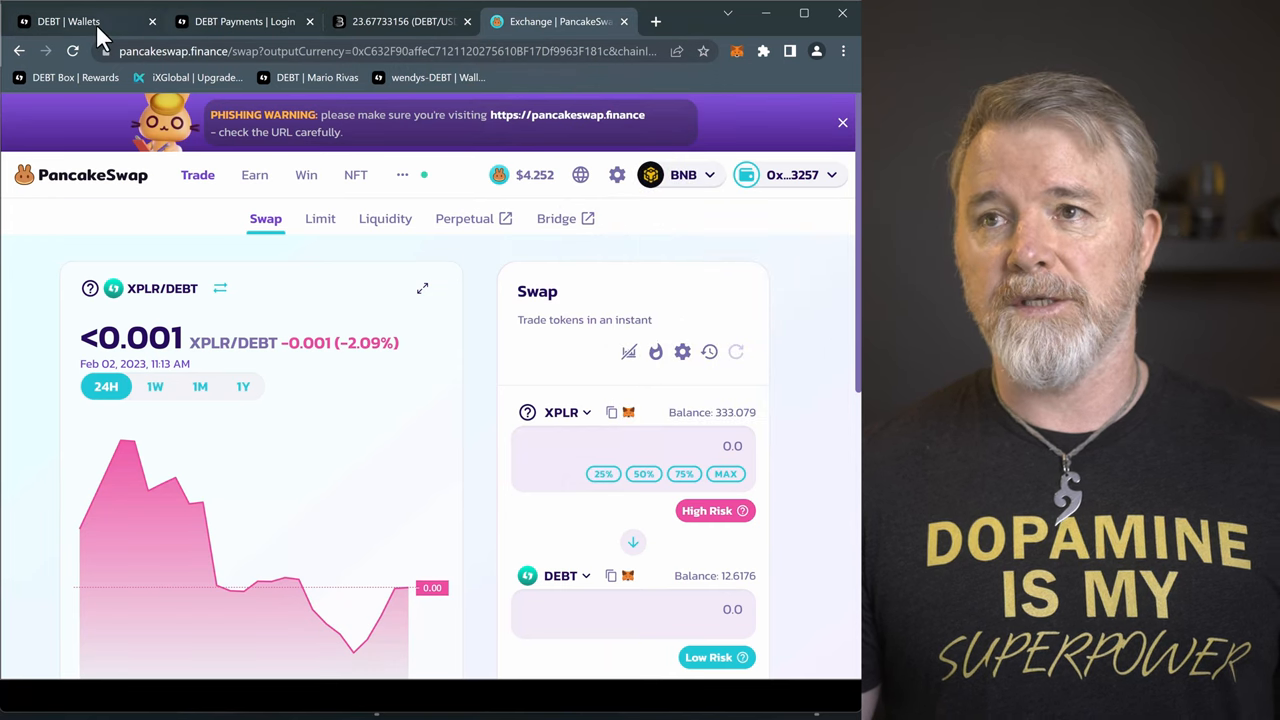
{"action": "left_click", "coordinate": [68, 21]}
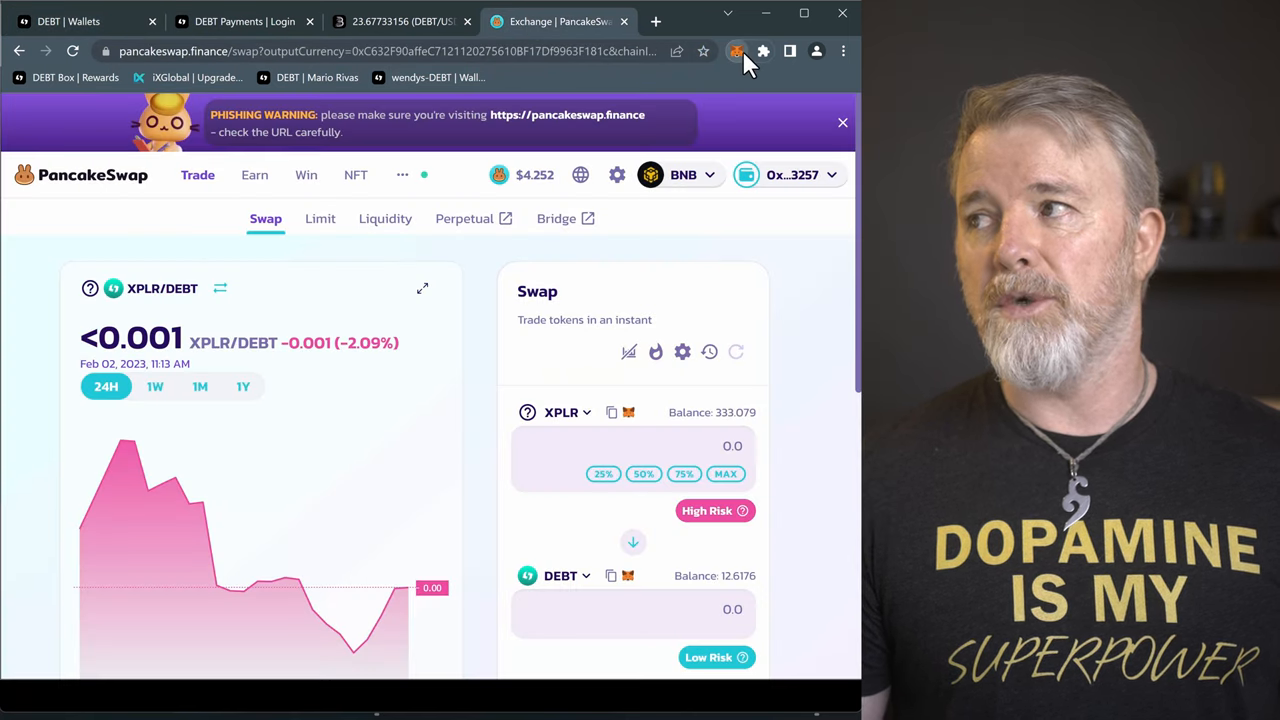
{"action": "left_click", "coordinate": [737, 51]}
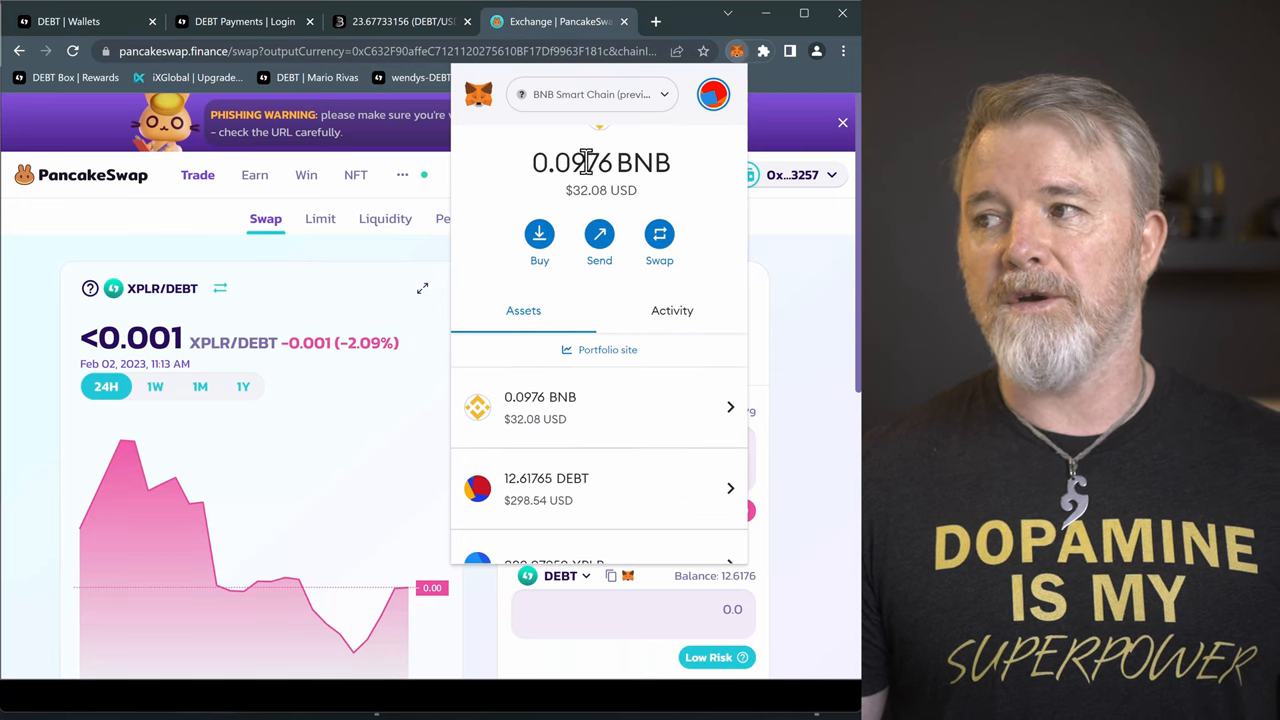
{"action": "scroll", "scroll_direction": "down", "scroll_amount": 3}
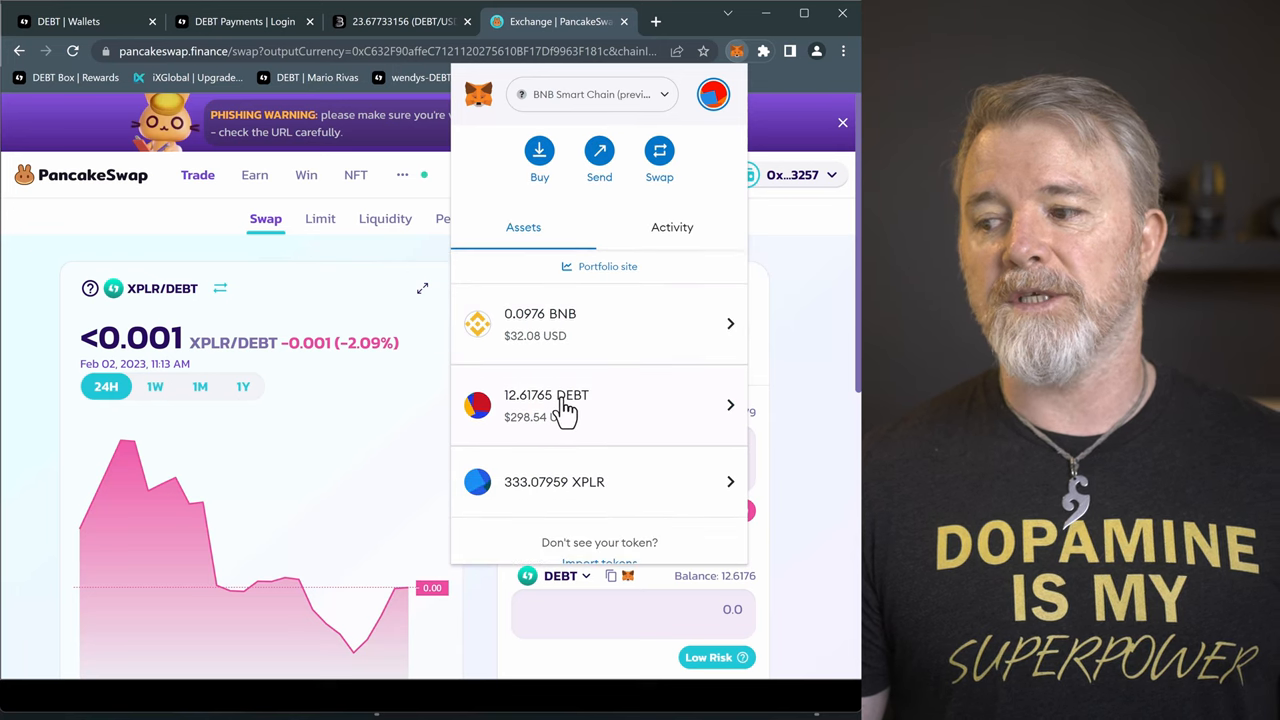
{"action": "mouse_move", "coordinate": [370, 213]}
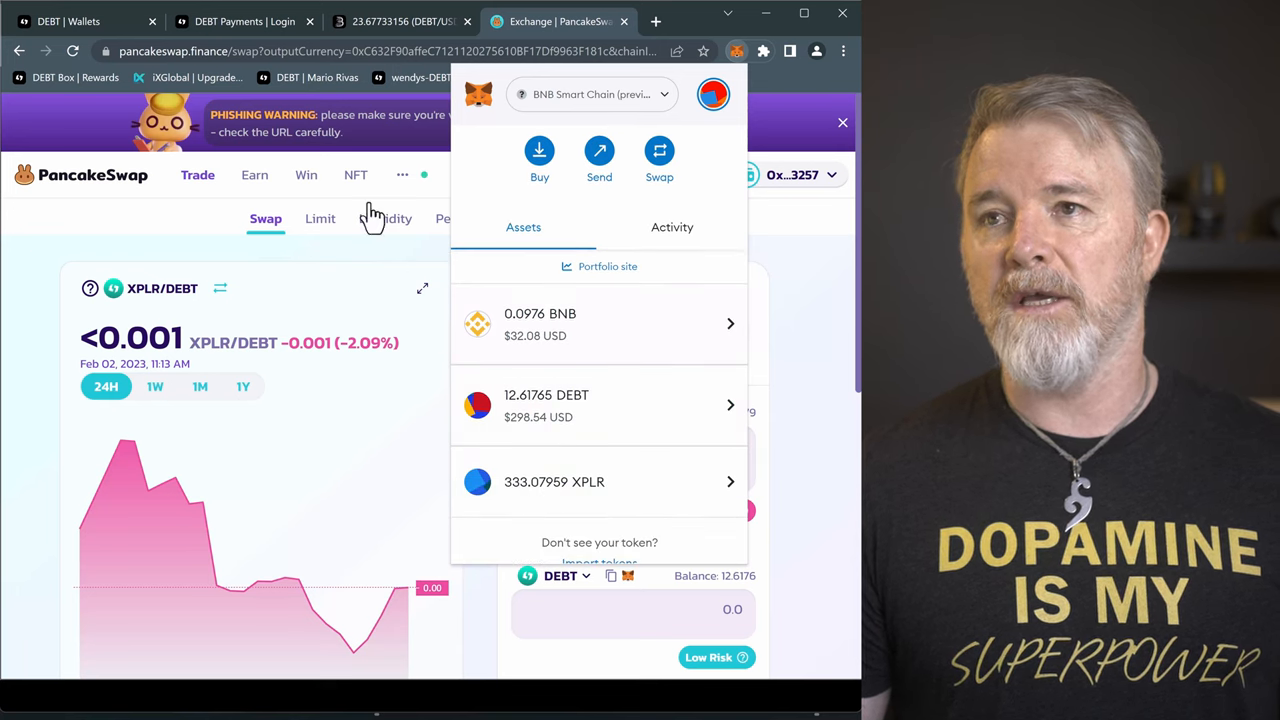
{"action": "left_click", "coordinate": [80, 21]}
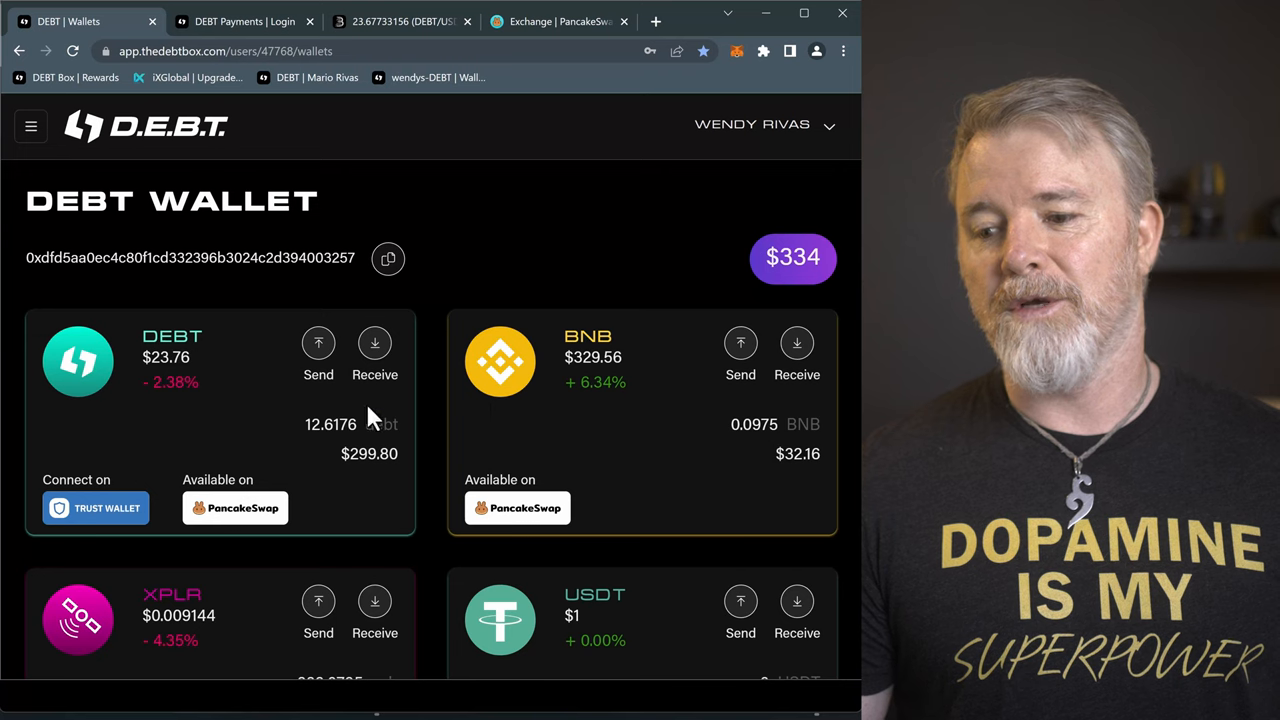
{"action": "scroll", "scroll_direction": "down", "scroll_amount": 3}
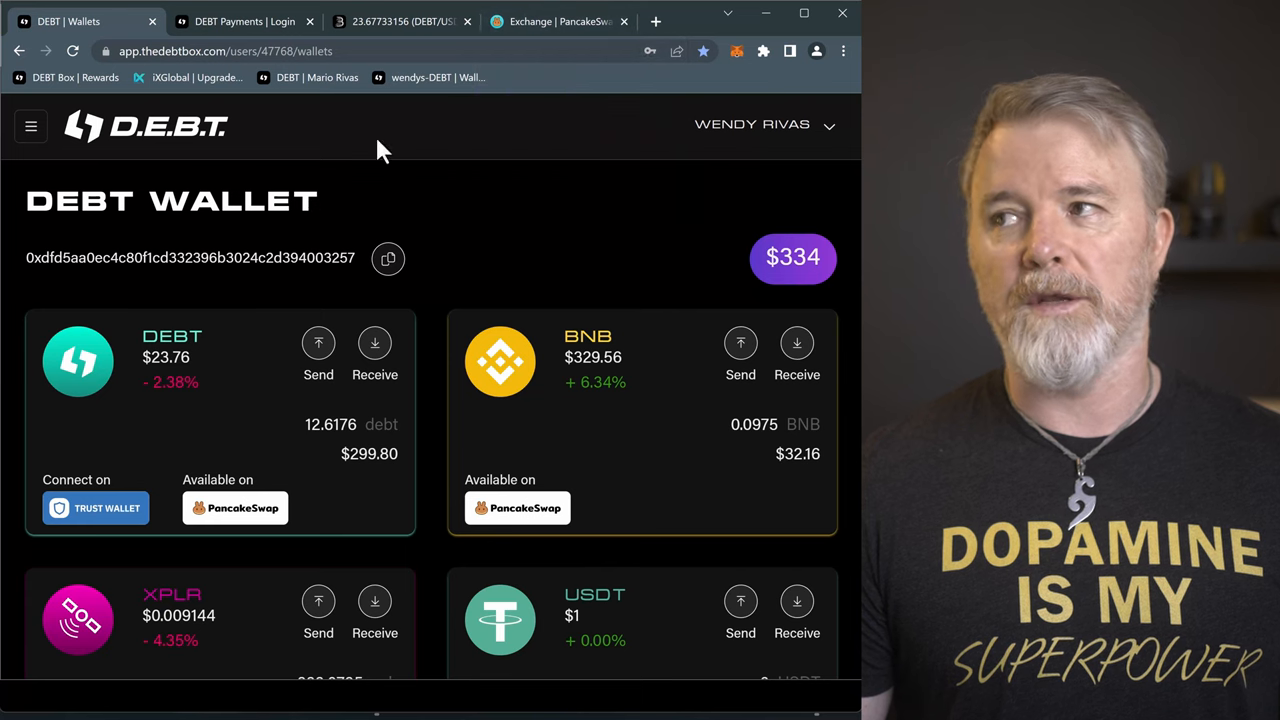
{"action": "left_click", "coordinate": [557, 21]}
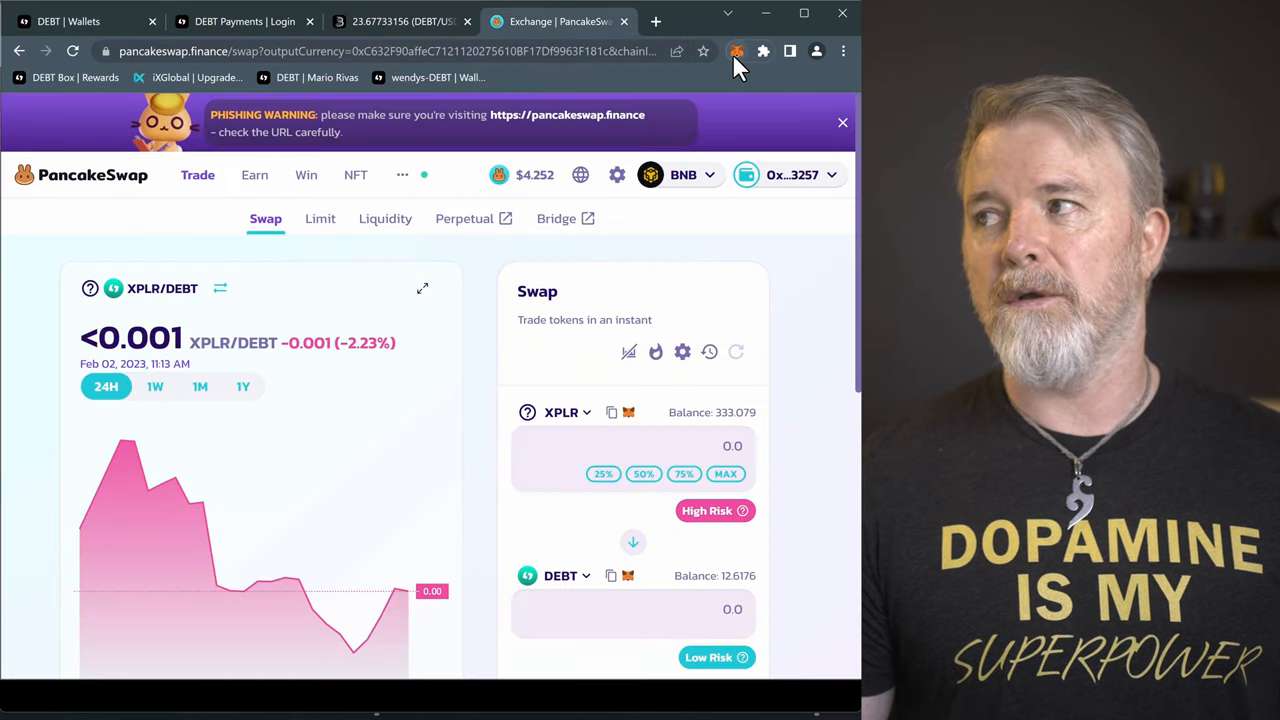
{"action": "left_click", "coordinate": [737, 51]}
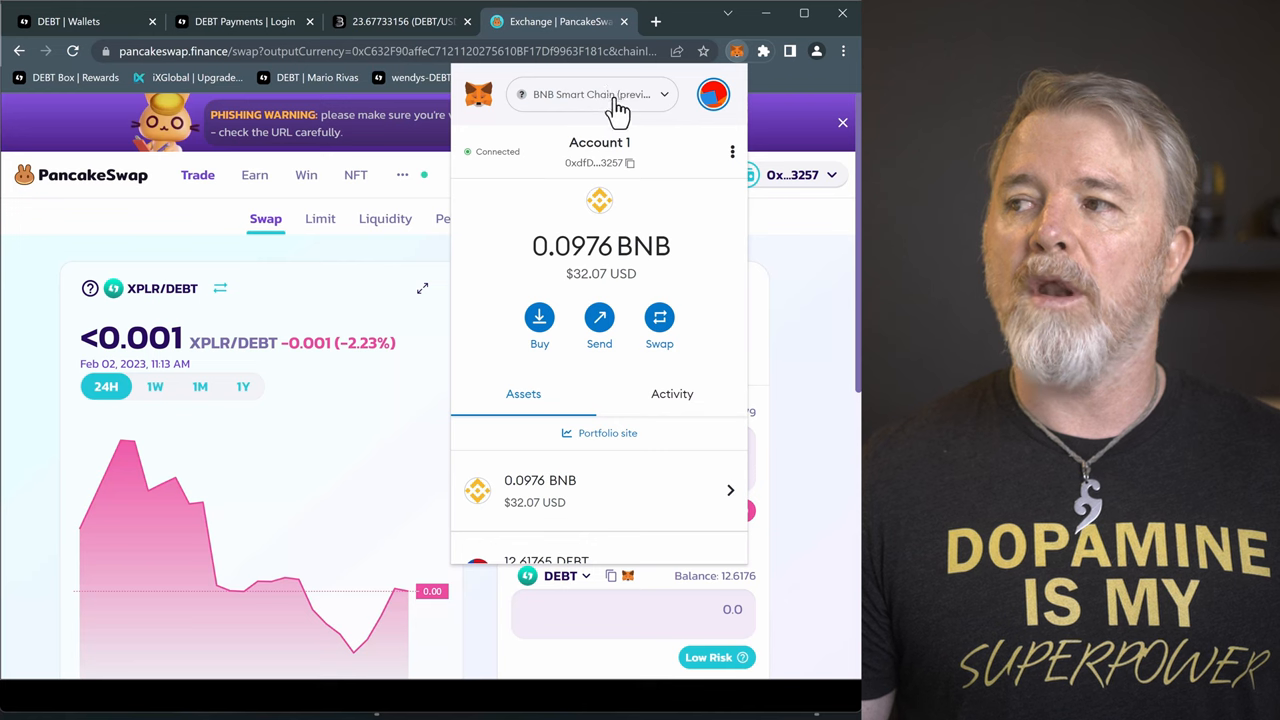
{"action": "mouse_move", "coordinate": [531, 207]}
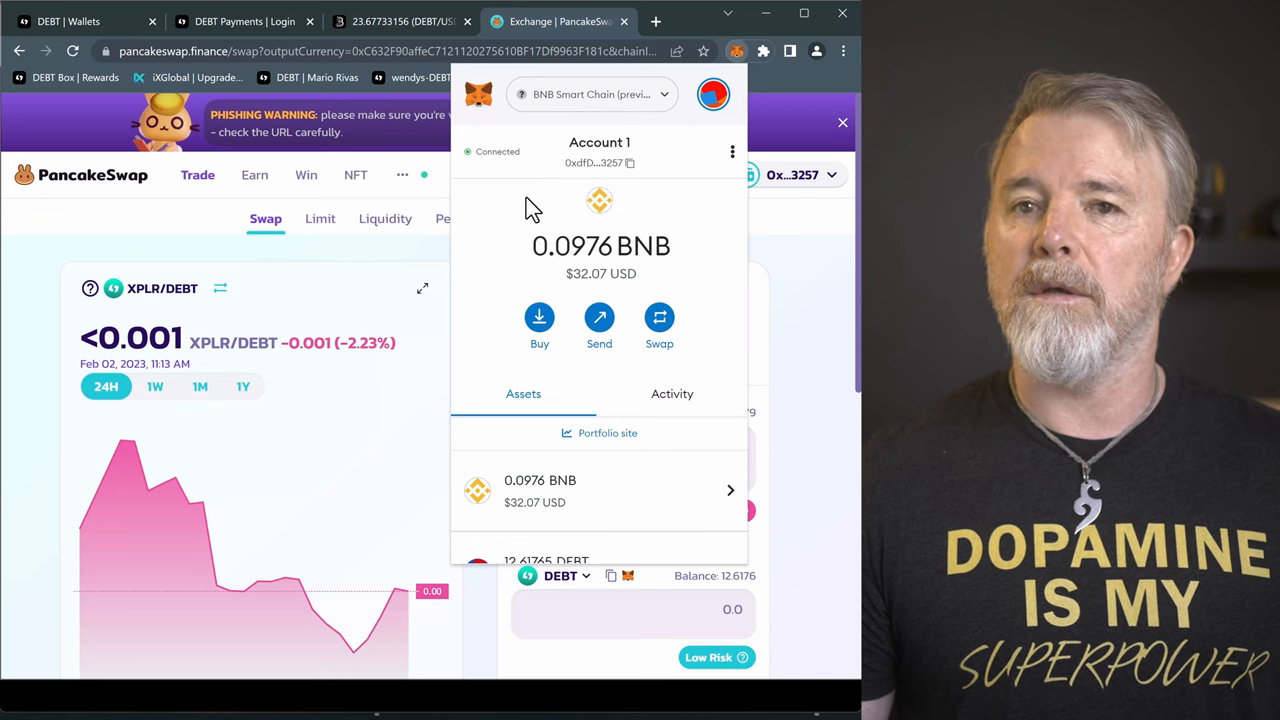
{"action": "left_click", "coordinate": [793, 174]}
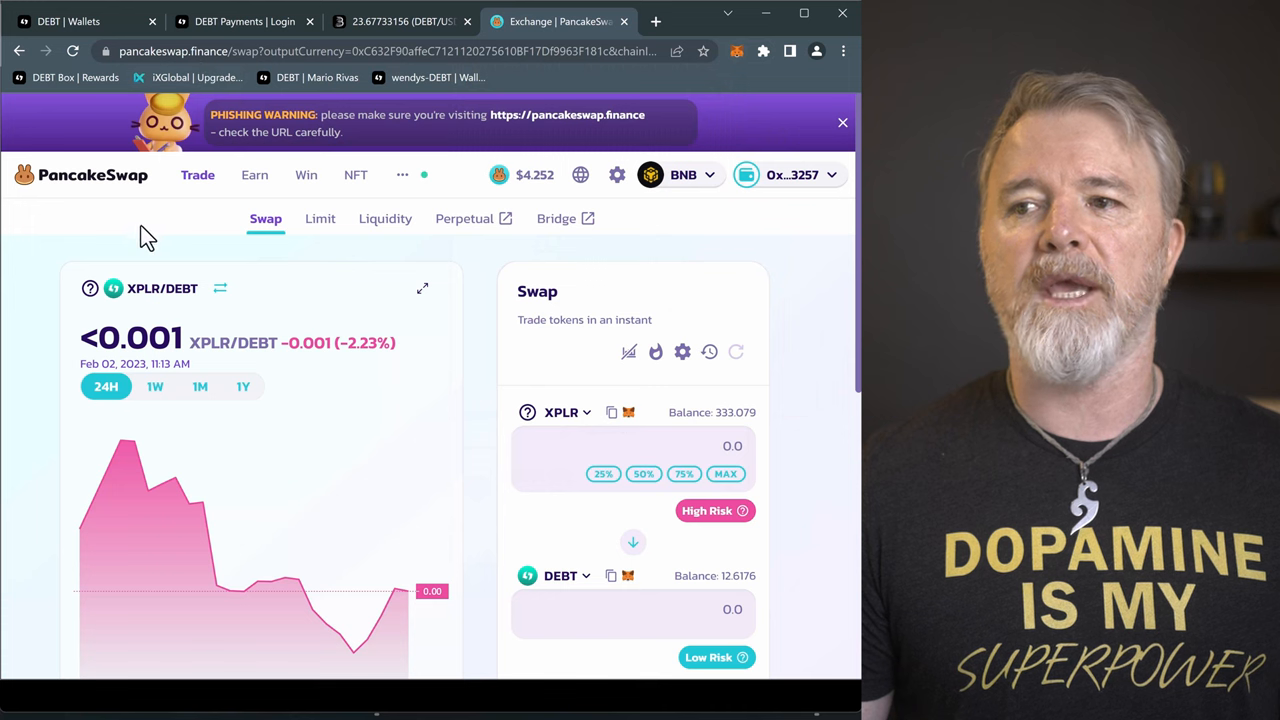
{"action": "mouse_move", "coordinate": [135, 222]}
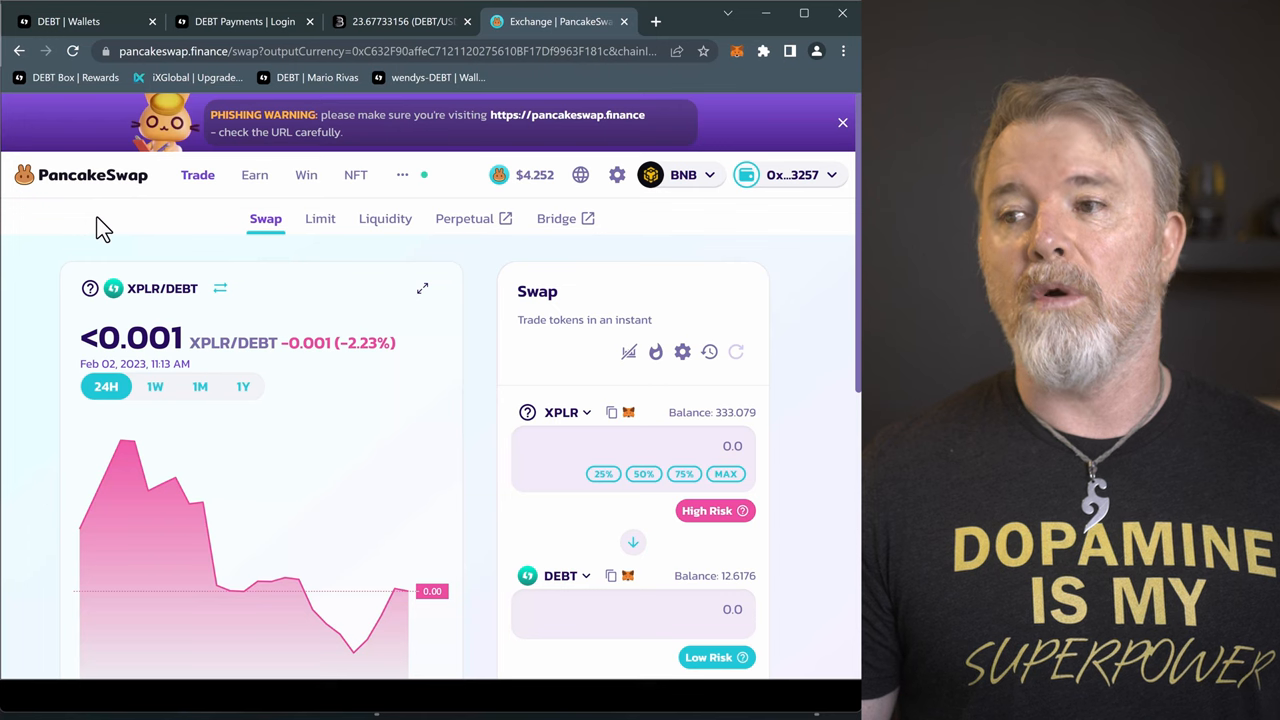
{"action": "mouse_move", "coordinate": [367, 215]}
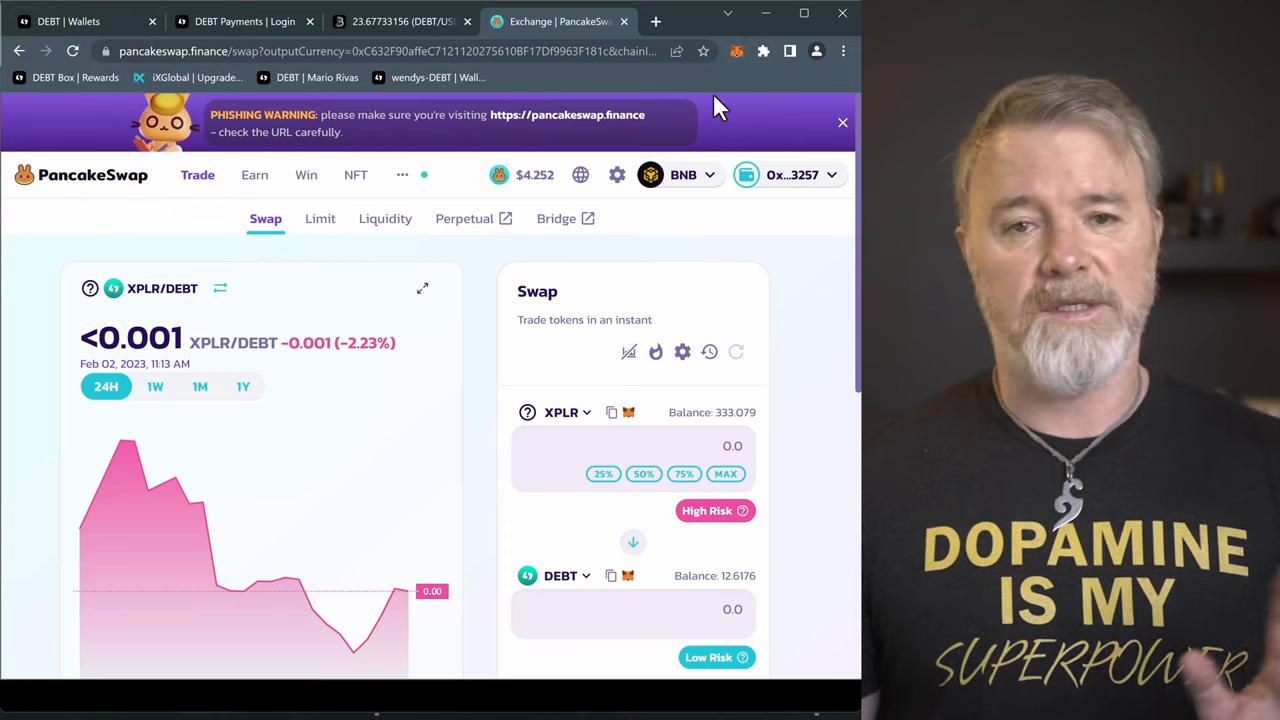
{"action": "mouse_move", "coordinate": [735, 62]}
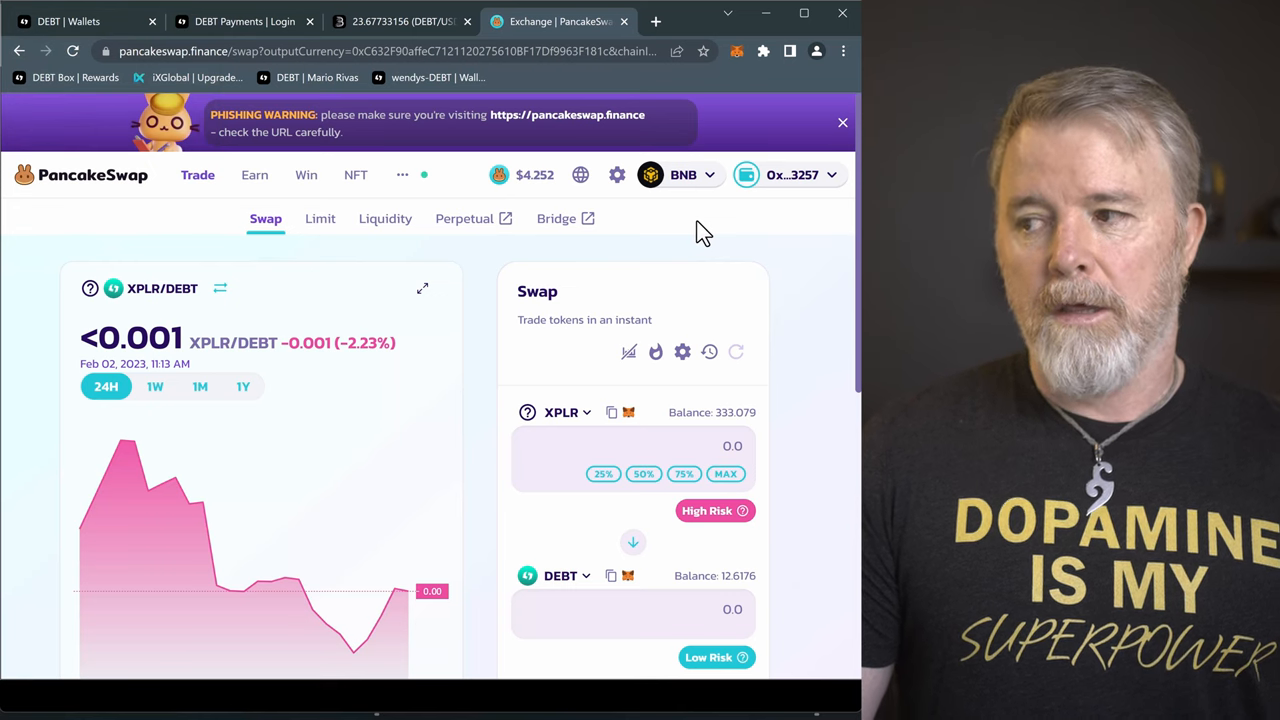
{"action": "mouse_move", "coordinate": [575, 430]}
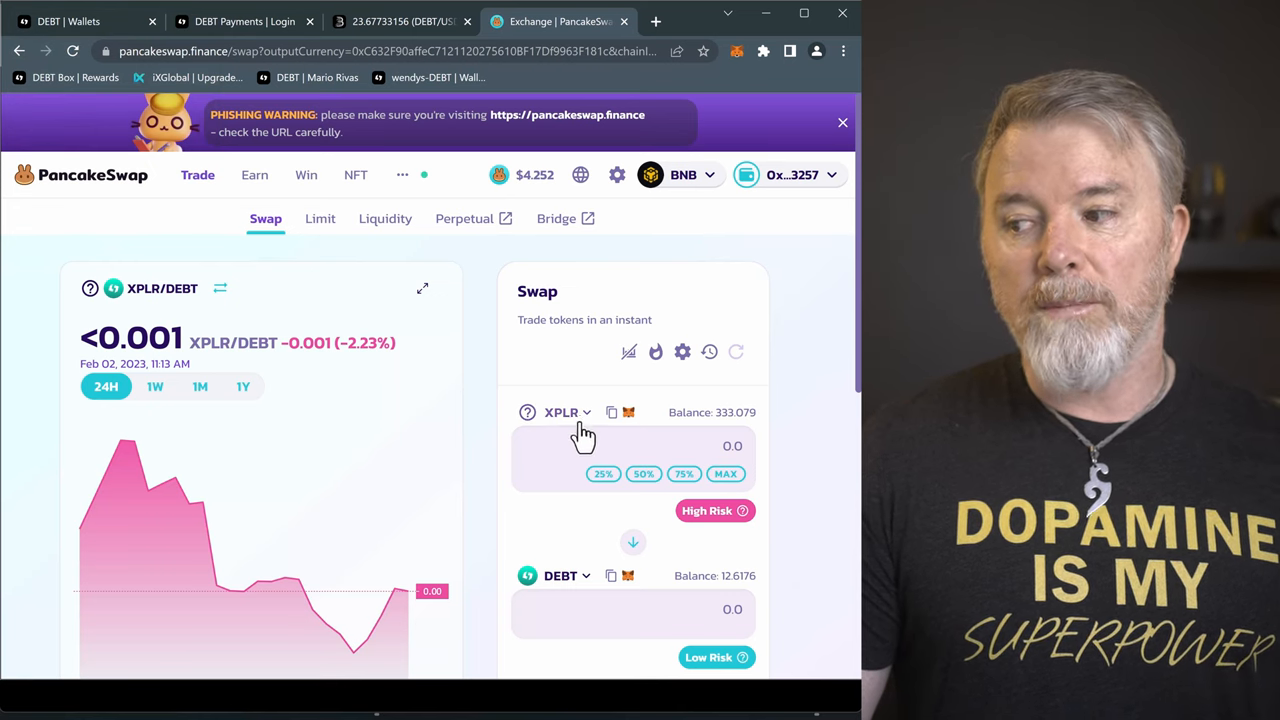
{"action": "mouse_move", "coordinate": [585, 380]}
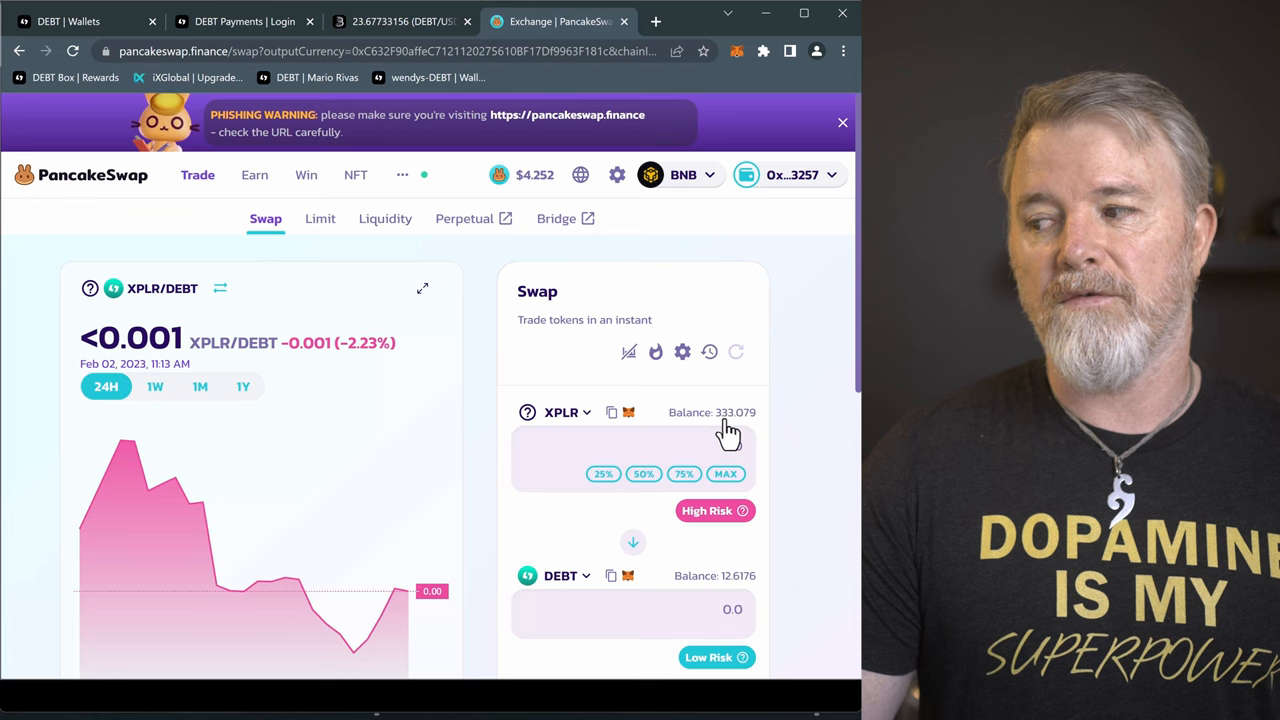
Enter the full 333.07959504 XPLR balance, quoting about 0.128214 DEBT
{"action": "left_click", "coordinate": [597, 445]}
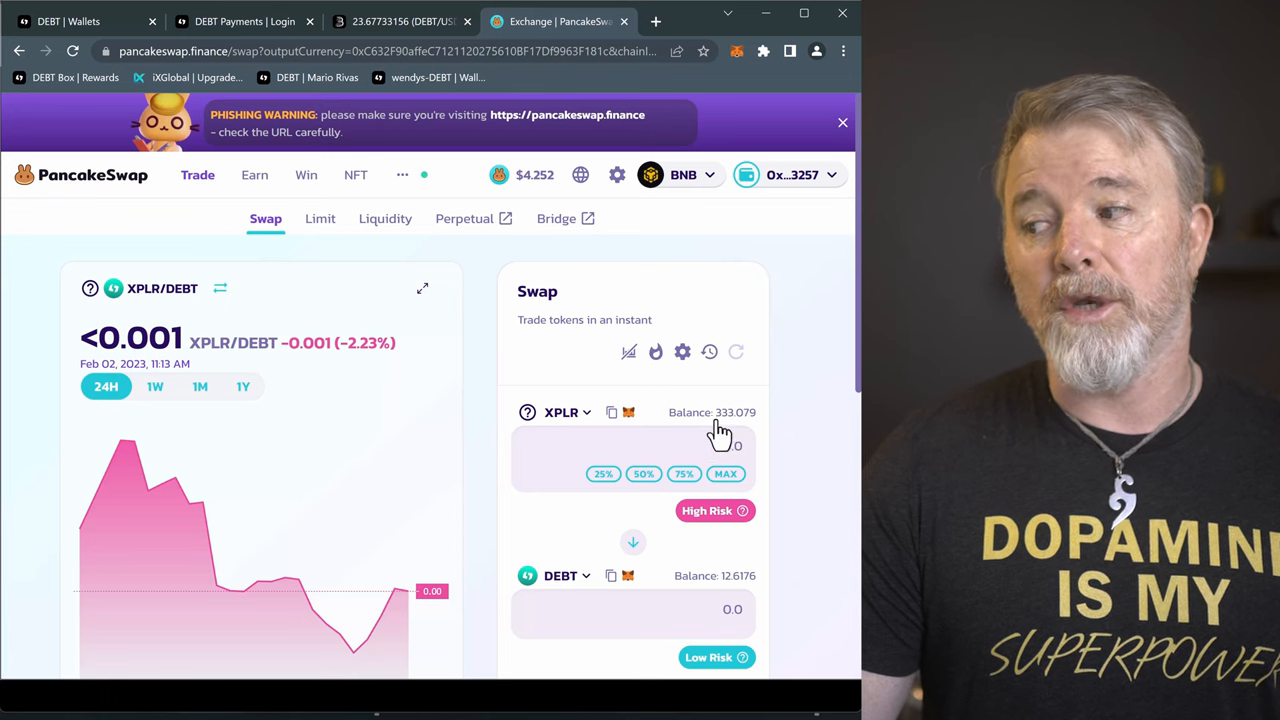
{"action": "mouse_move", "coordinate": [735, 430]}
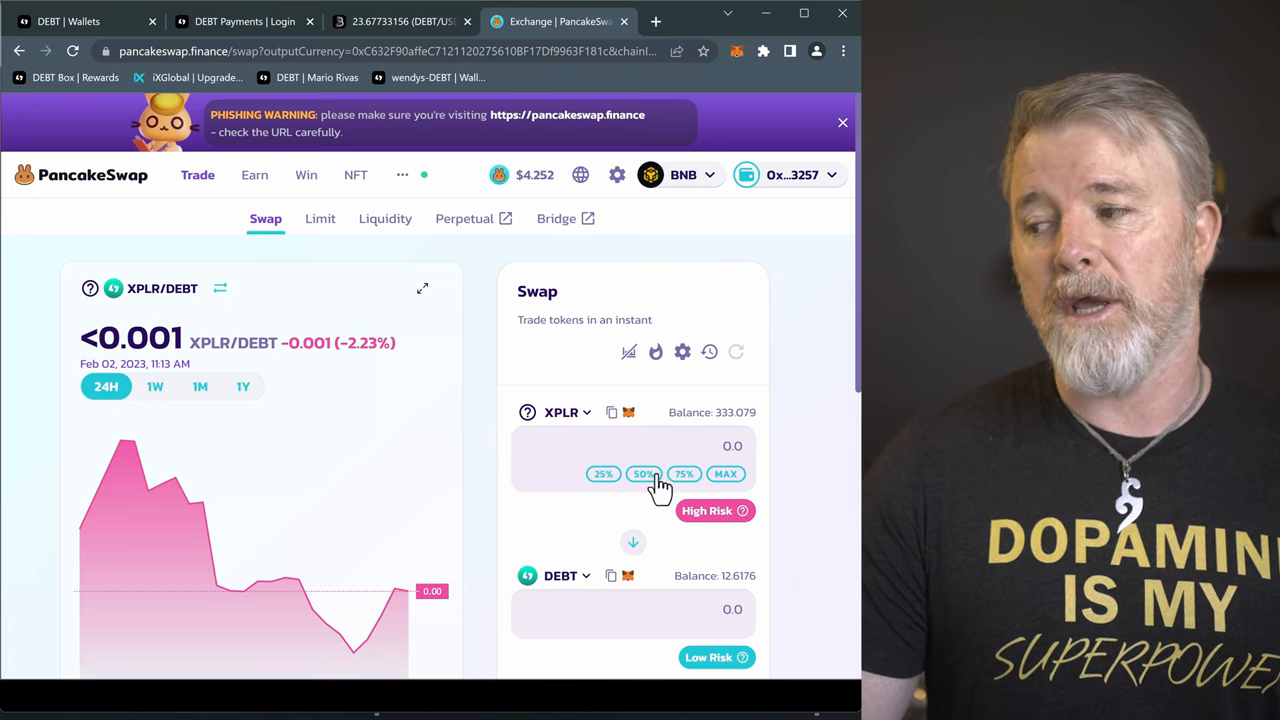
{"action": "left_click", "coordinate": [725, 473]}
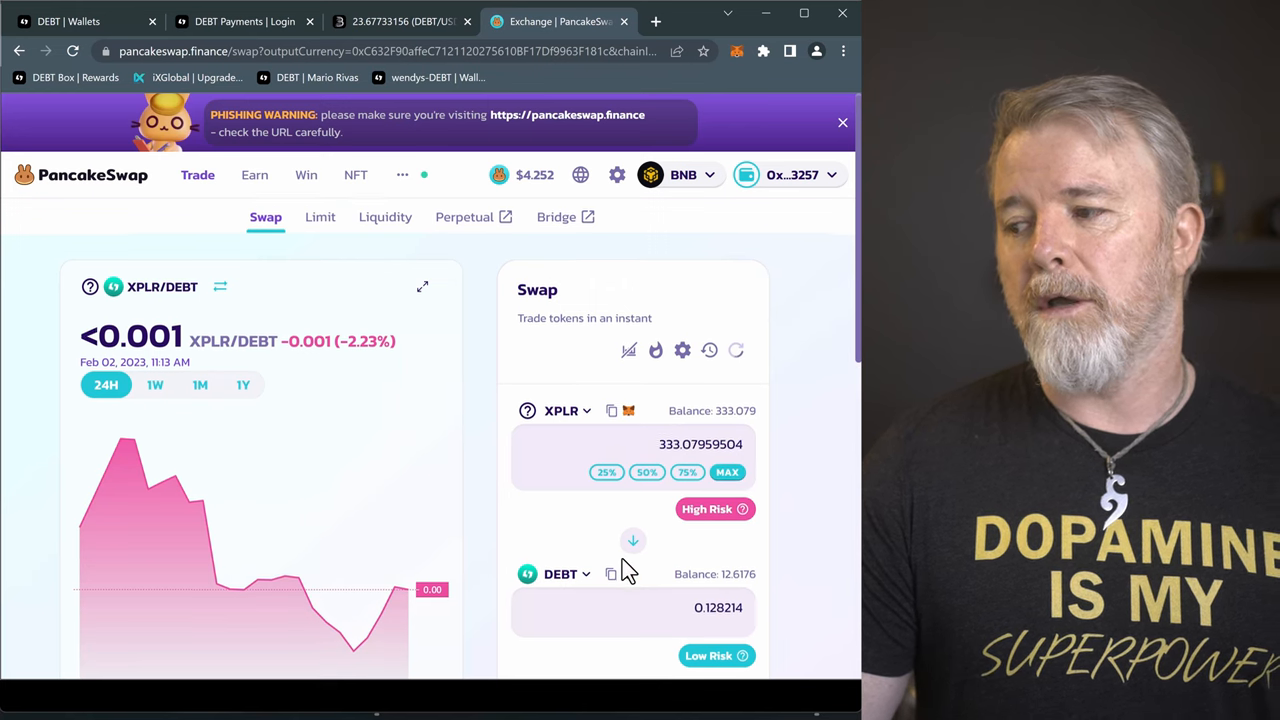
{"action": "scroll", "scroll_direction": "down", "scroll_amount": 3}
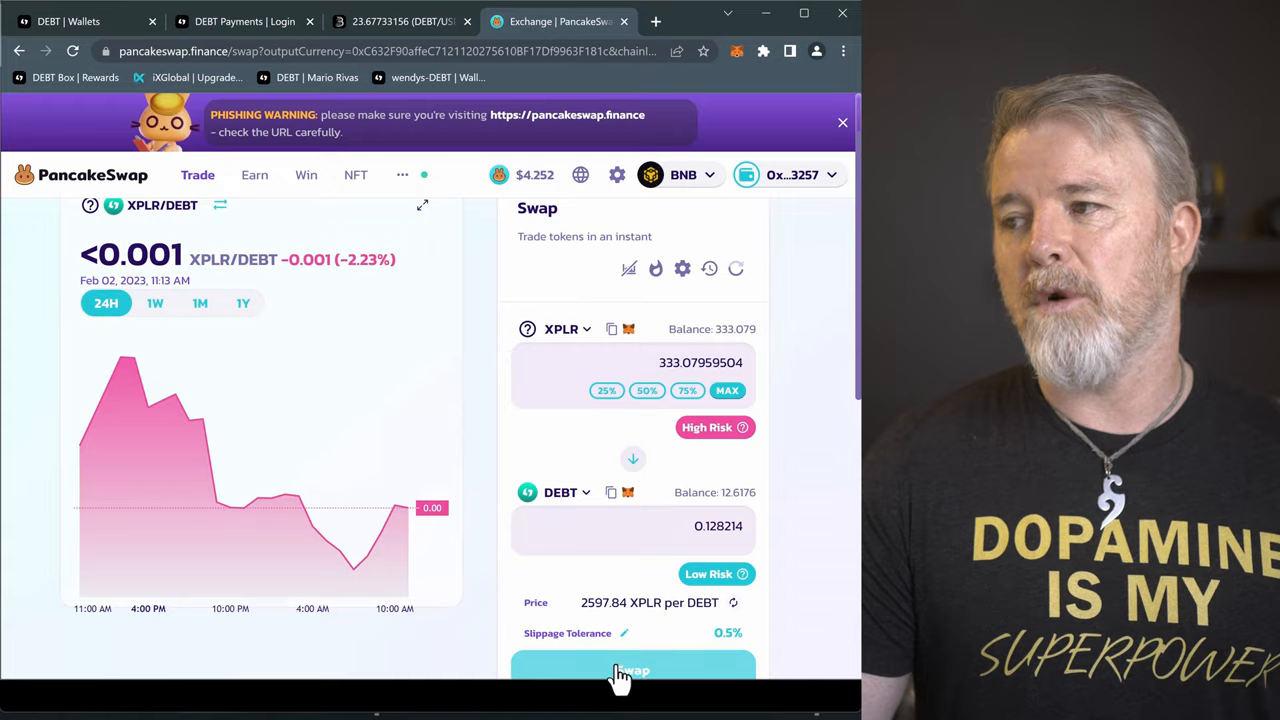
Review the XPLR-to-DEBT swap, accept the updated 0.128355 DEBT price, and confirm the swap
{"action": "left_click", "coordinate": [633, 670]}
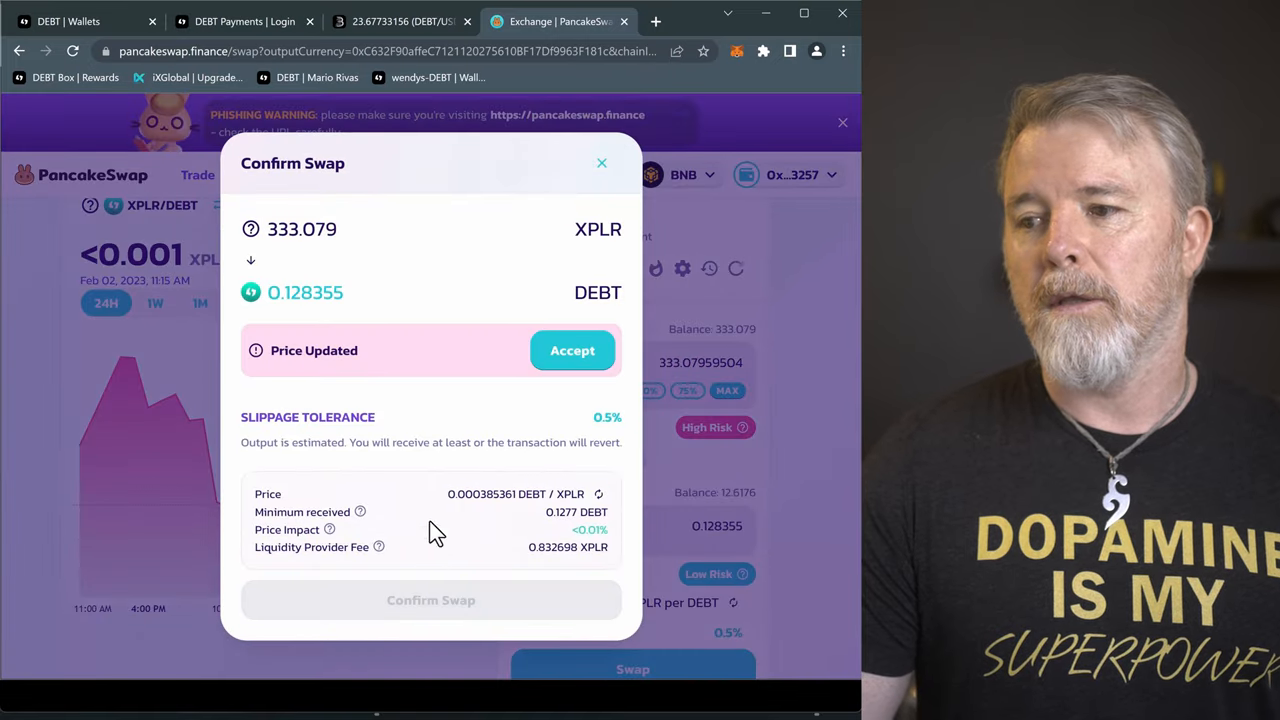
{"action": "left_click", "coordinate": [572, 350]}
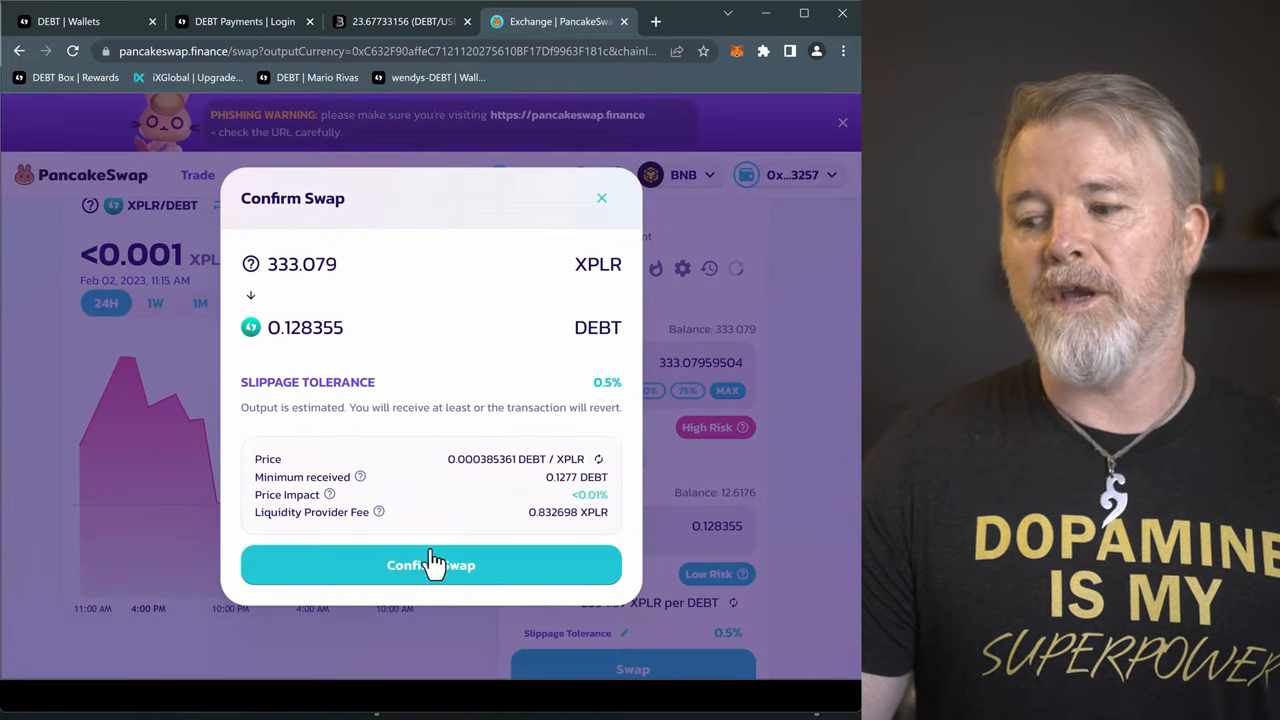
{"action": "left_click", "coordinate": [431, 565]}
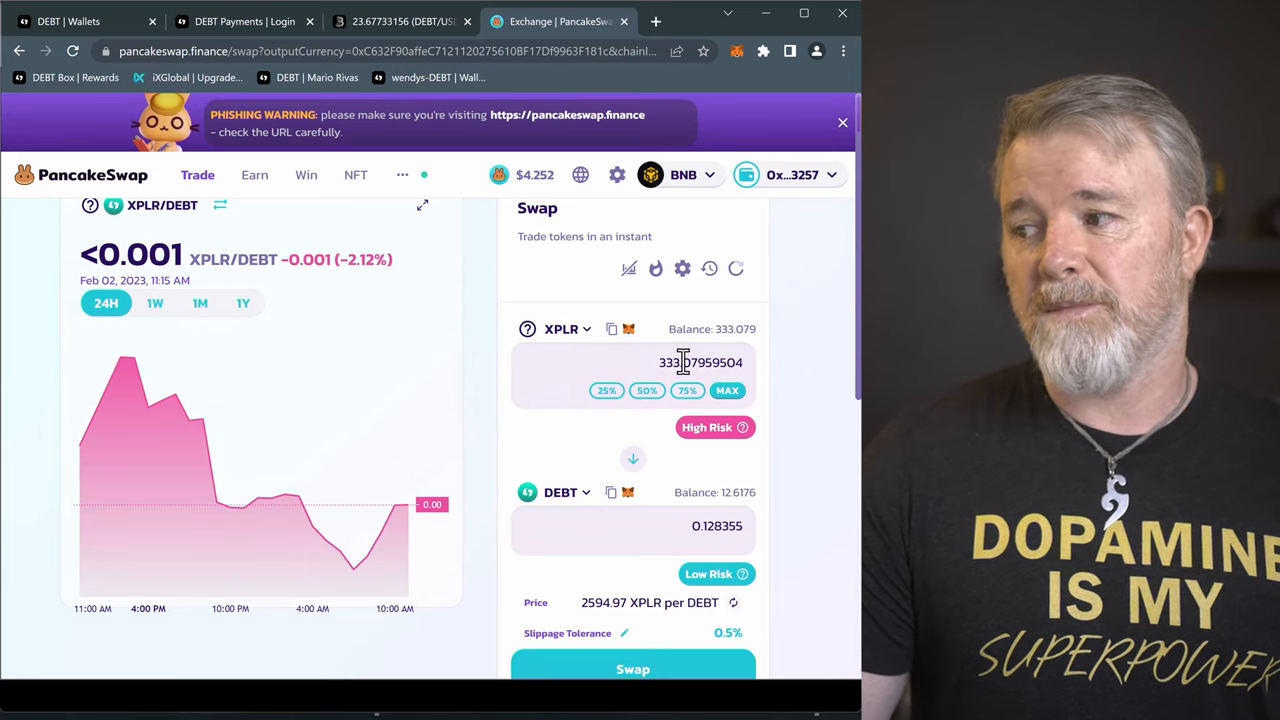
{"action": "mouse_move", "coordinate": [660, 362]}
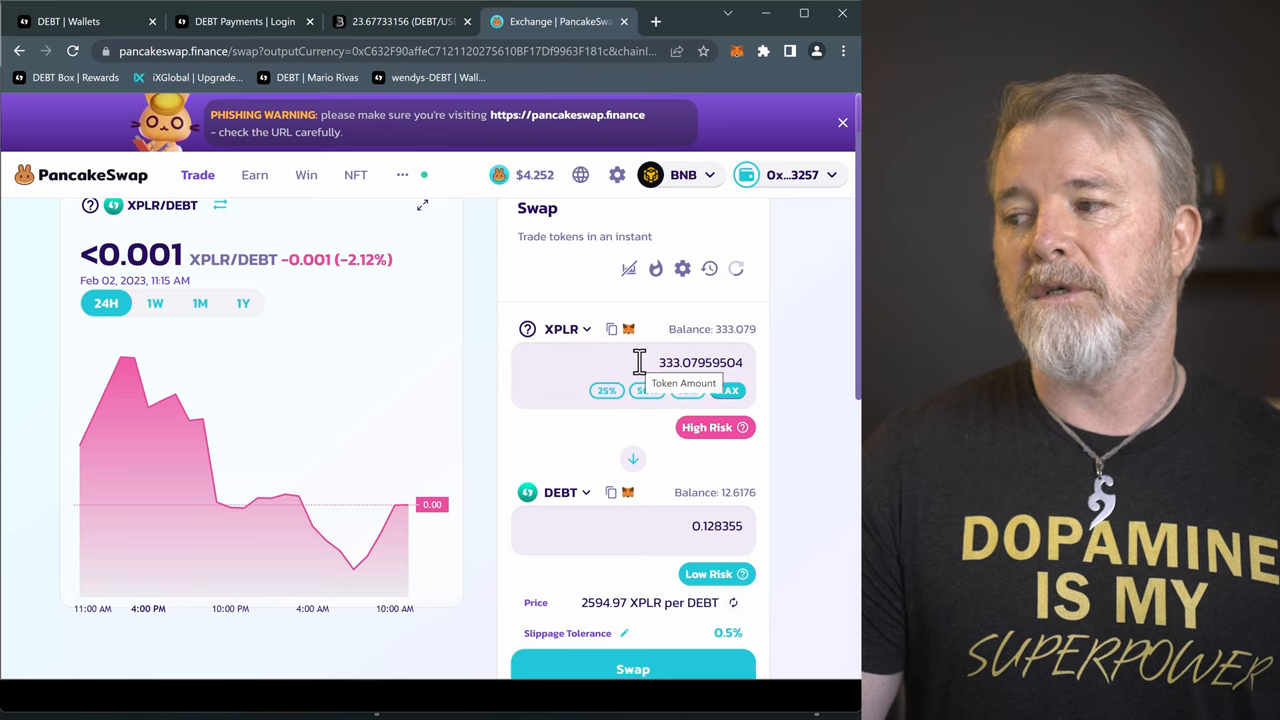
{"action": "mouse_move", "coordinate": [820, 387]}
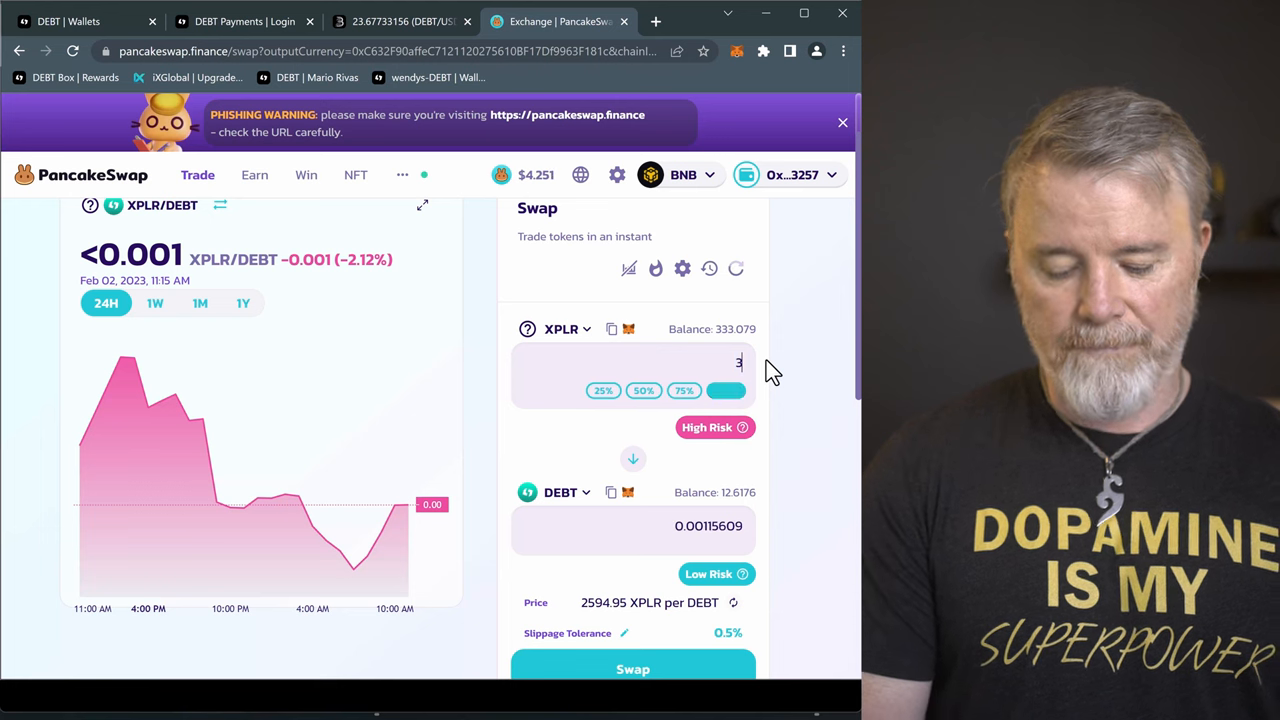
{"action": "type", "text": "00"}
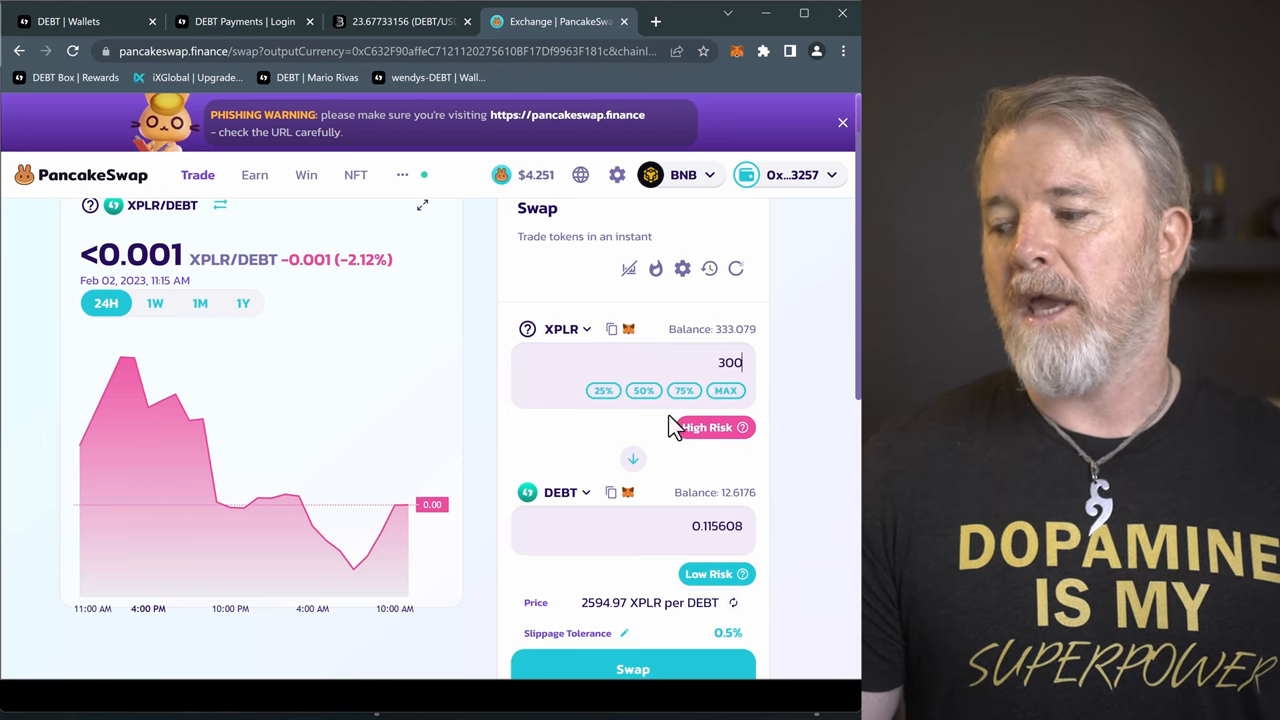
{"action": "left_click", "coordinate": [633, 669]}
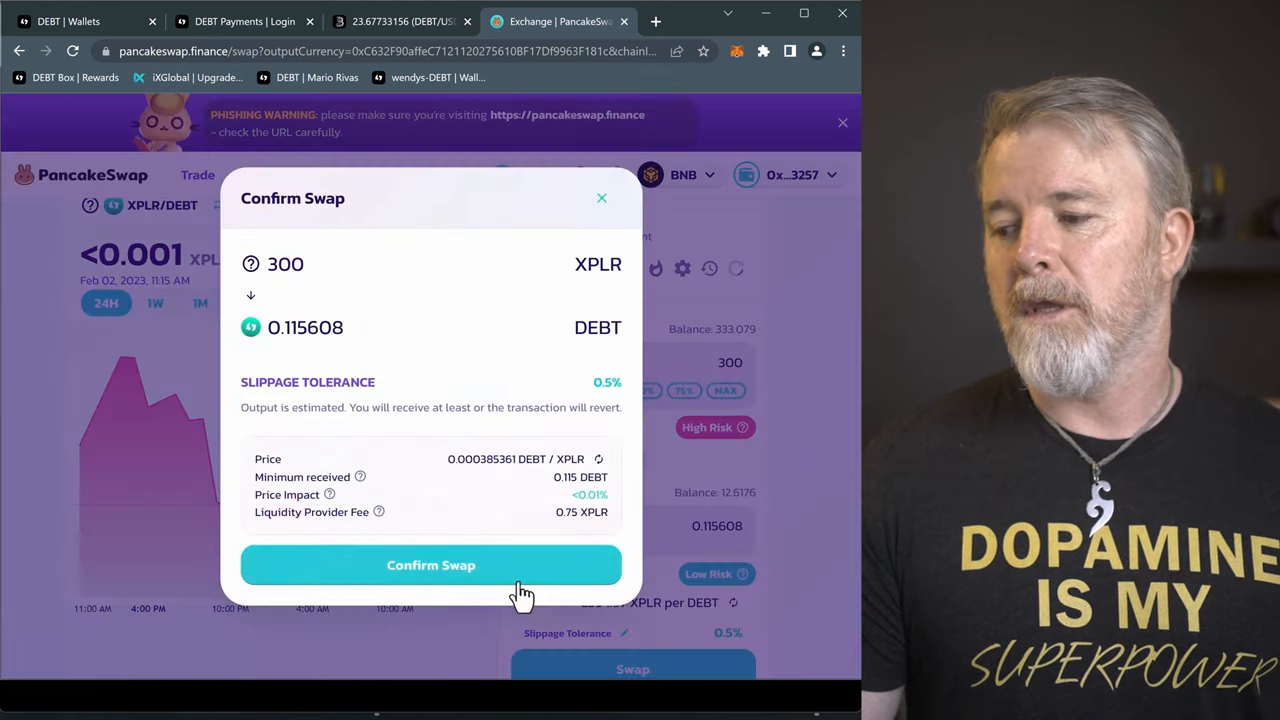
{"action": "left_click", "coordinate": [430, 565]}
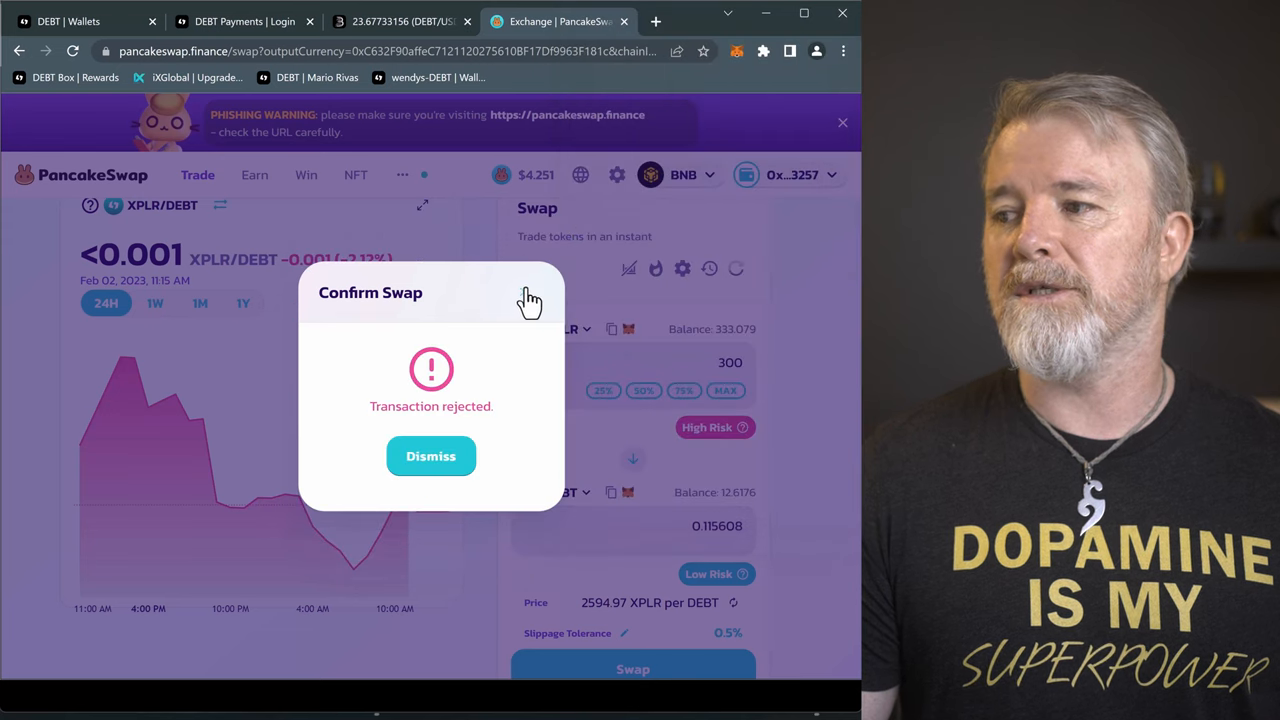
{"action": "left_click", "coordinate": [431, 456]}
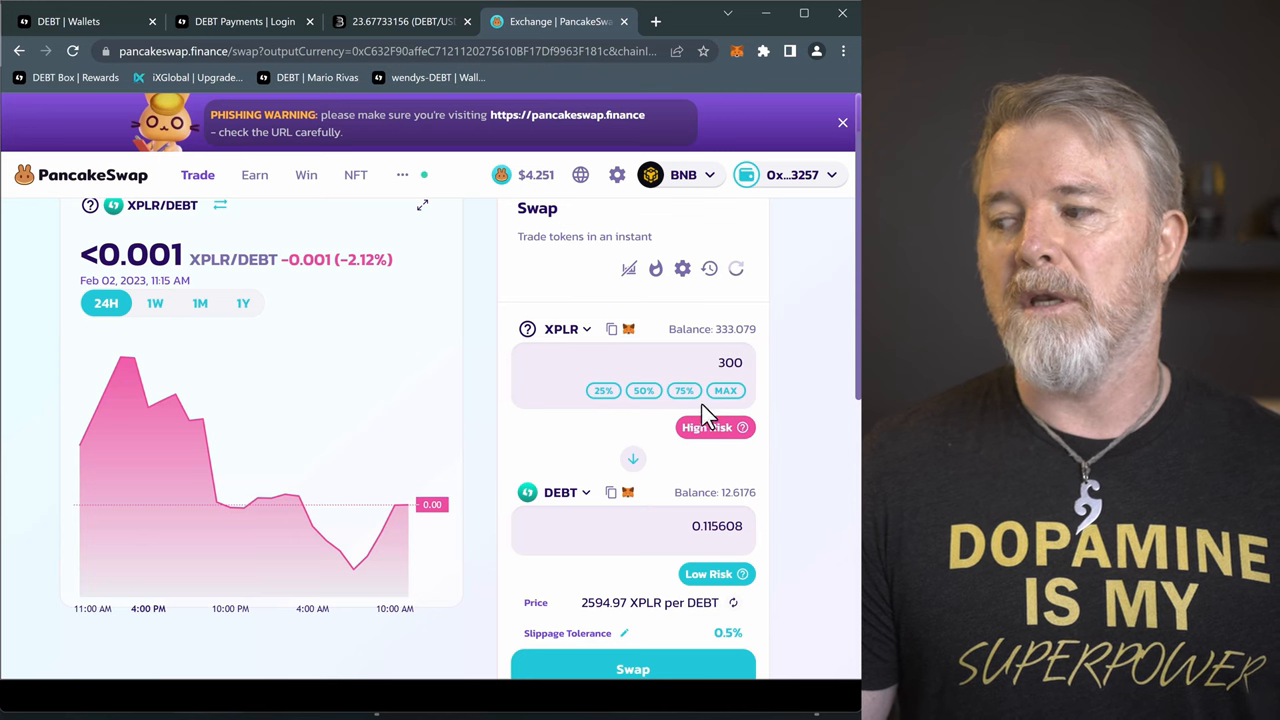
{"action": "mouse_move", "coordinate": [716, 427]}
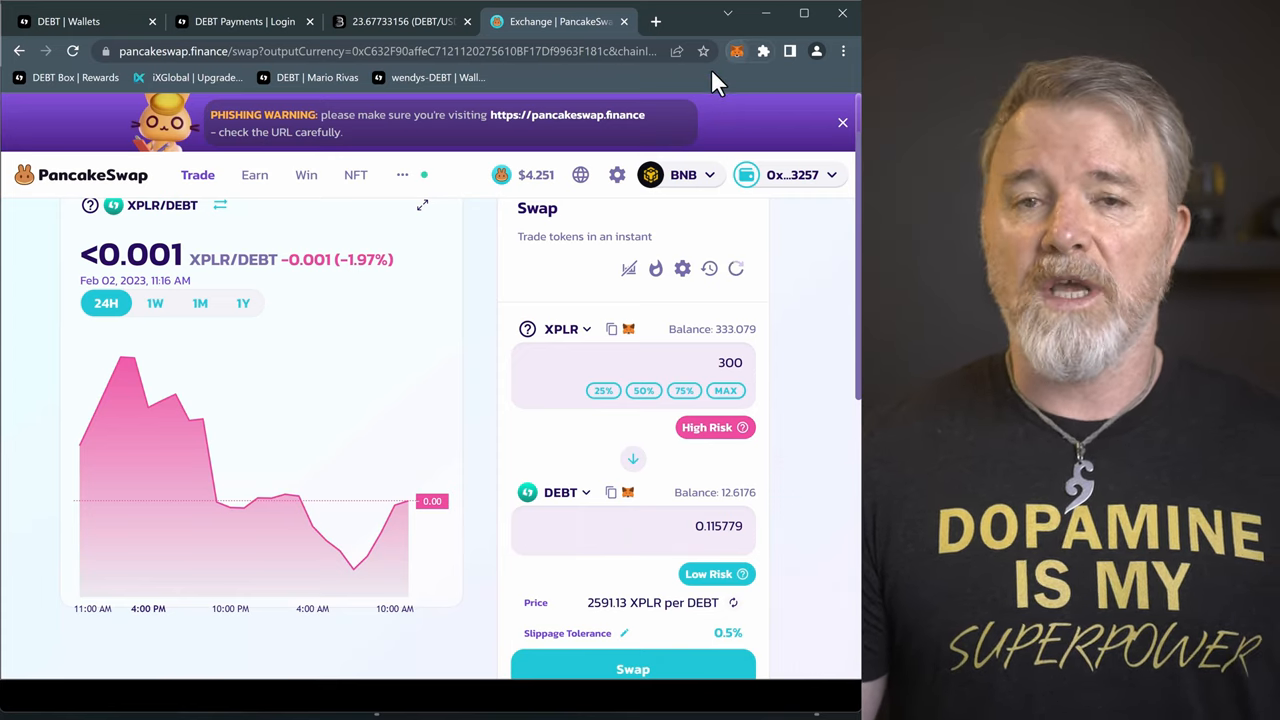
Switch back to the DEBT Wallets tab showing $334, 12.6176 DEBT and 0.0975 BNB
{"action": "left_click", "coordinate": [80, 21]}
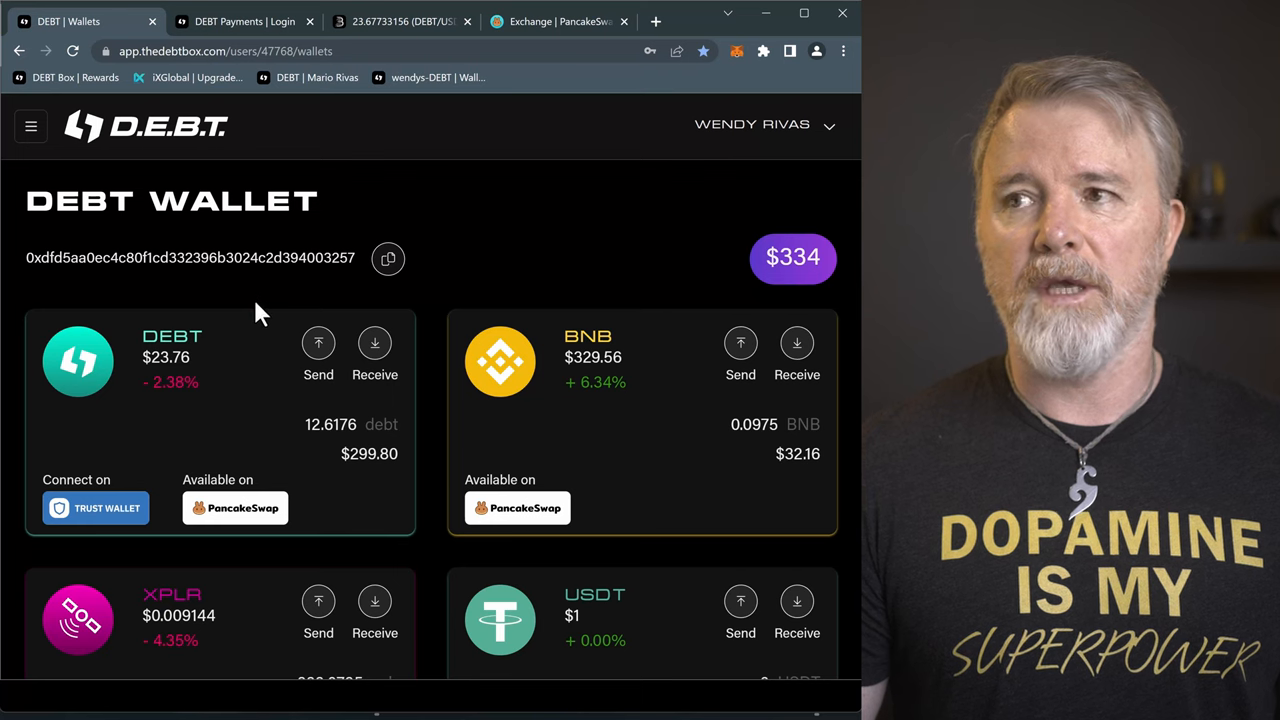
{"action": "mouse_move", "coordinate": [478, 200]}
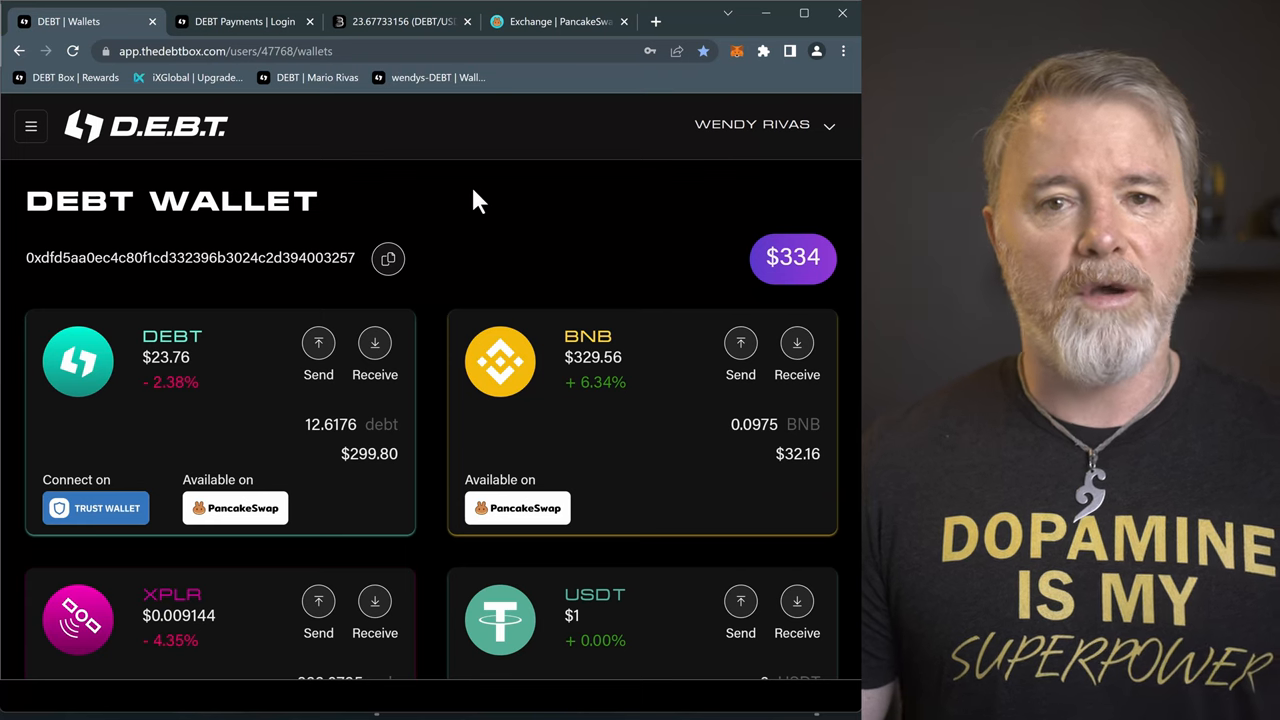
{"action": "mouse_move", "coordinate": [440, 168]}
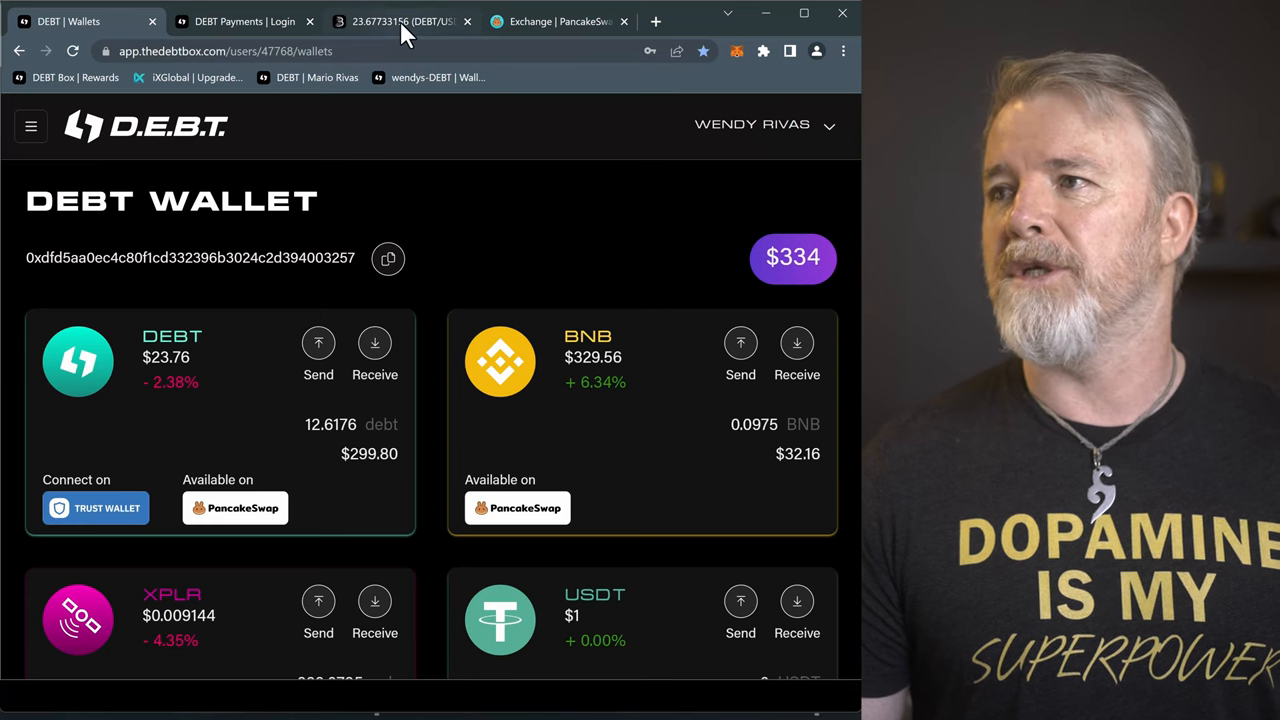
Switch to the BitMart DEBT/USDT market tab, showing DEBT near 23.79 USDT
{"action": "left_click", "coordinate": [400, 21]}
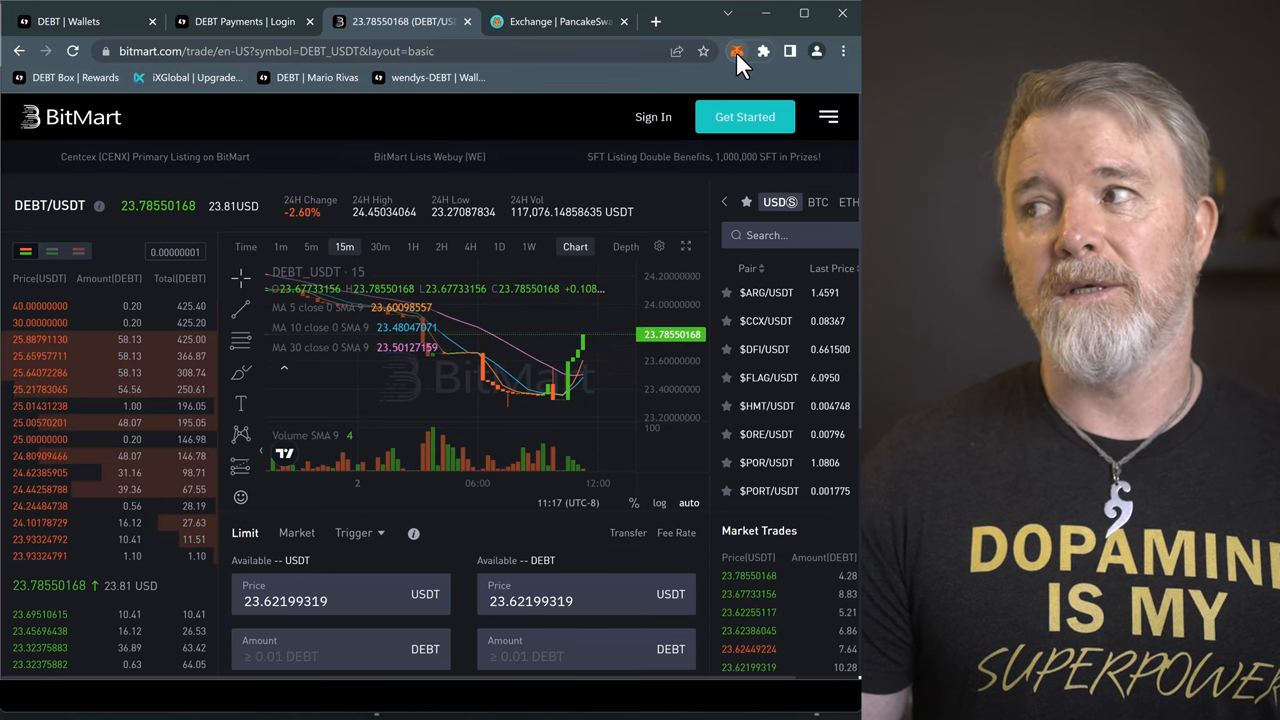
Paste MetaMask Account 1 address 0xdfD5…3257 into a blank note, then return to DEBT Wallets
{"action": "left_click", "coordinate": [737, 51]}
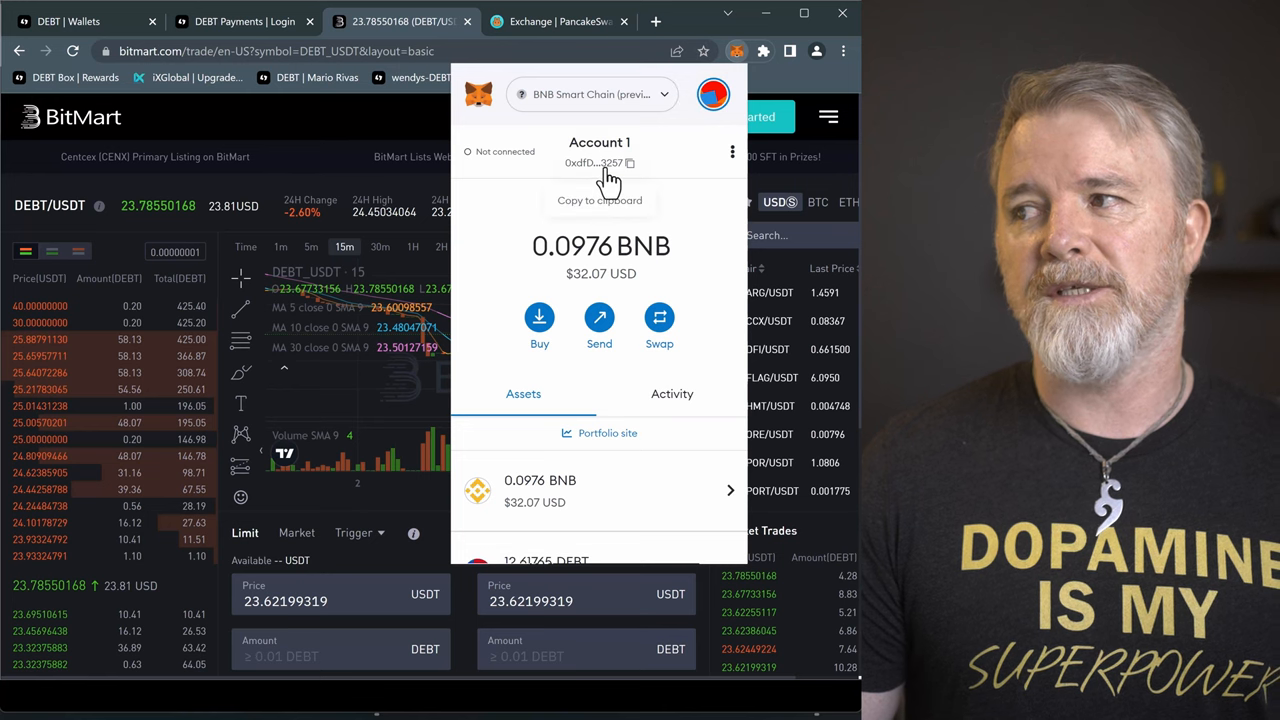
{"action": "left_click", "coordinate": [630, 163]}
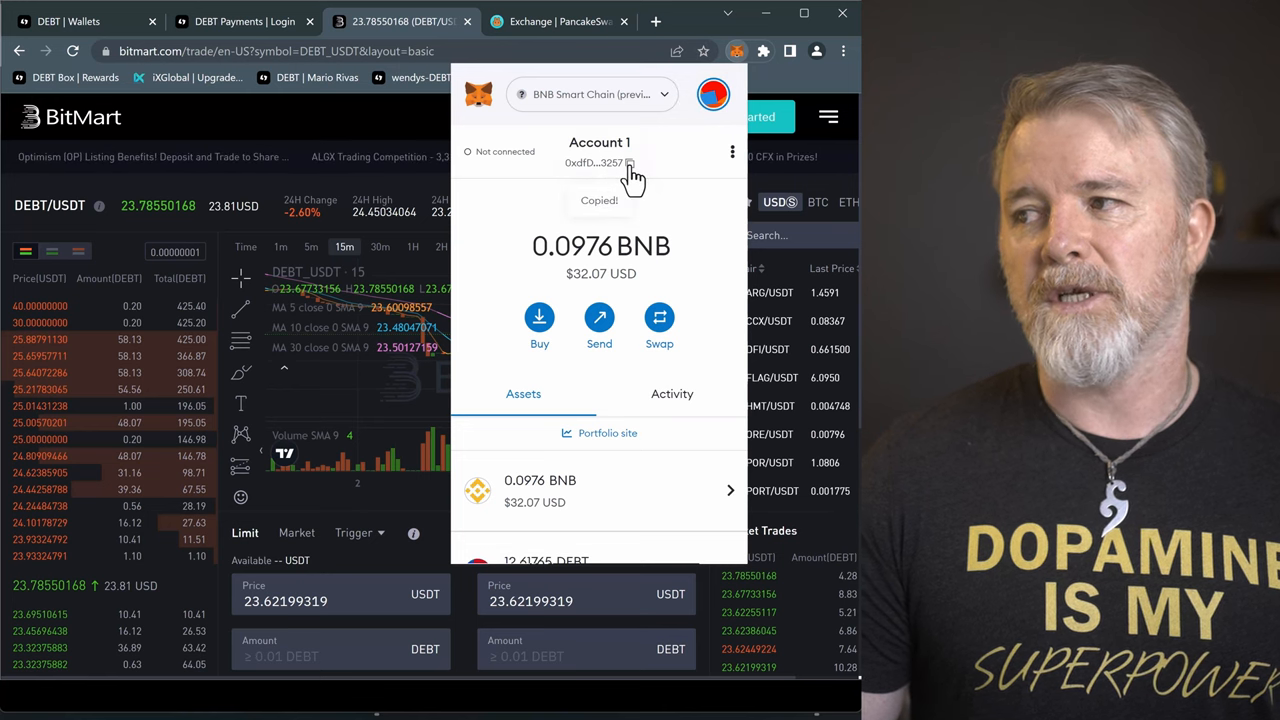
{"action": "left_click", "coordinate": [599, 162]}
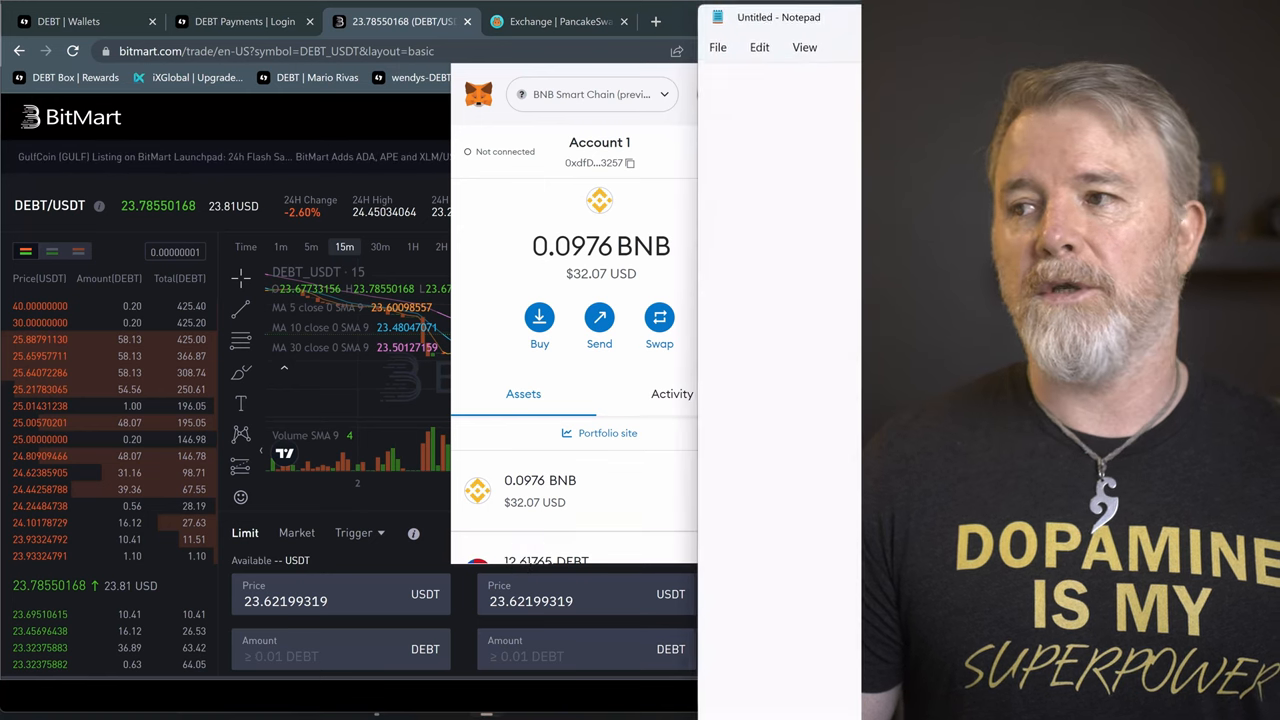
{"action": "type", "text": "0xdfD5AA0eC4c80f1cd332396b3024c2d394003257"}
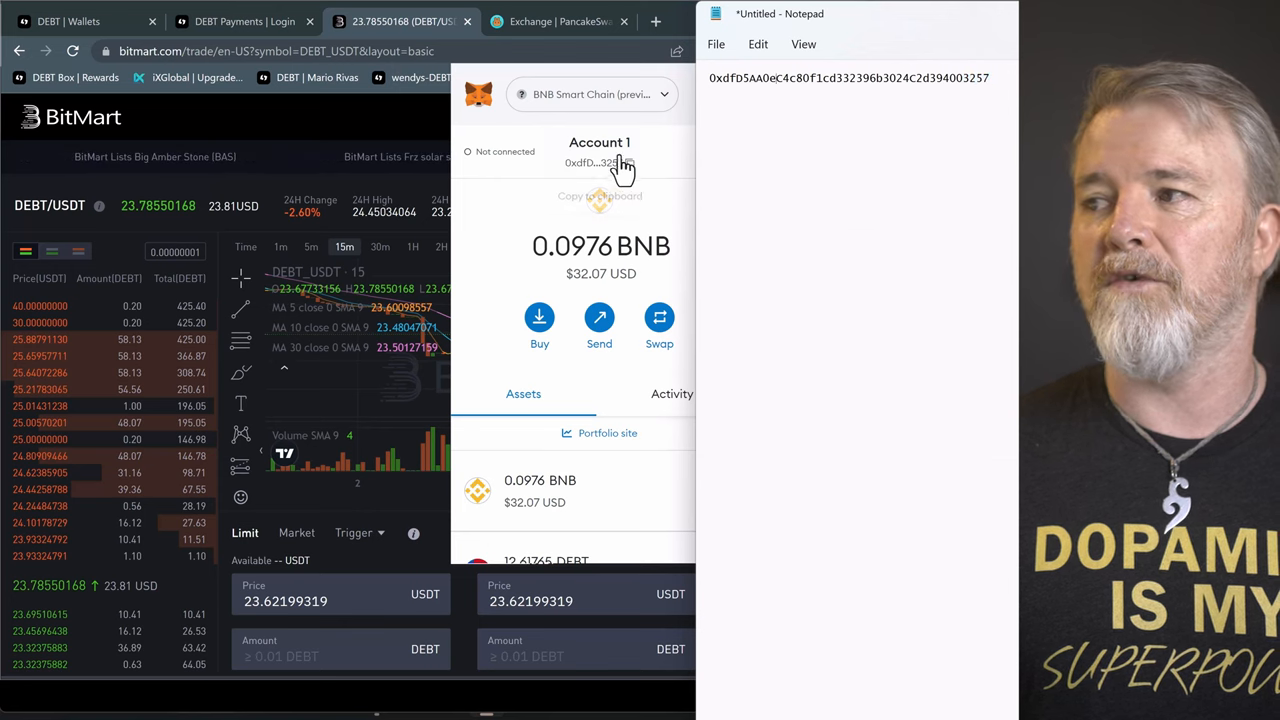
{"action": "left_click", "coordinate": [68, 21]}
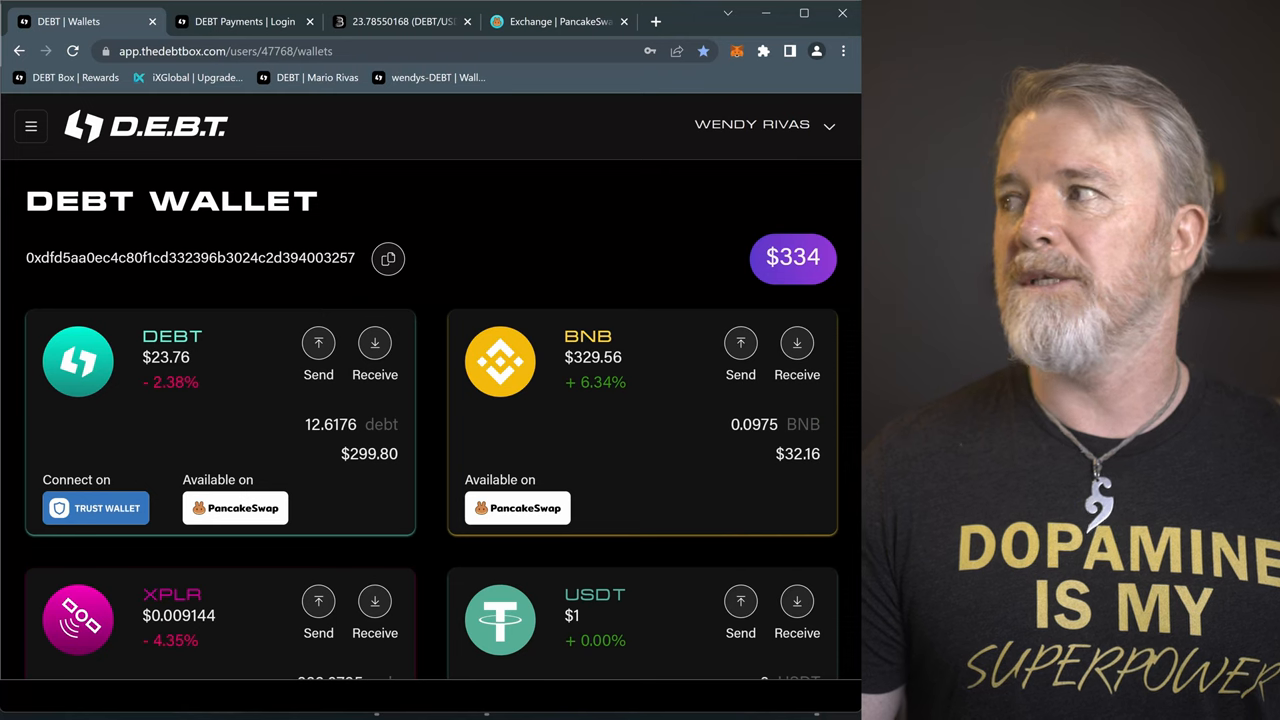
{"action": "mouse_move", "coordinate": [548, 178]}
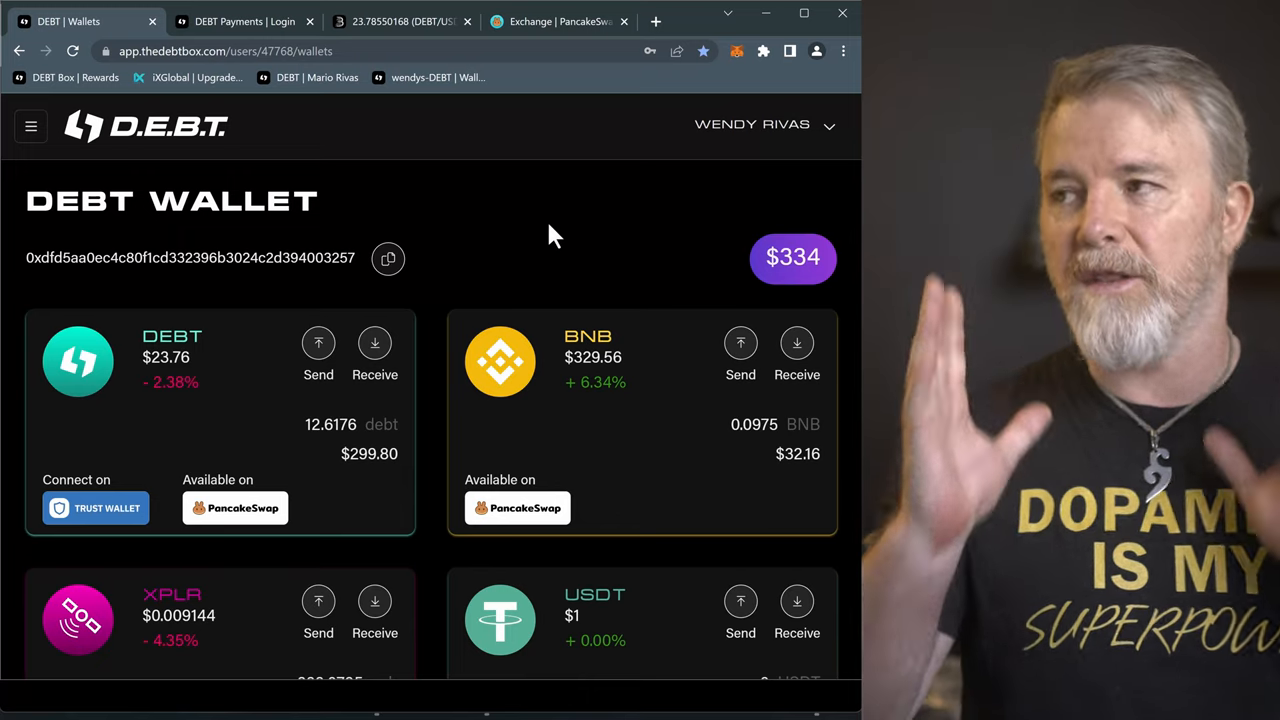
{"action": "mouse_move", "coordinate": [548, 240]}
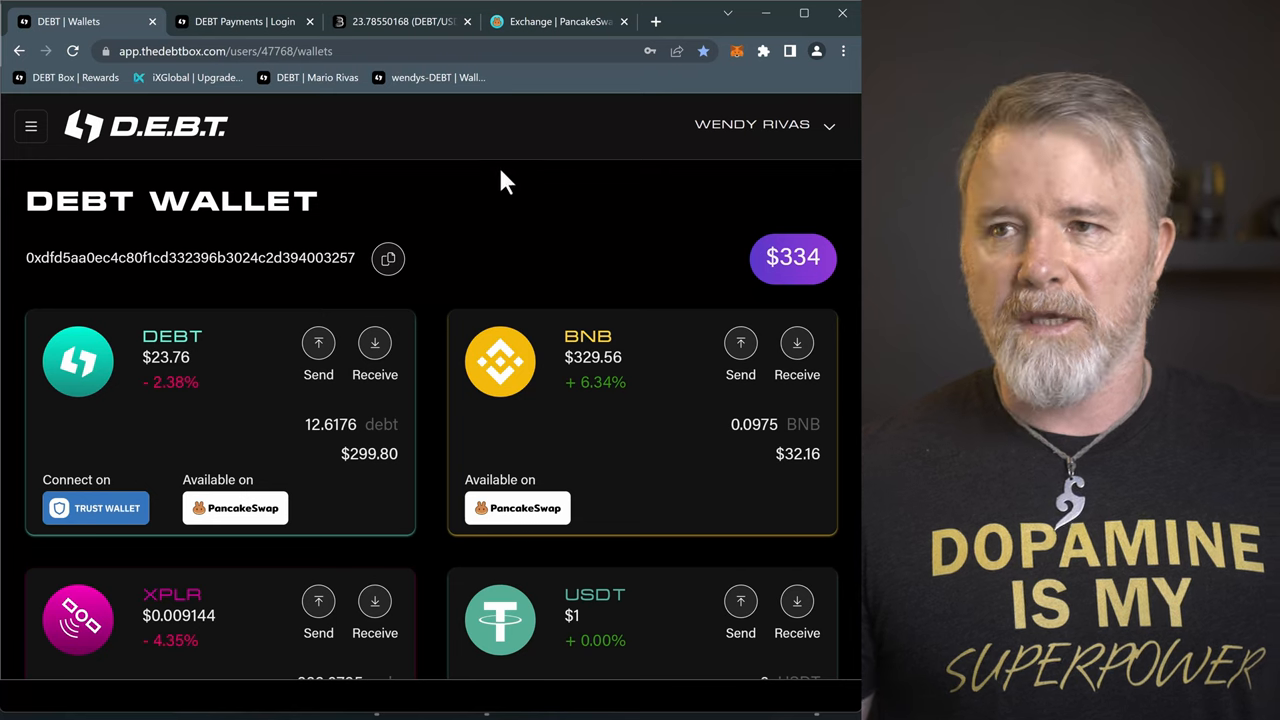
Open the Hosting page listing one license with 14 cycles, ending Feb 16, 2023
{"action": "left_click", "coordinate": [30, 126]}
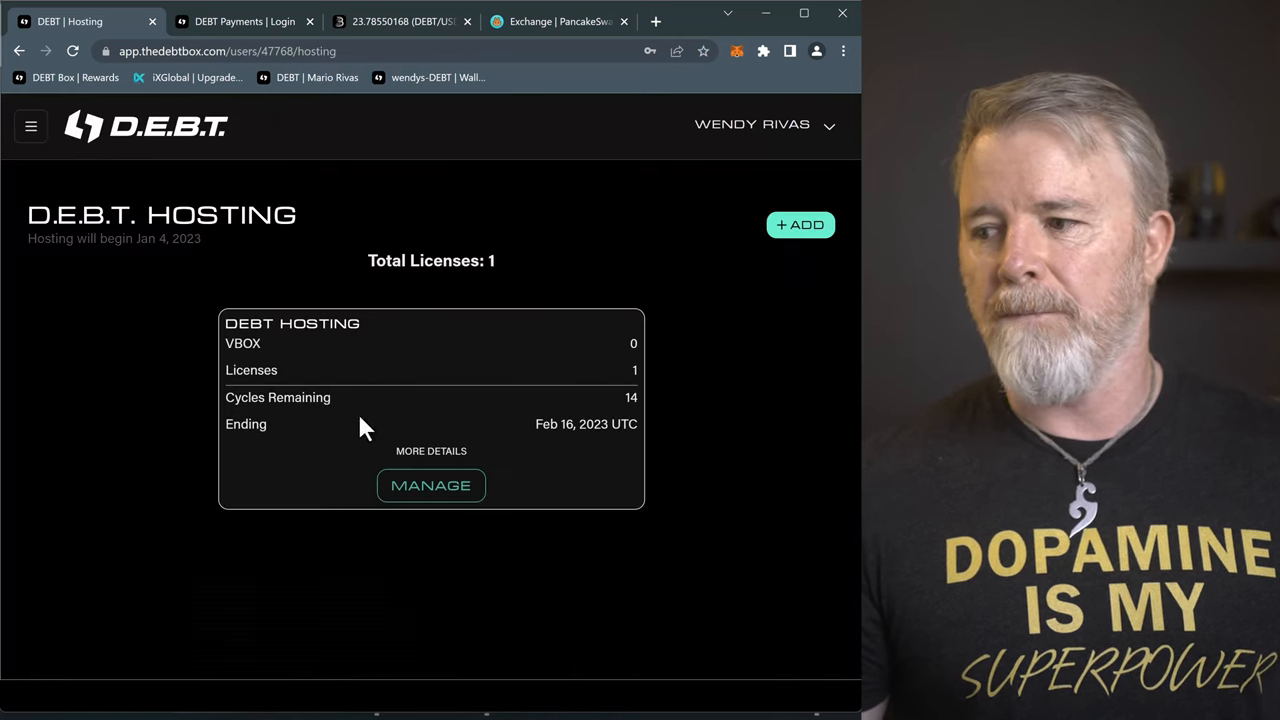
Expand the DEBT Hosting card details: 14 credits, next VBOX drop Mar 01, 2023
{"action": "left_click", "coordinate": [431, 451]}
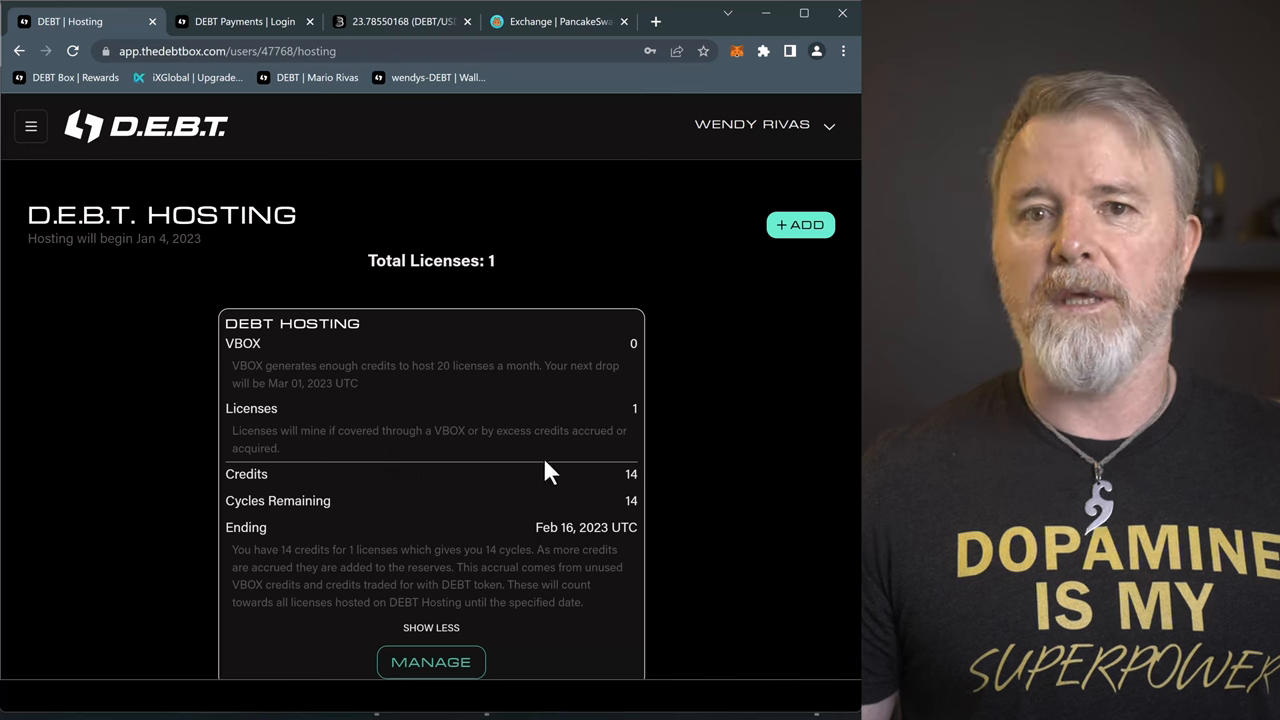
{"action": "mouse_move", "coordinate": [595, 480]}
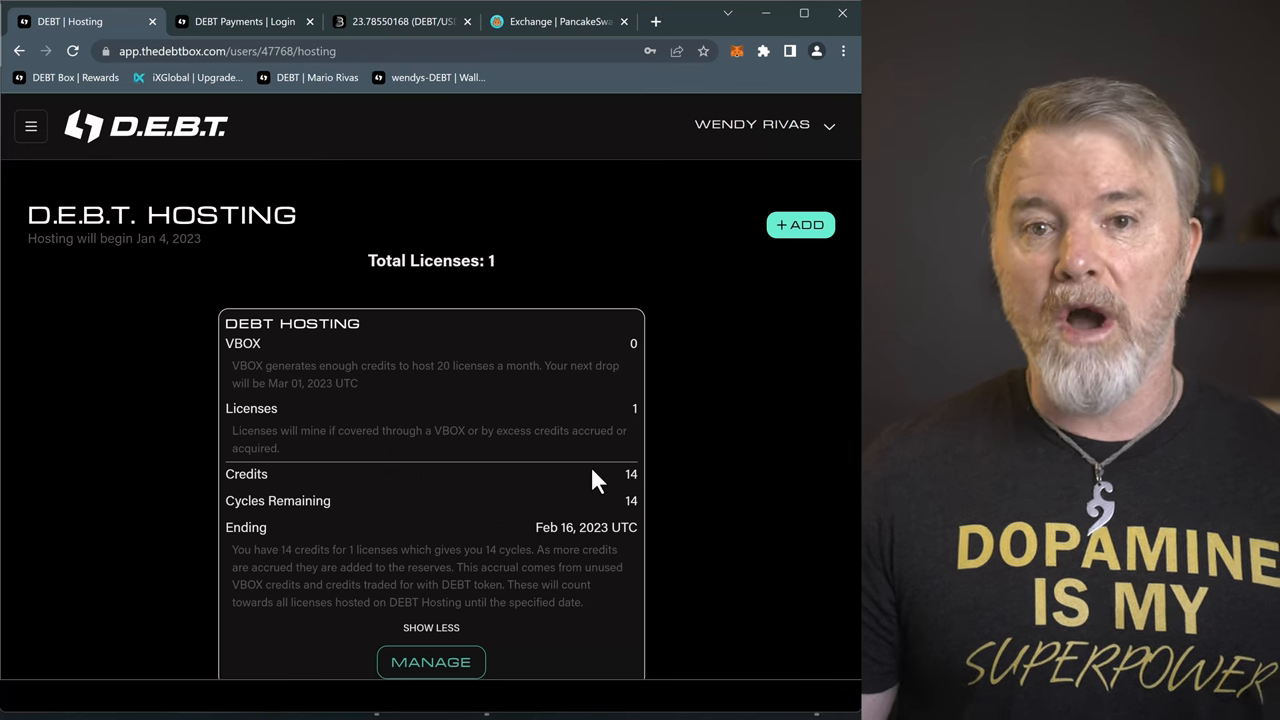
{"action": "mouse_move", "coordinate": [583, 408]}
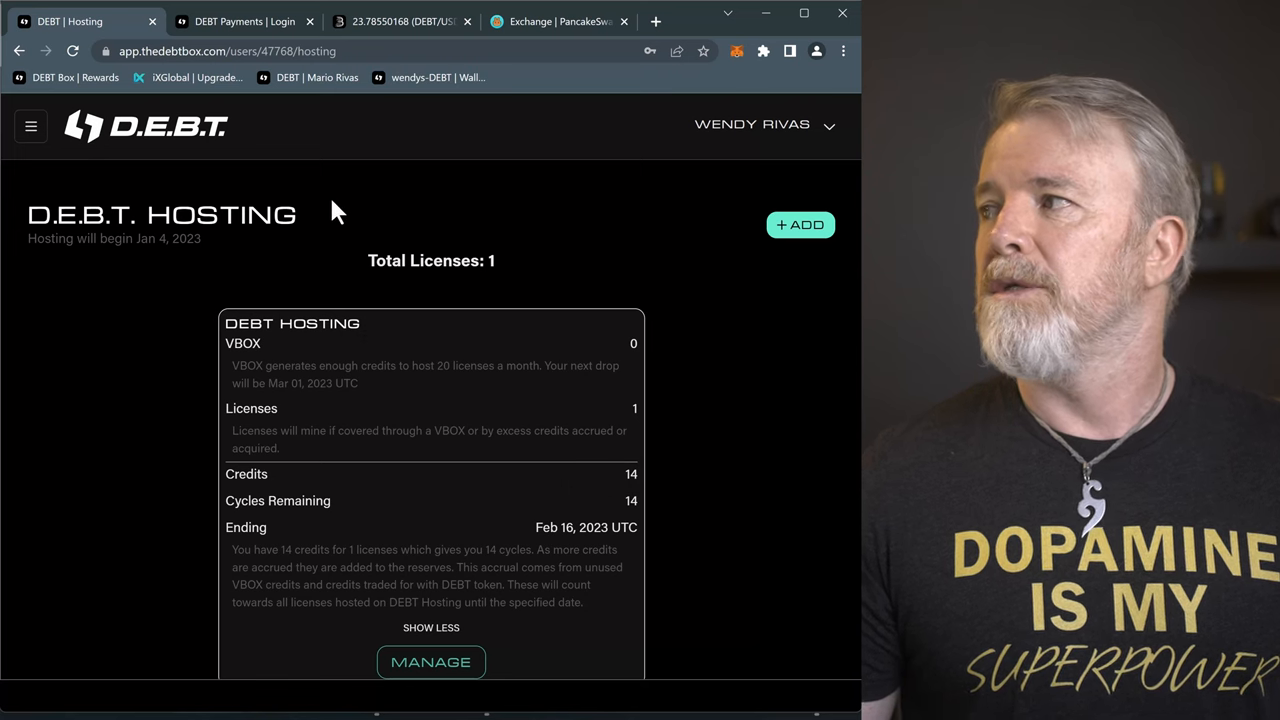
{"action": "mouse_move", "coordinate": [398, 183]}
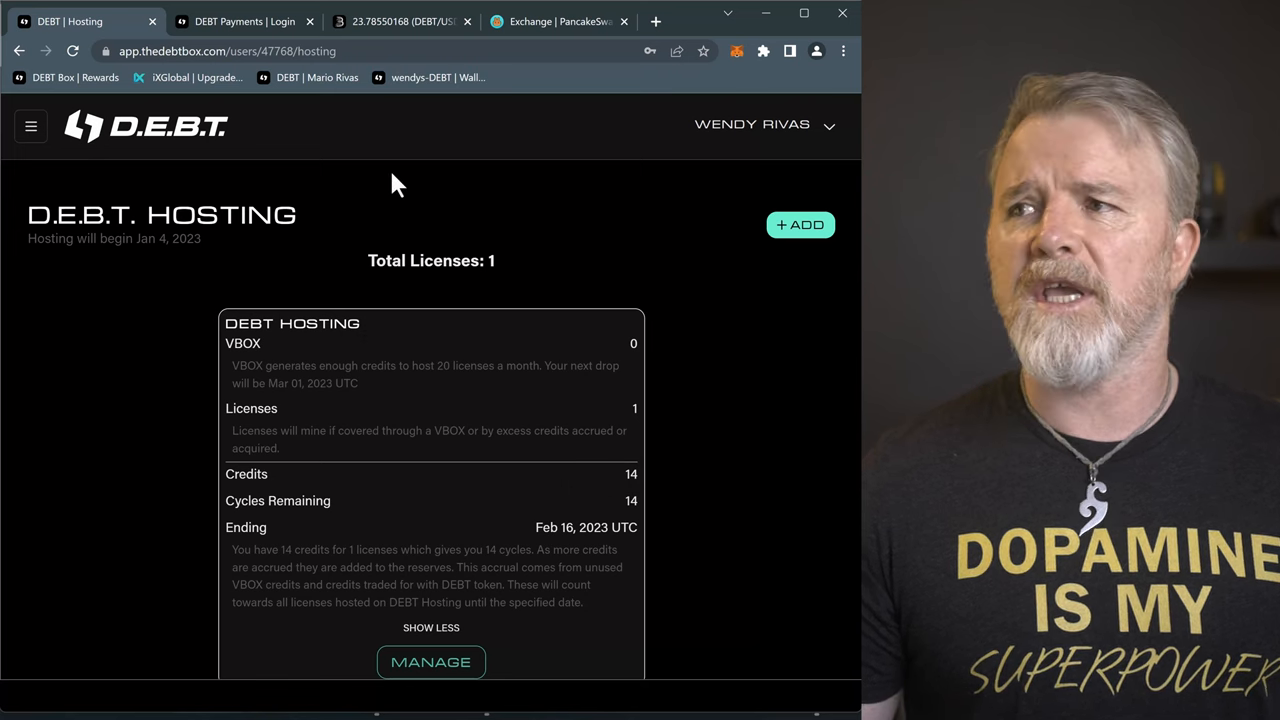
{"action": "mouse_move", "coordinate": [100, 350]}
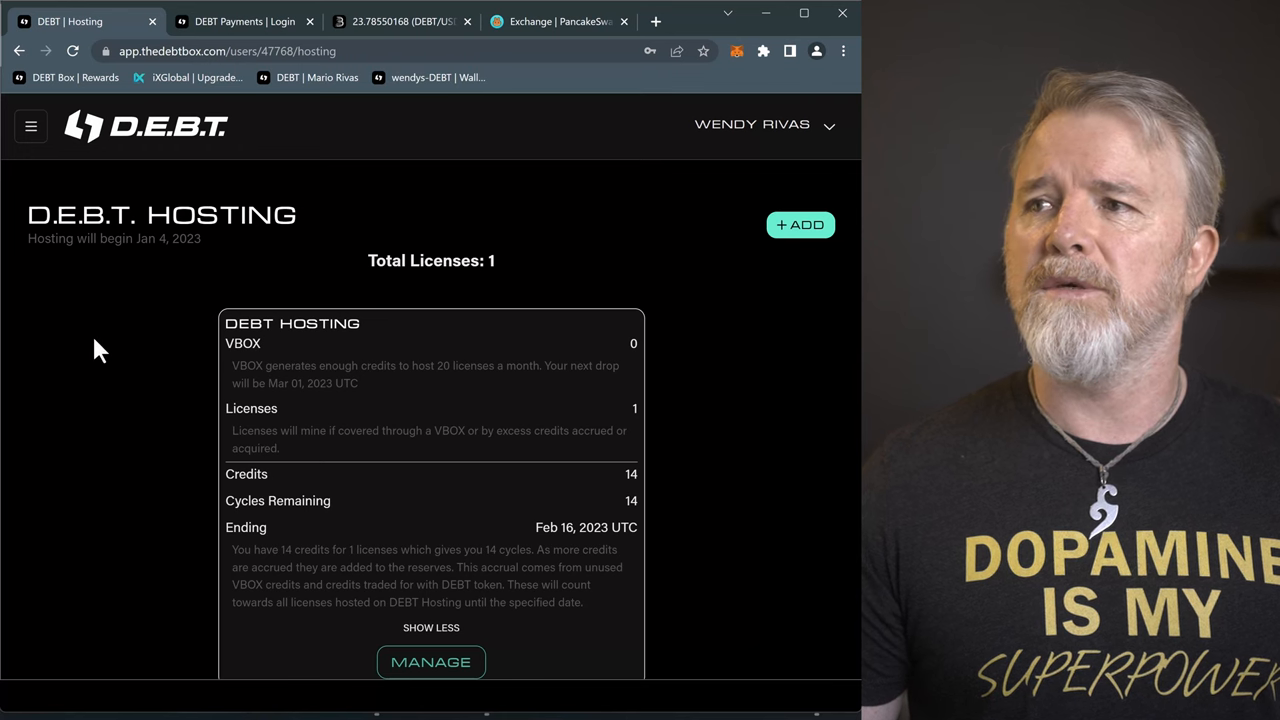
{"action": "mouse_move", "coordinate": [650, 490]}
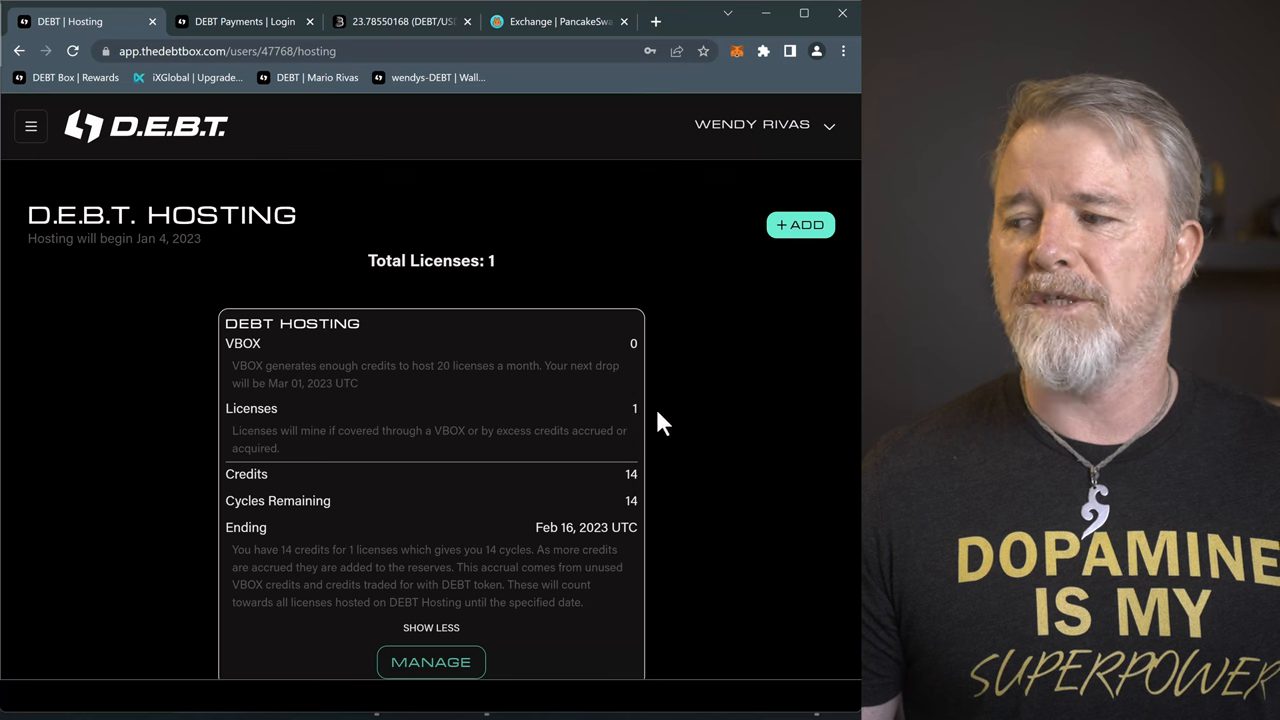
{"action": "mouse_move", "coordinate": [685, 410]}
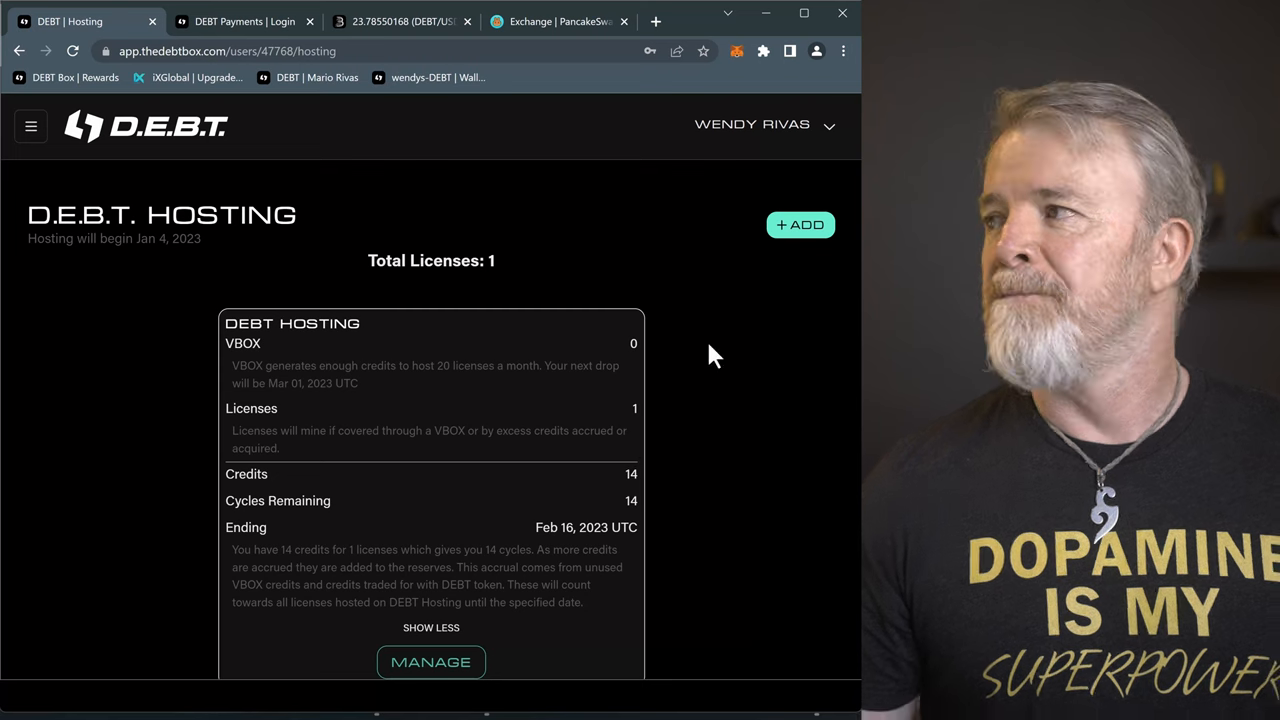
{"action": "mouse_move", "coordinate": [200, 290]}
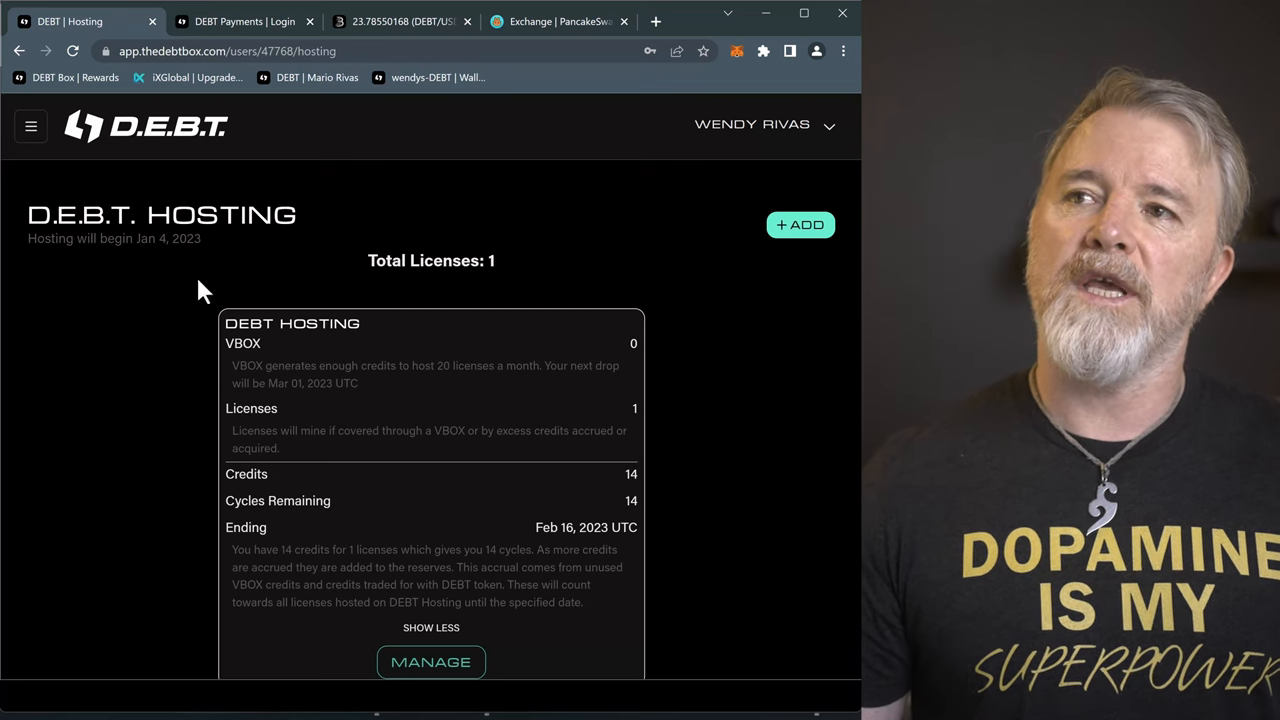
{"action": "mouse_move", "coordinate": [95, 350]}
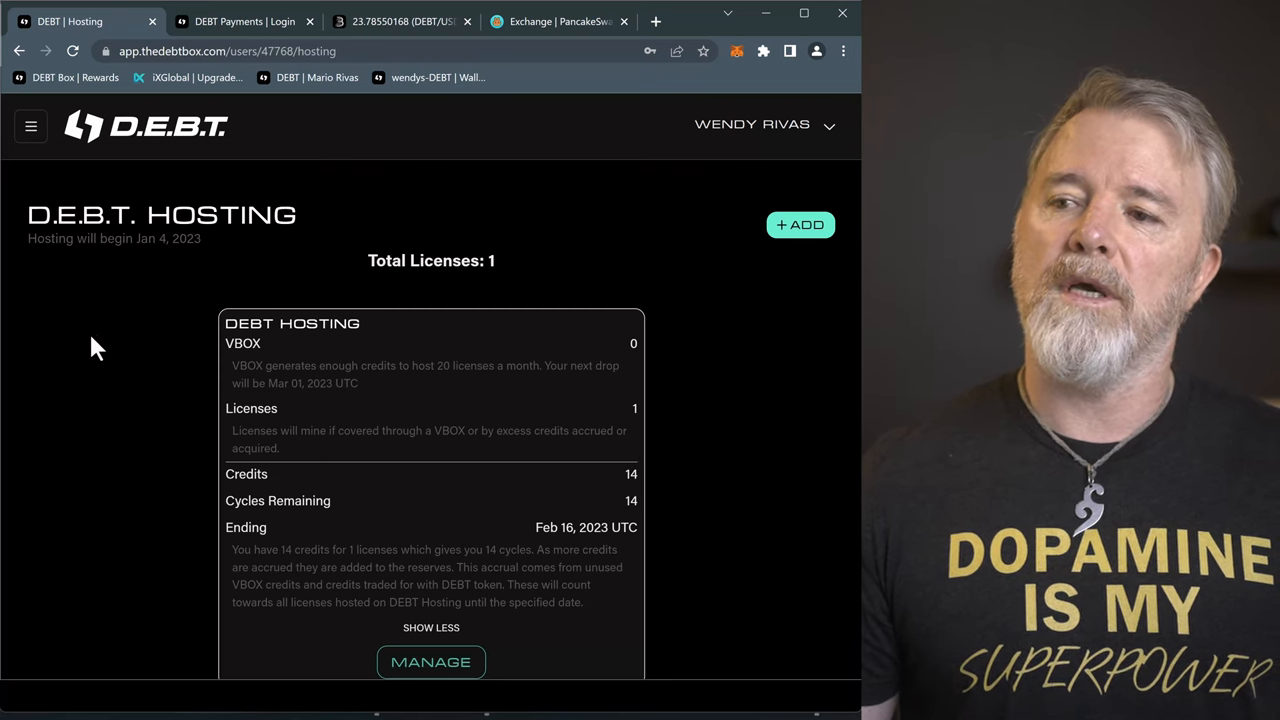